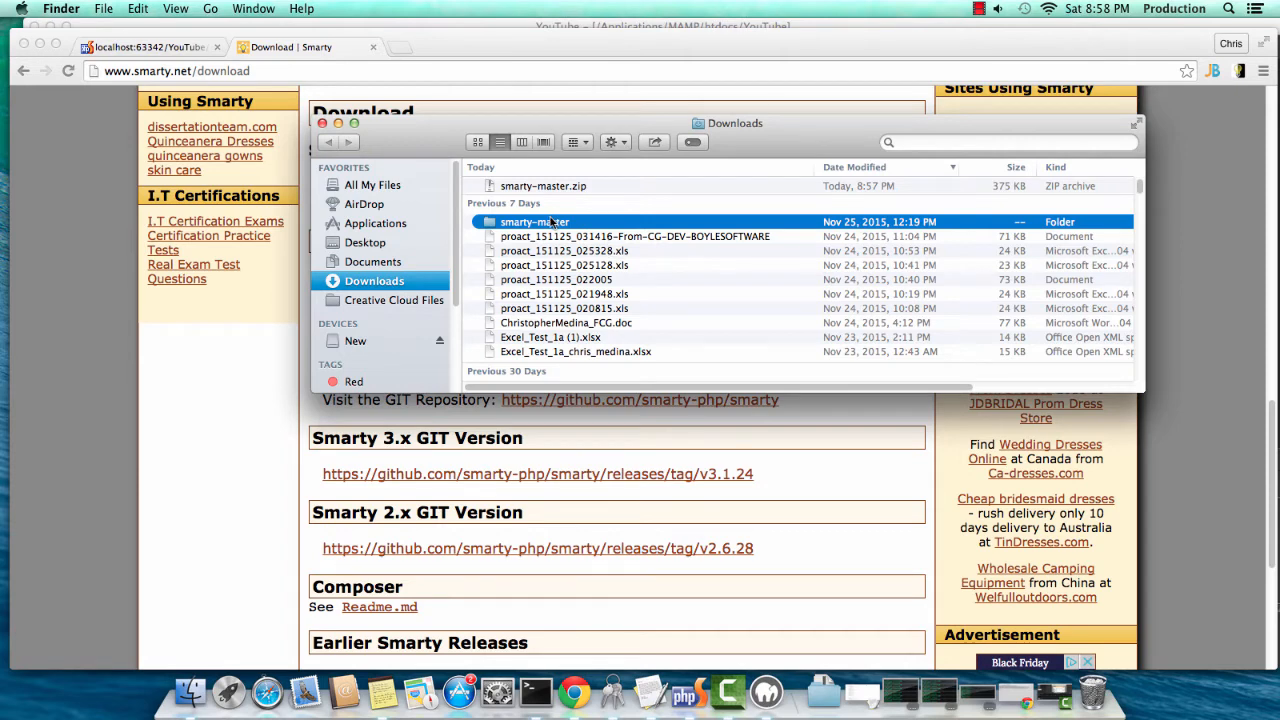
# - Open smarty-master in Finder and drag its libs folder onto the project's app folder
pyautogui.doubleClick(534, 221)
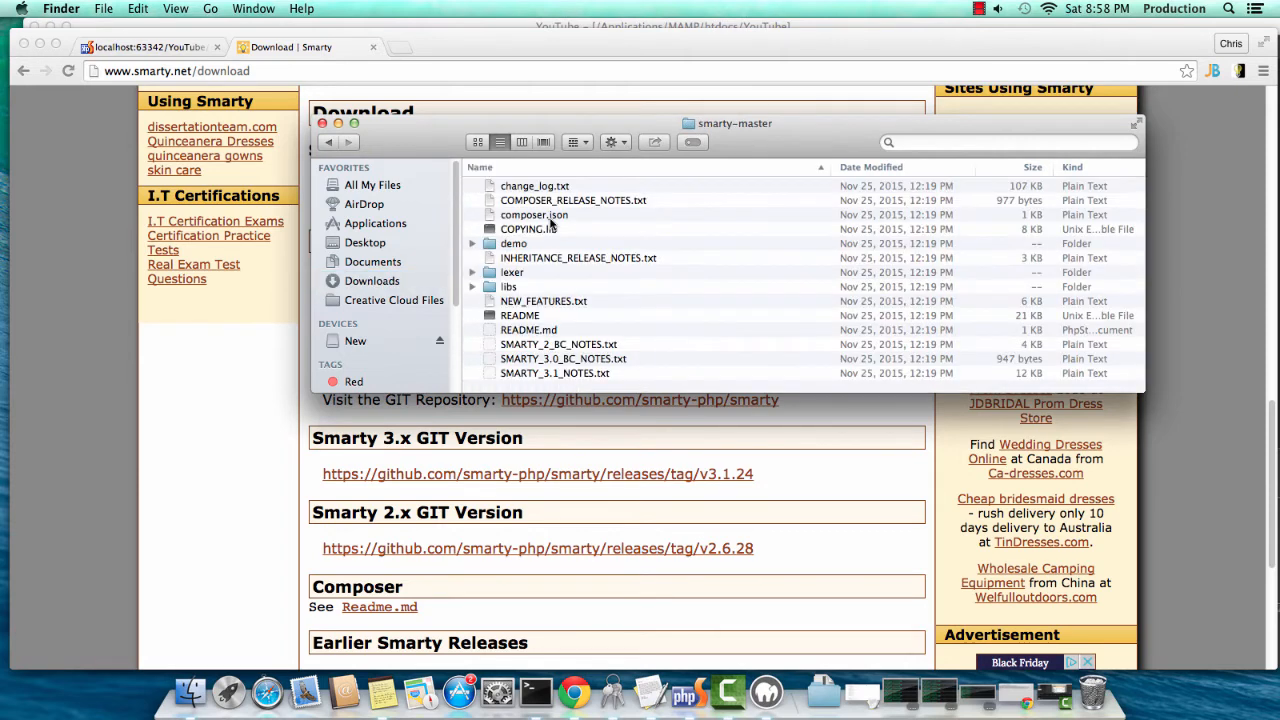
pyautogui.doubleClick(512, 287)
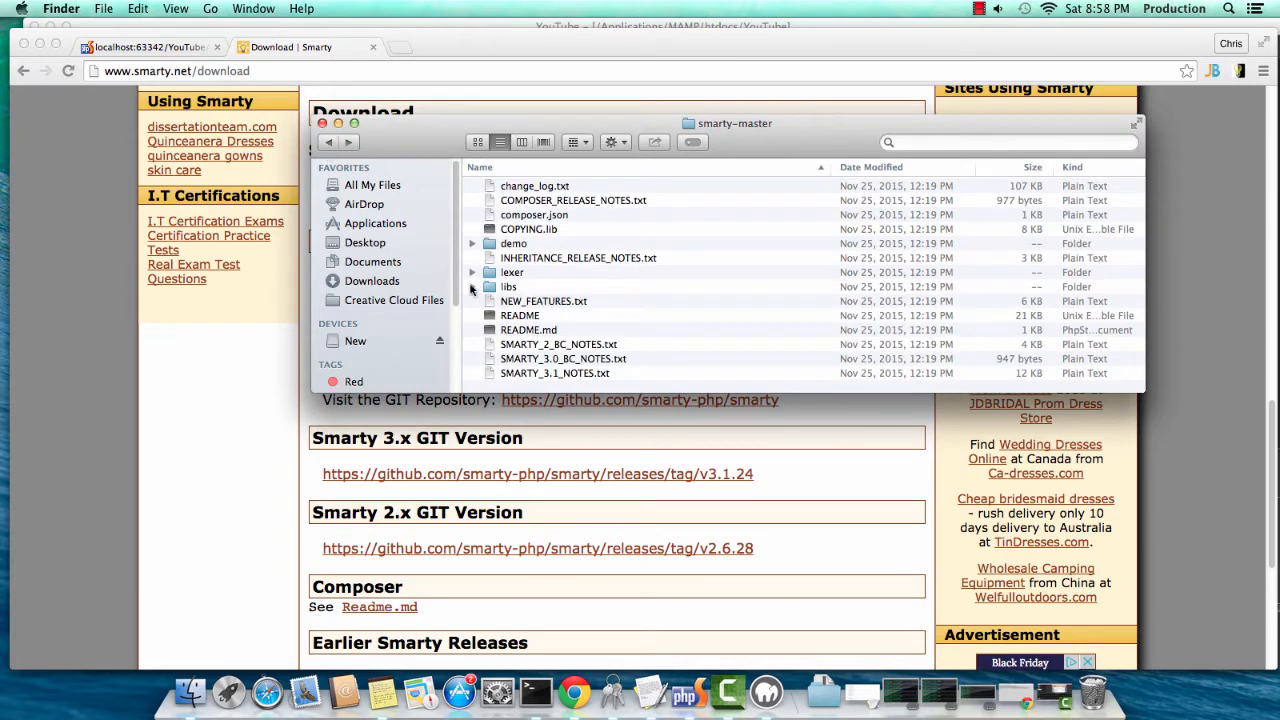
pyautogui.click(509, 287)
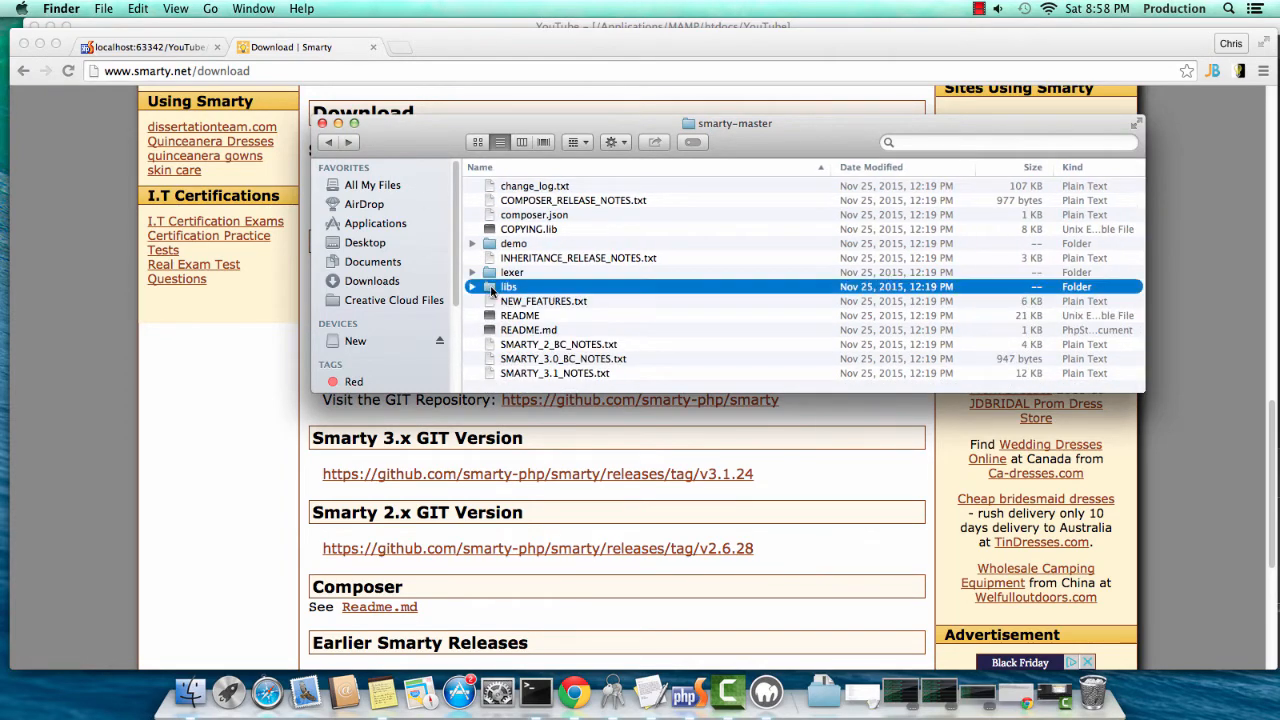
pyautogui.click(685, 690)
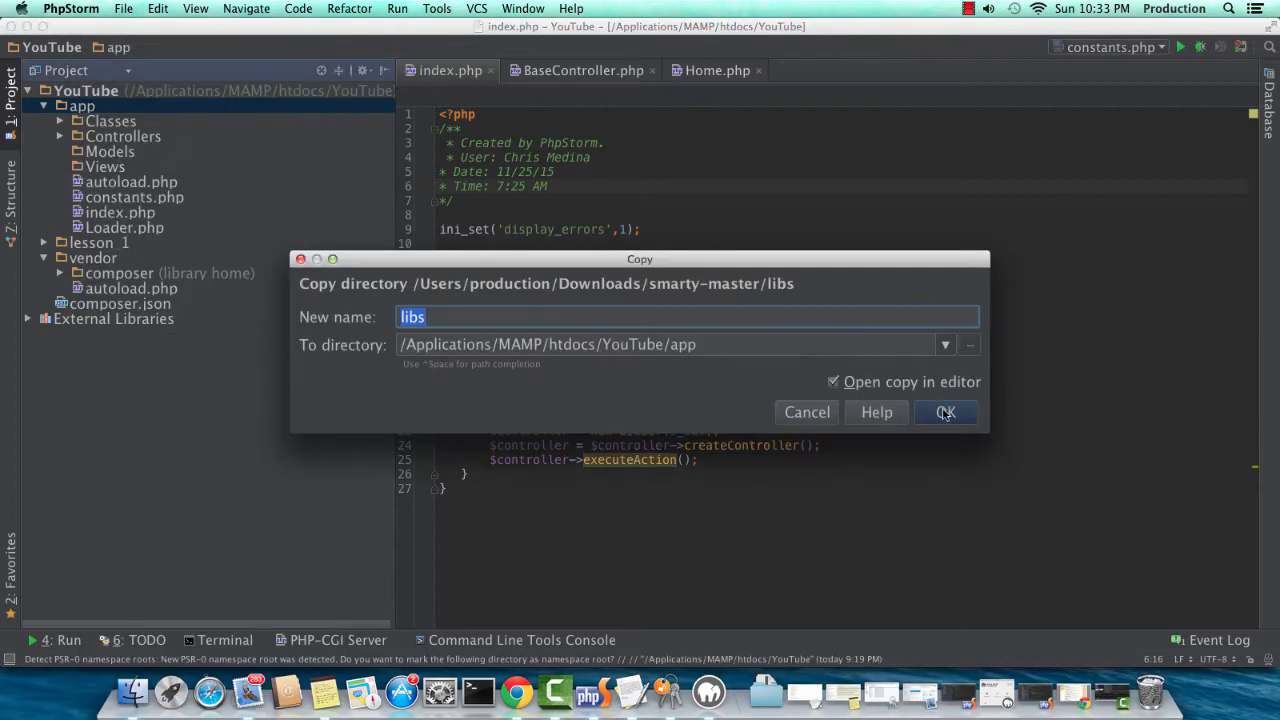
# - Copy libs into the app directory and rename it to smarty
pyautogui.click(944, 412)
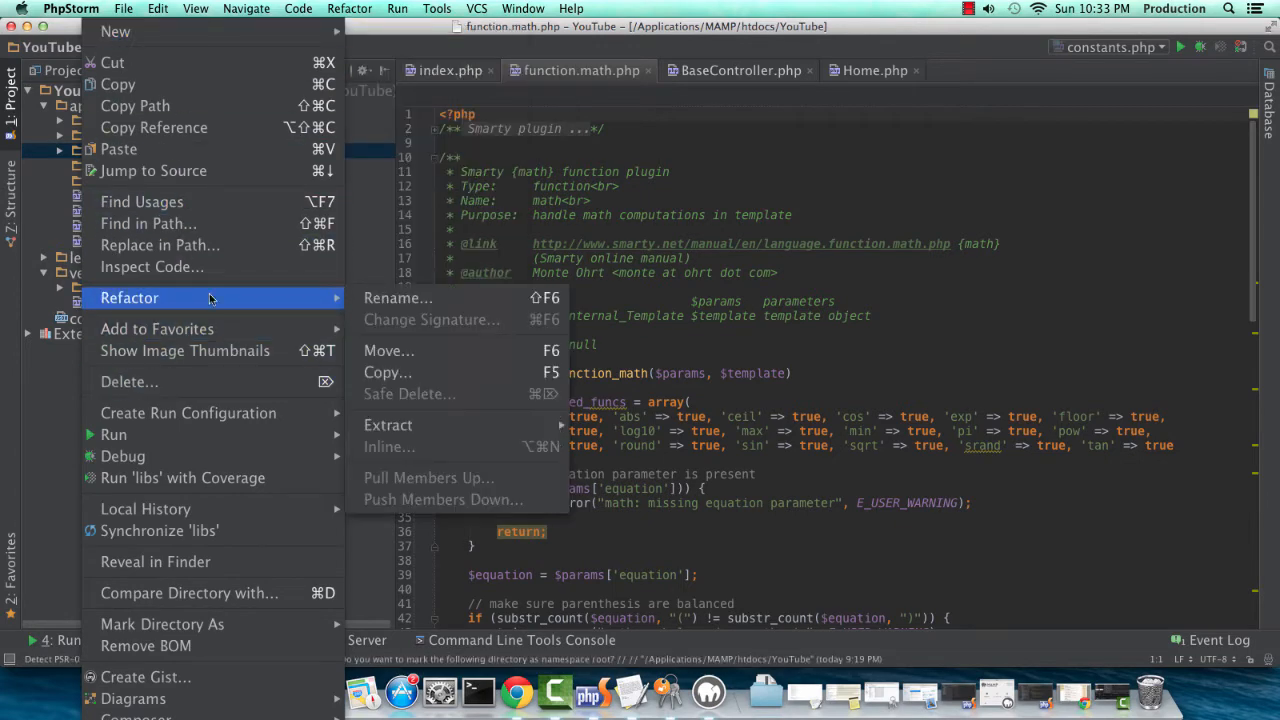
pyautogui.click(397, 297)
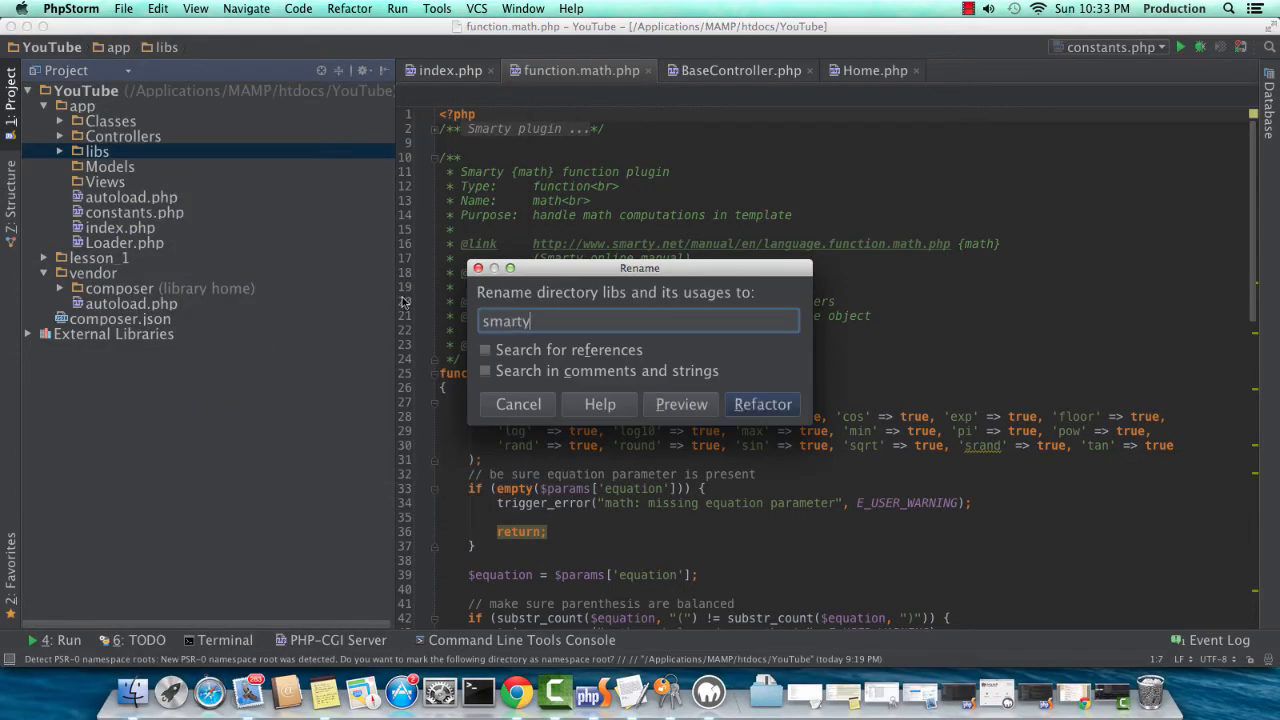
pyautogui.click(762, 404)
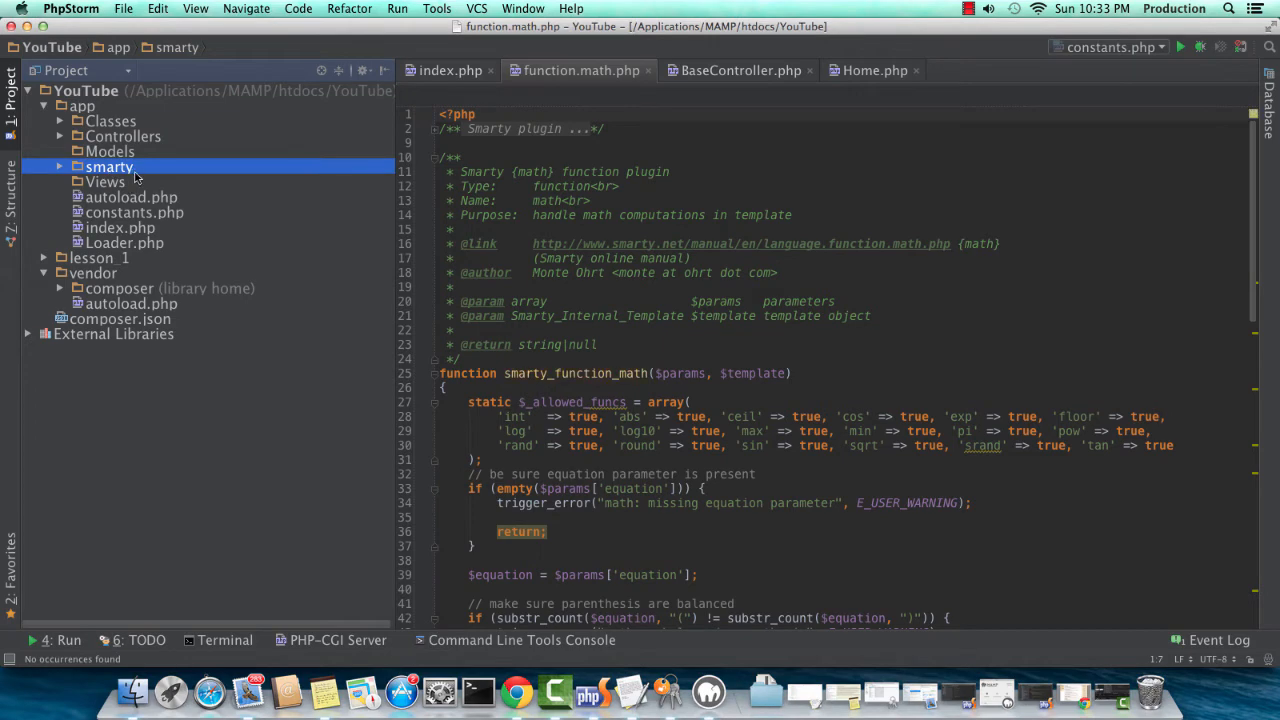
# - Delete the Views folder from the project
pyautogui.rightClick(105, 181)
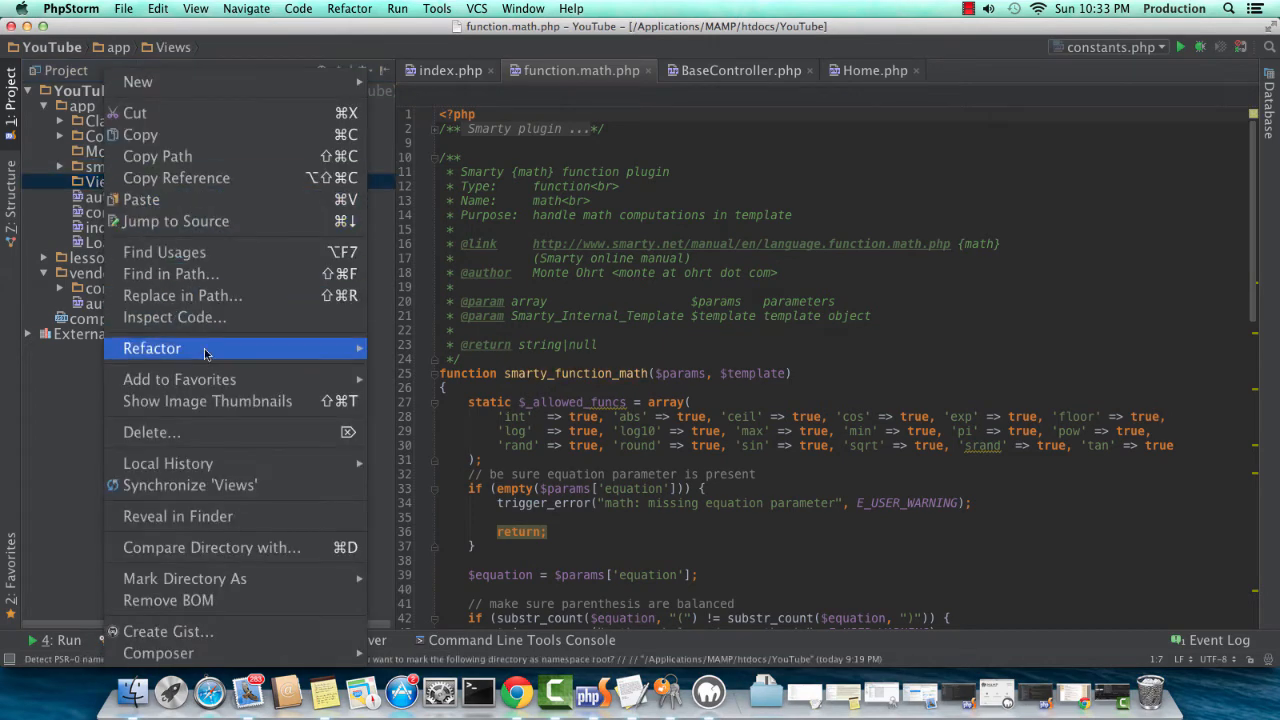
pyautogui.click(151, 432)
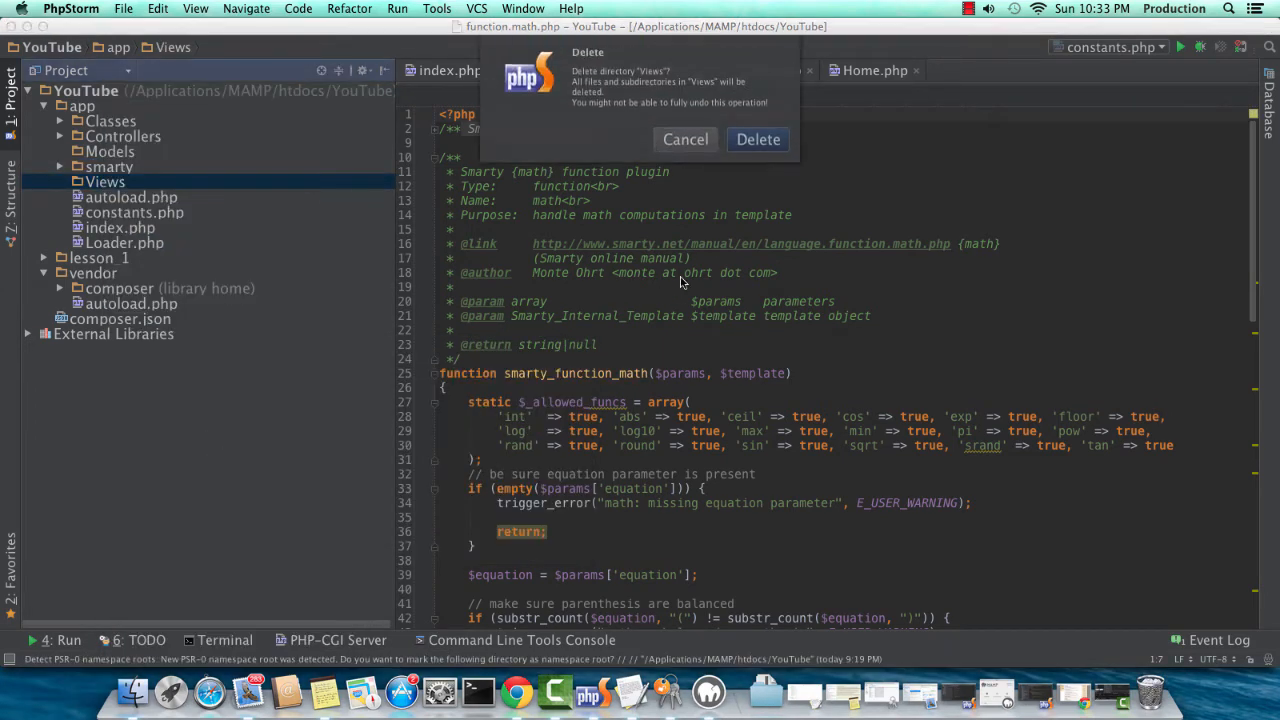
pyautogui.click(757, 139)
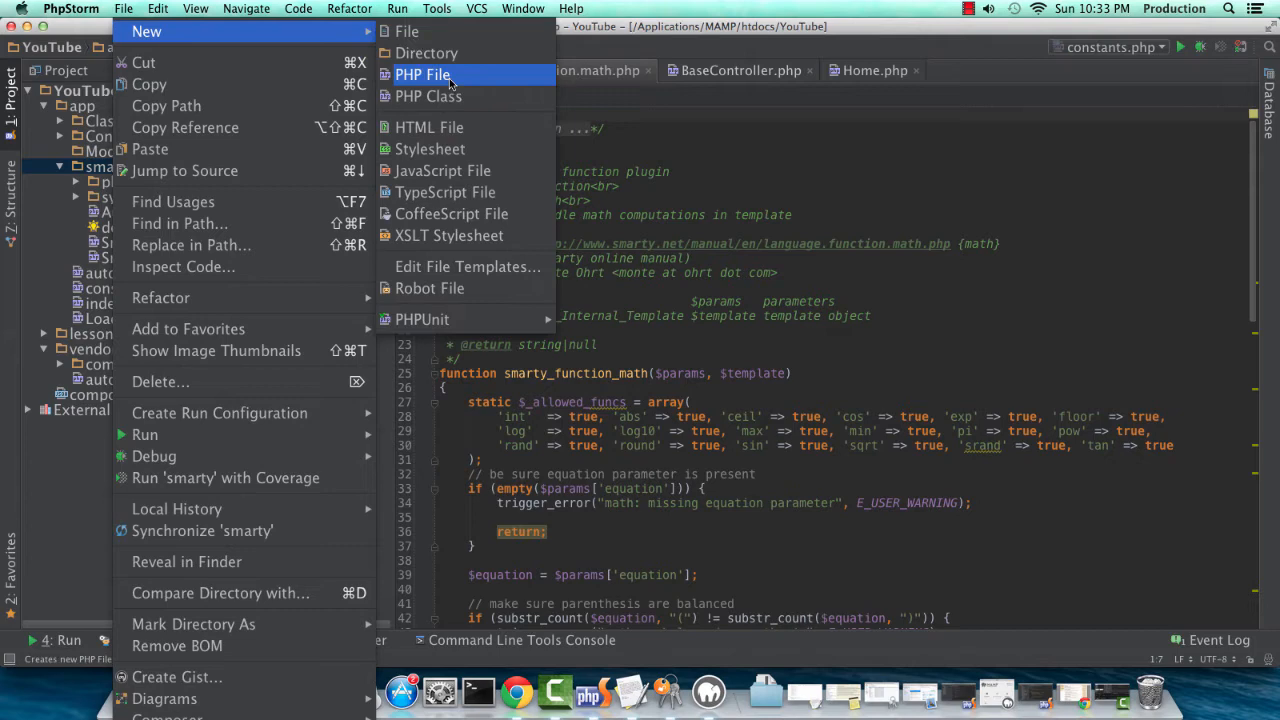
# - Add four directories under smarty: templates, templates_c, cache and configs
pyautogui.click(426, 53)
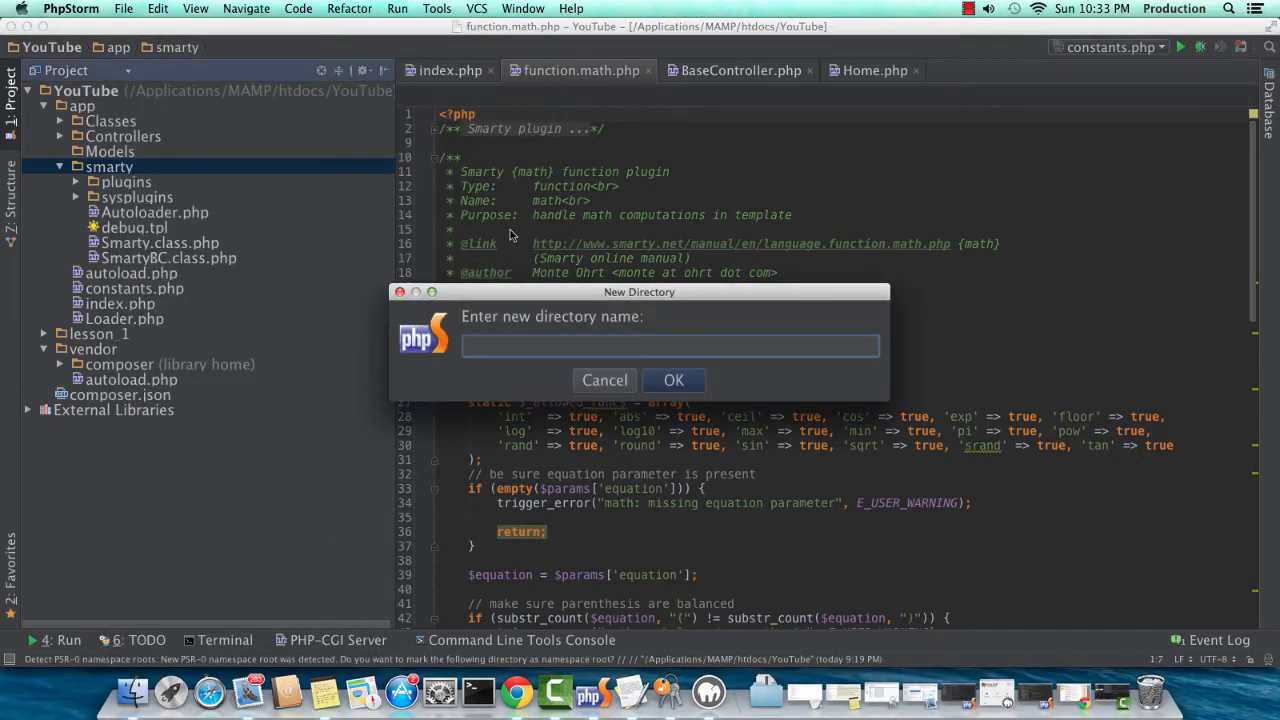
pyautogui.click(604, 380)
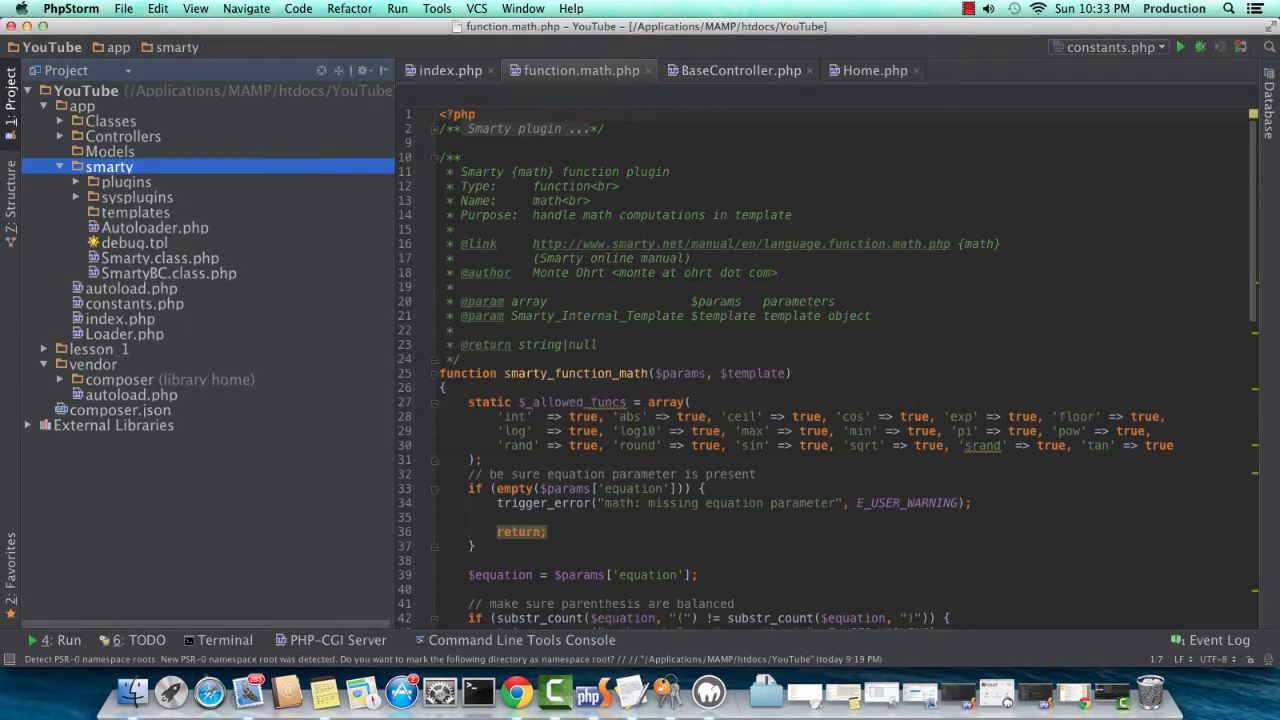
pyautogui.rightClick(109, 166)
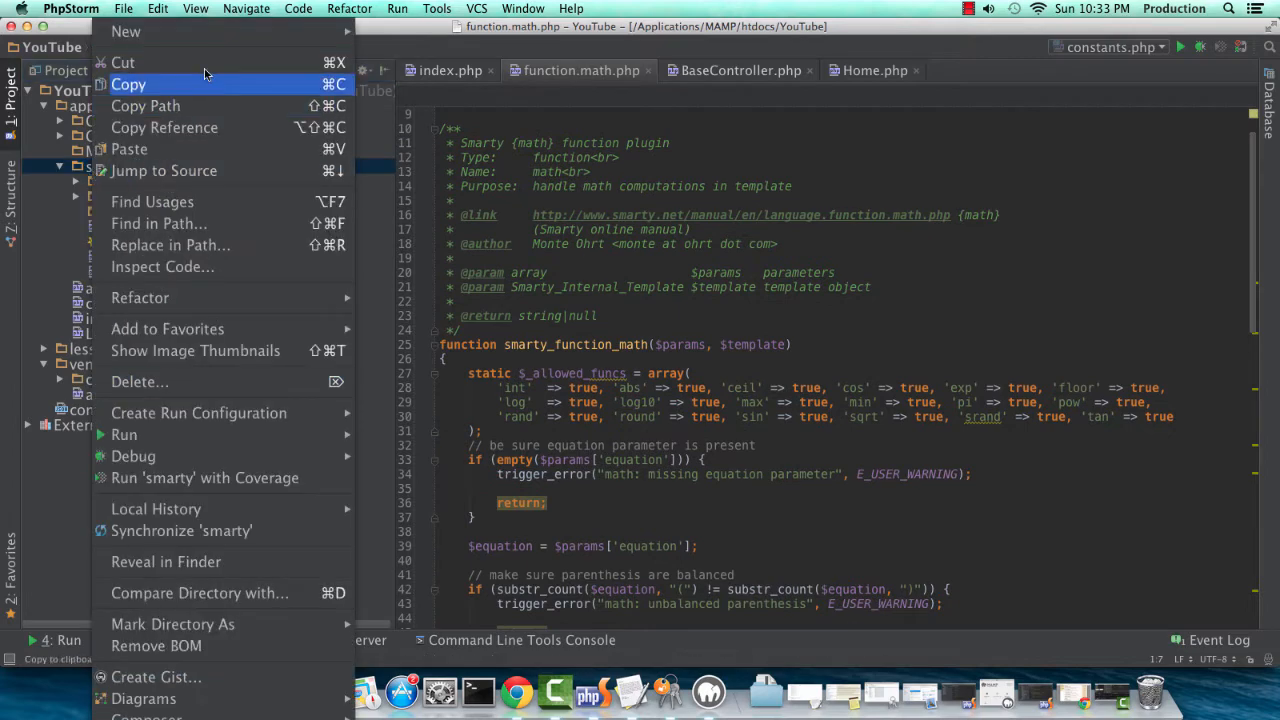
pyautogui.click(126, 31)
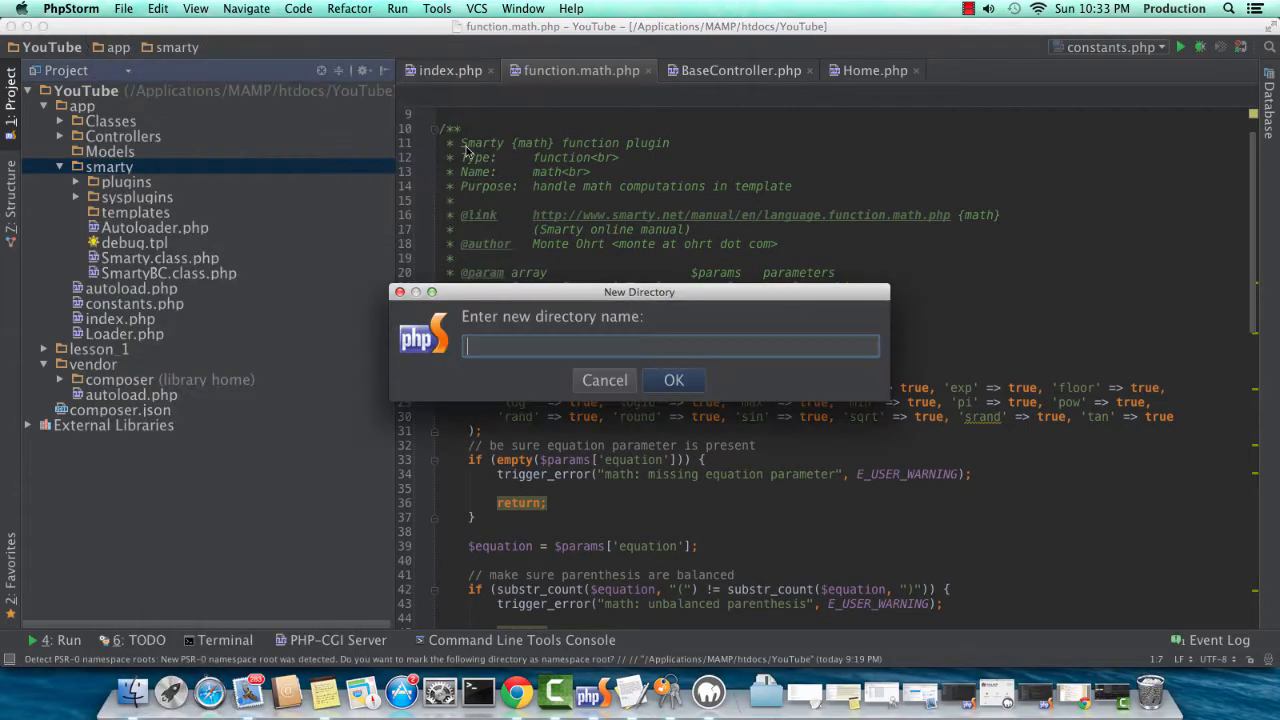
pyautogui.write('templates_c')
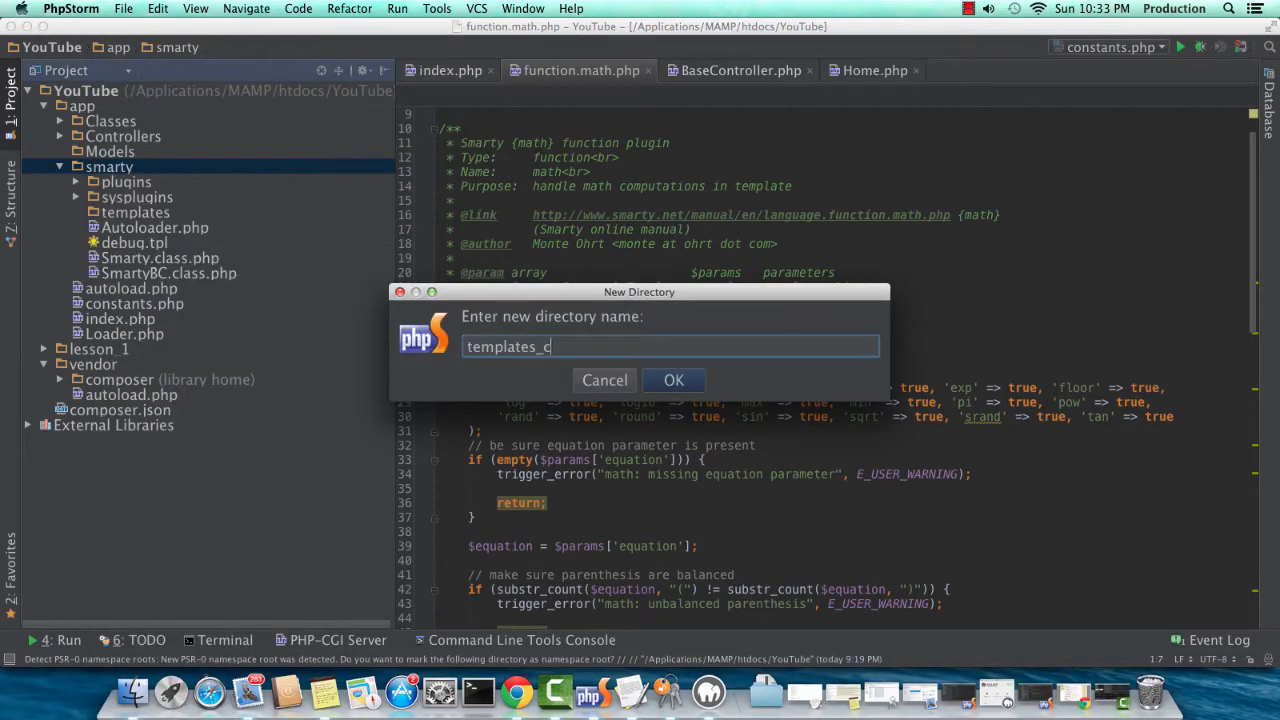
pyautogui.click(673, 380)
pyautogui.write('c')
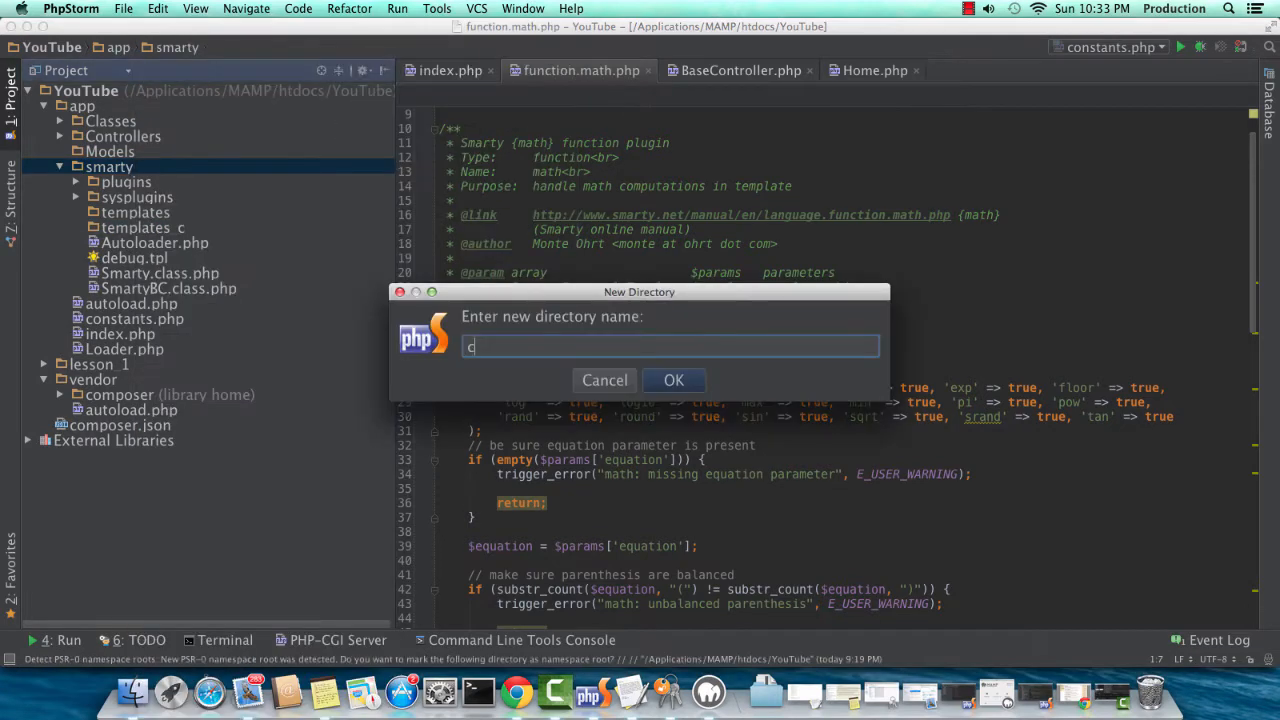
pyautogui.click(673, 380)
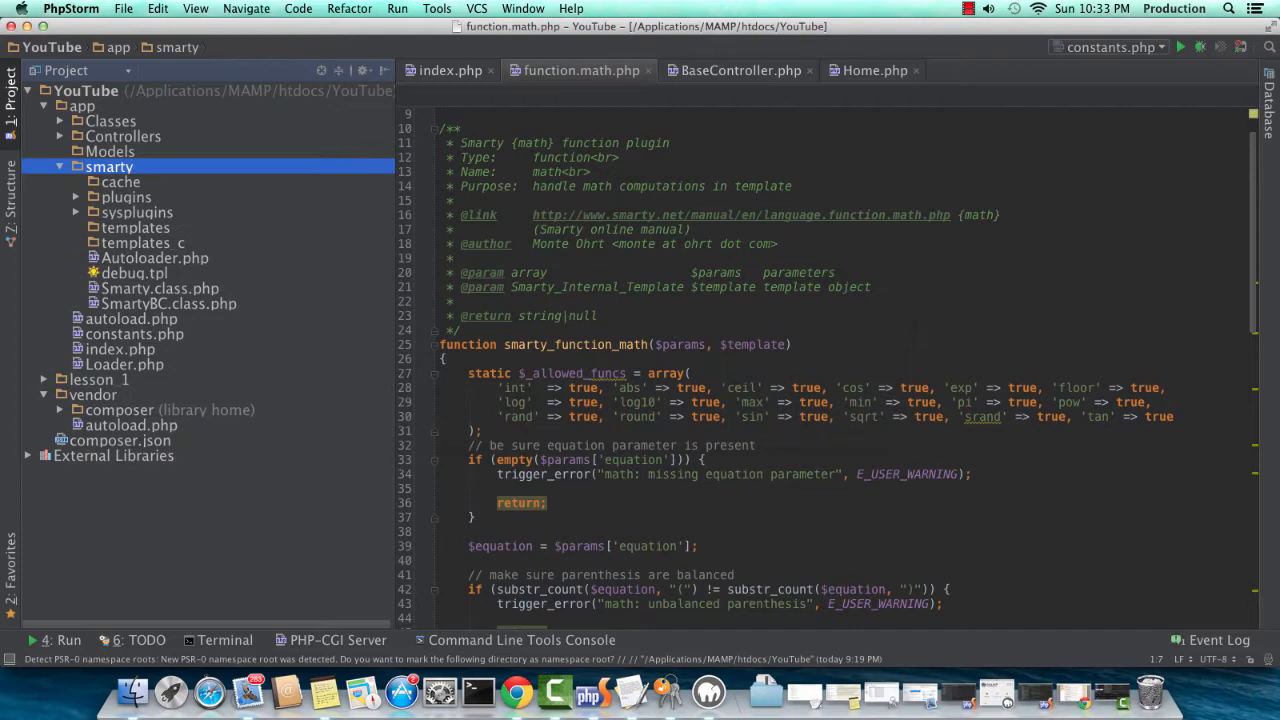
pyautogui.rightClick(109, 166)
pyautogui.write('config')
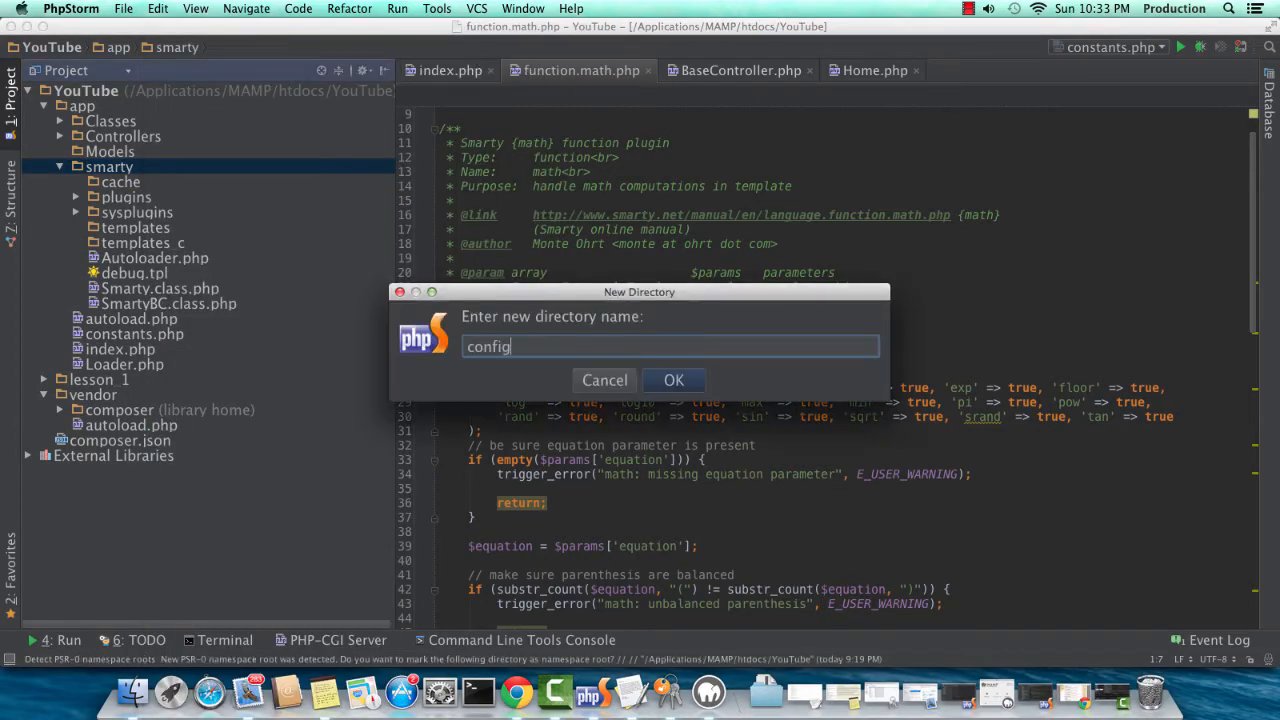
pyautogui.click(673, 380)
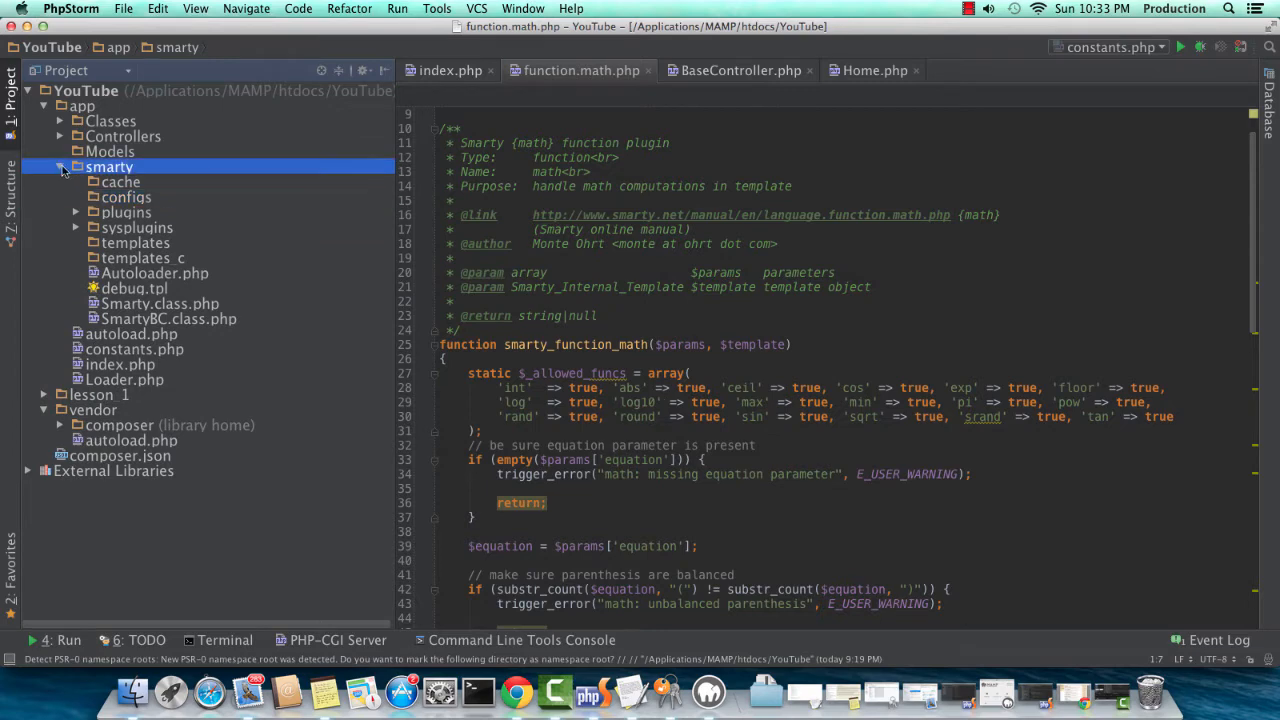
pyautogui.click(60, 167)
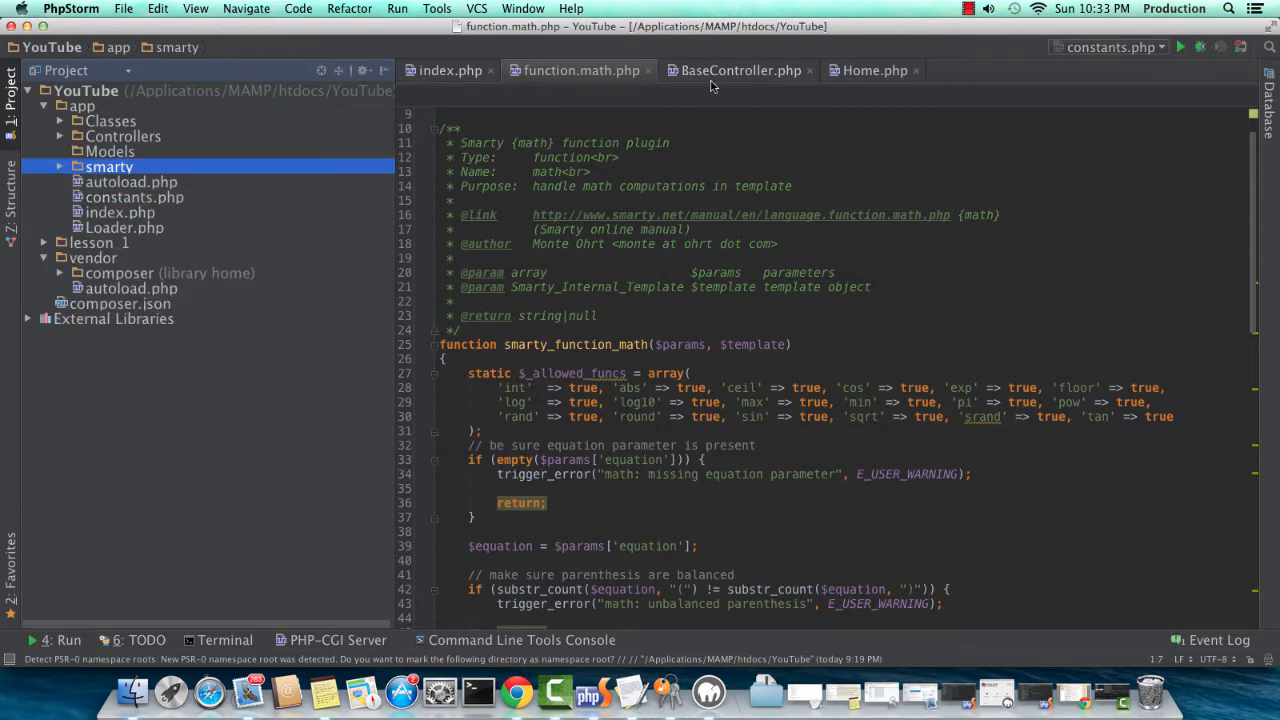
# - Add '$this->tpl = new SmartyTemplate' to BaseController's constructor
pyautogui.click(739, 70)
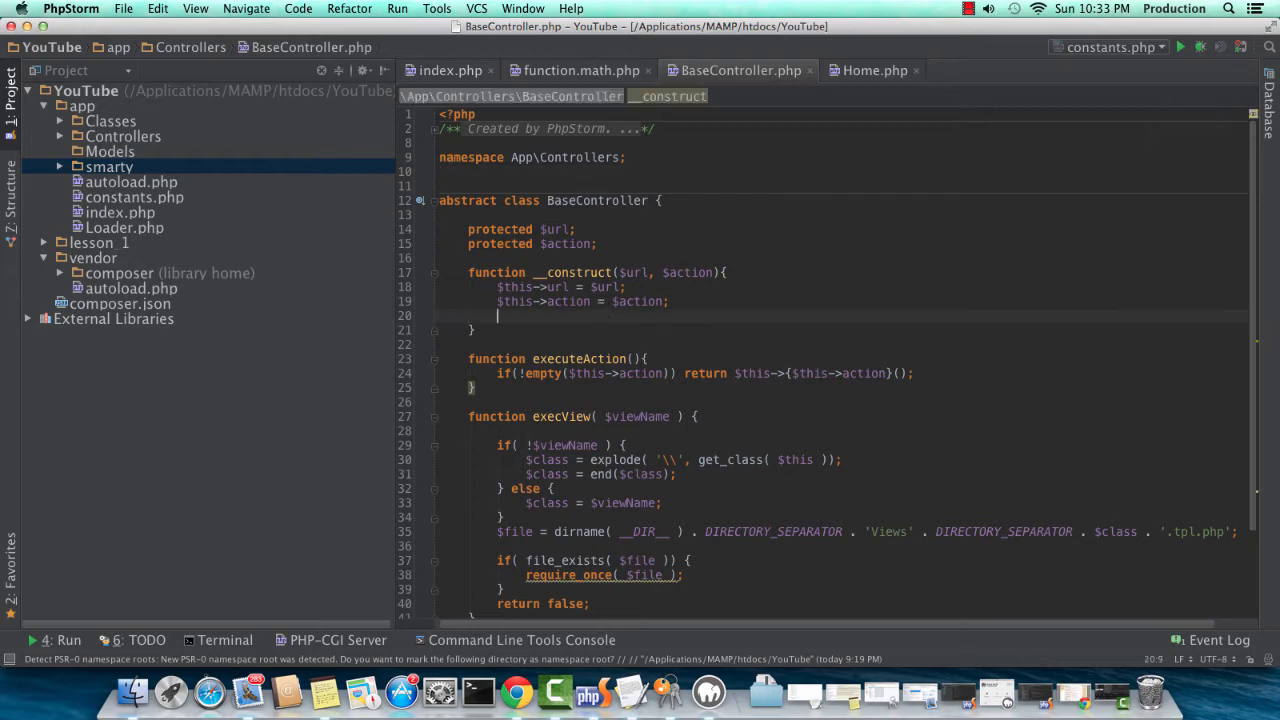
pyautogui.write('$this->')
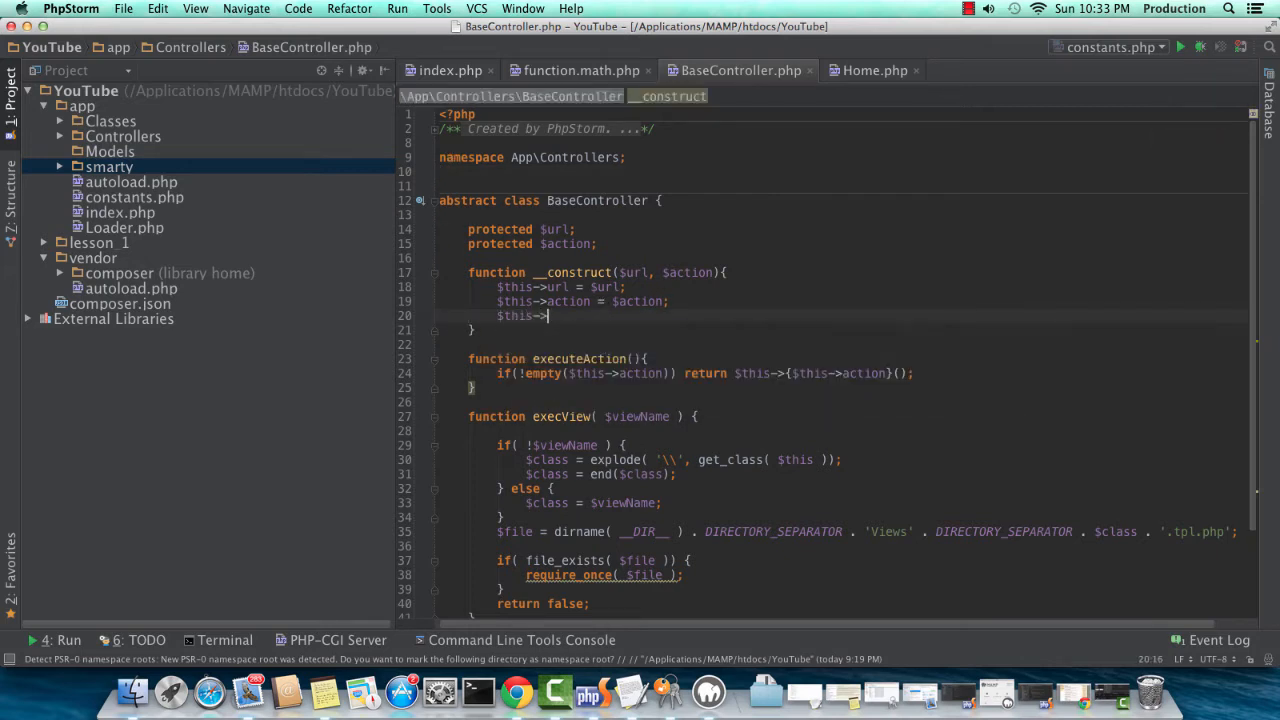
pyautogui.write('tpl =')
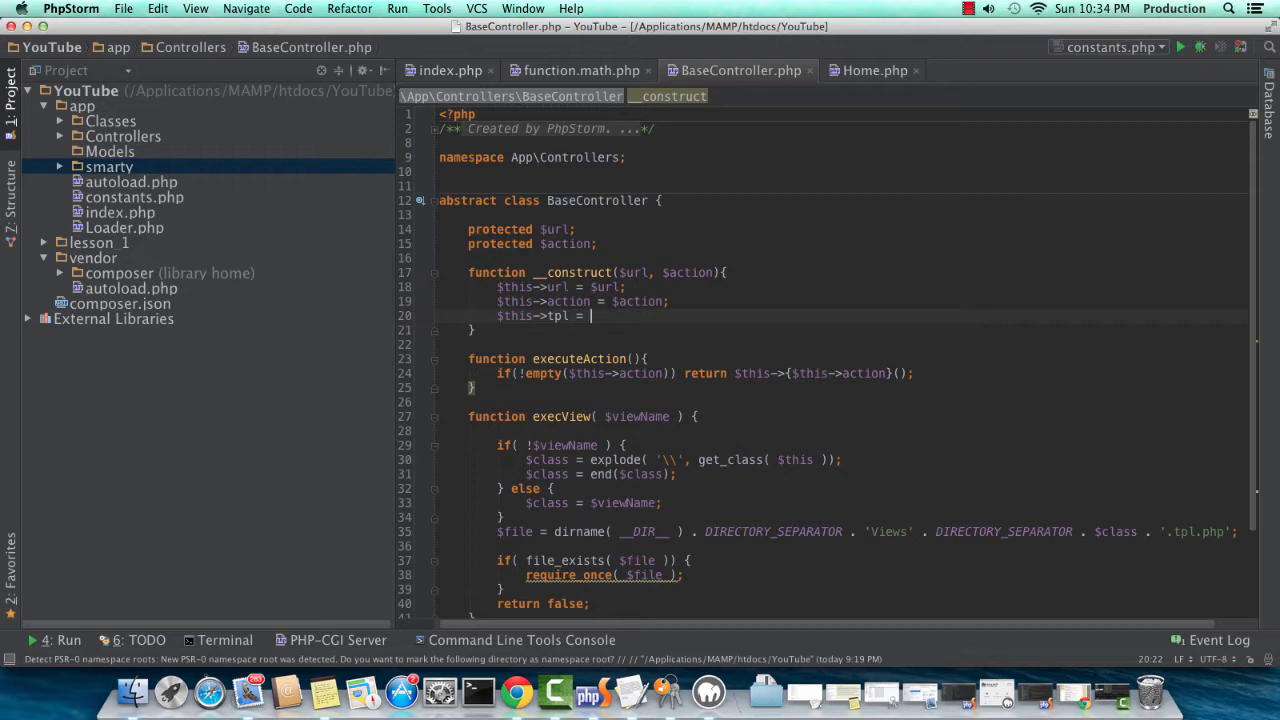
pyautogui.write('new SmartyTemplate;')
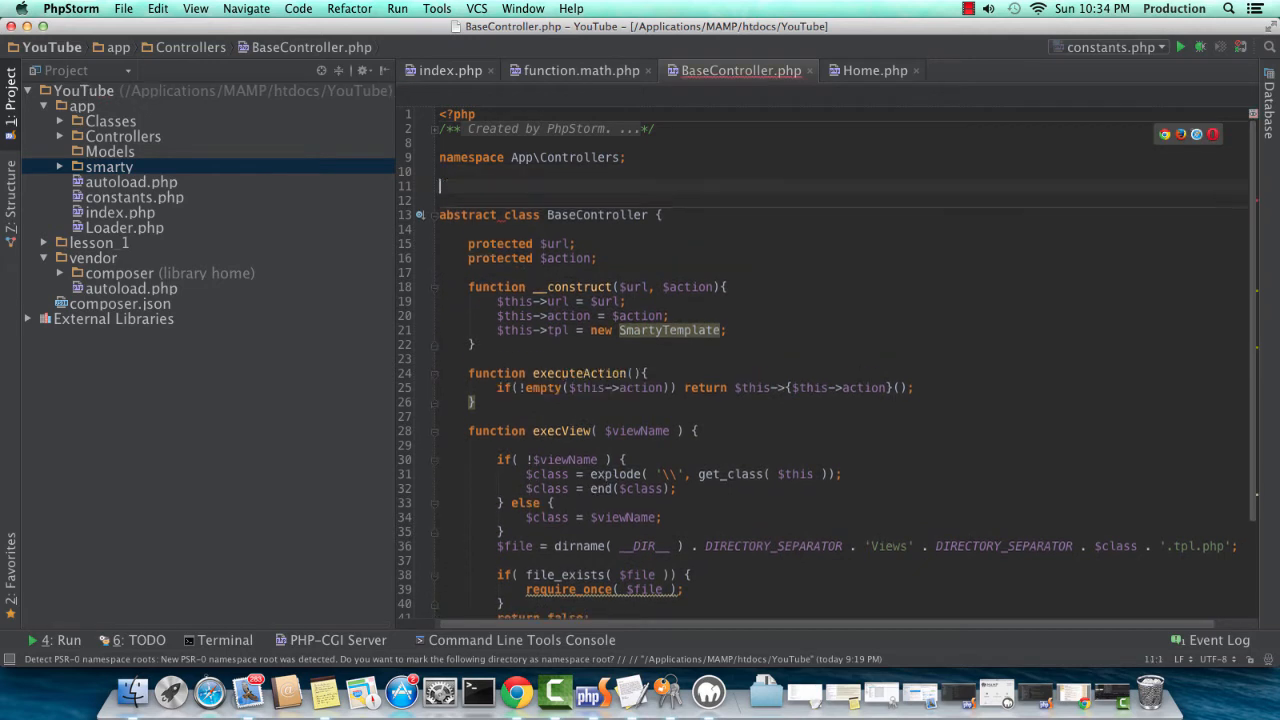
# - Import App\Config\Smarty\SmartyTemplate with a use statement in BaseController.php
pyautogui.write('use')
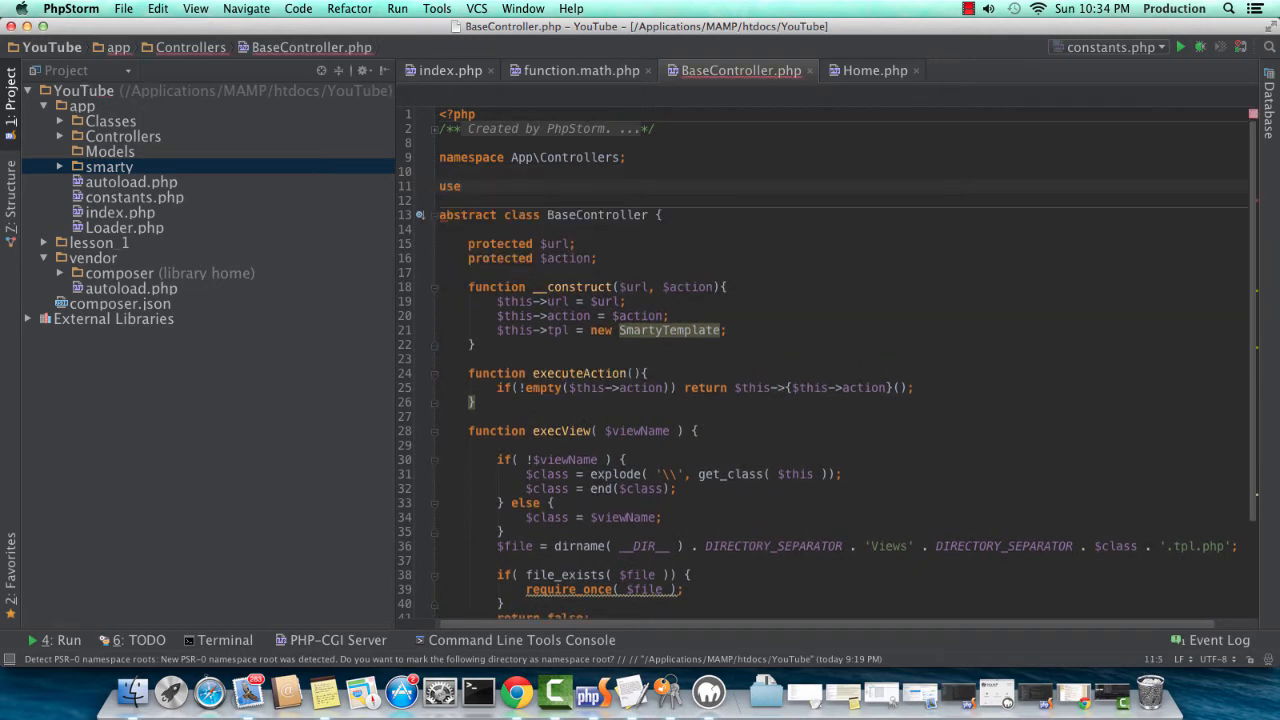
pyautogui.write('App\\Cont')
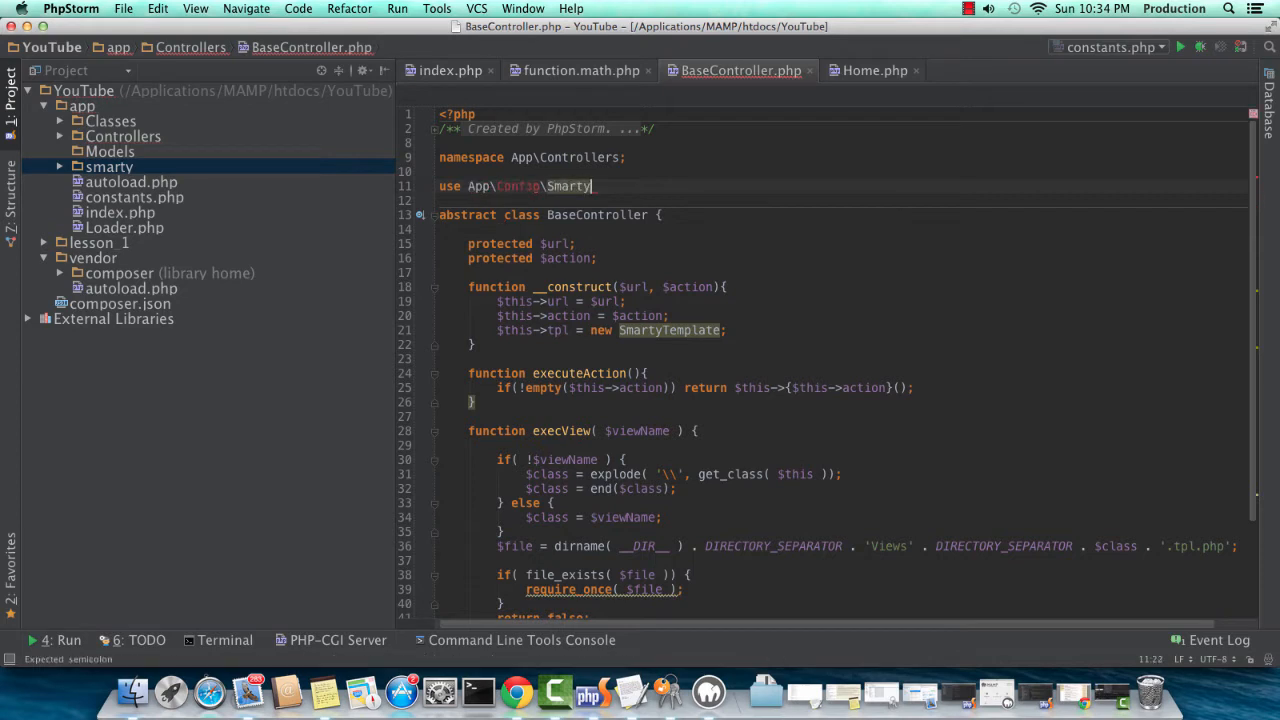
pyautogui.write('\\SmartyTempla')
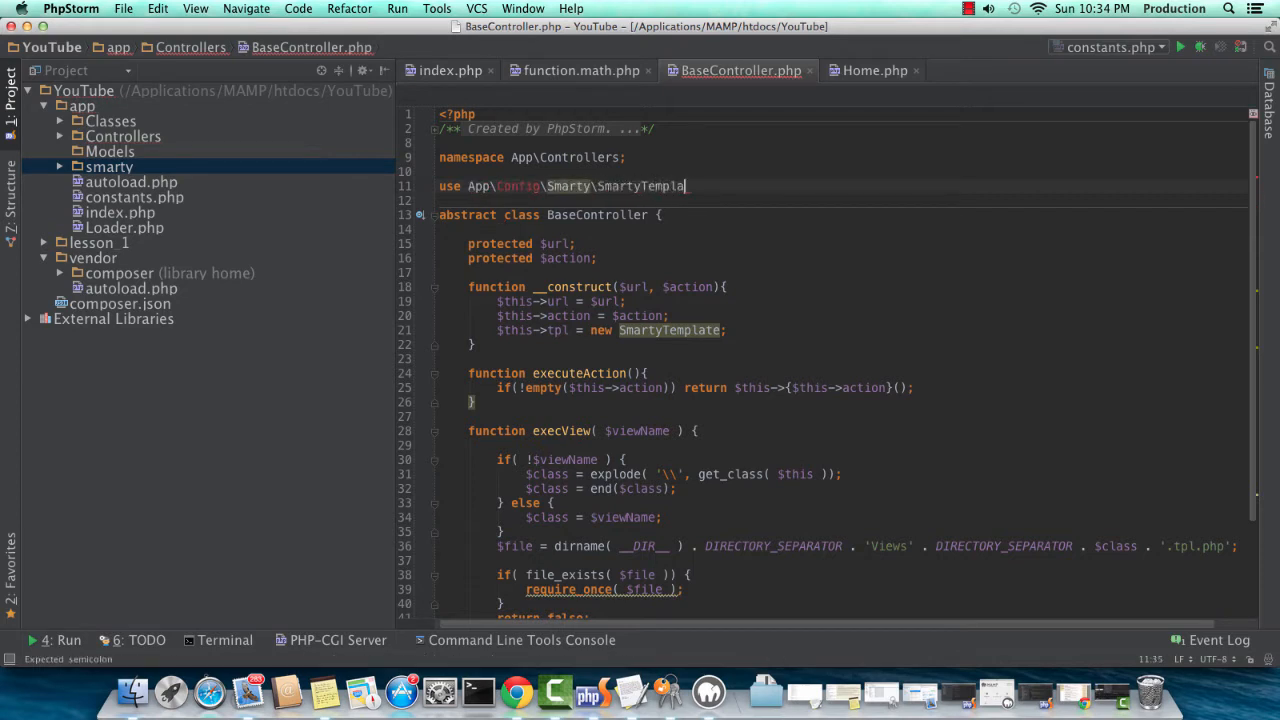
pyautogui.click(111, 120)
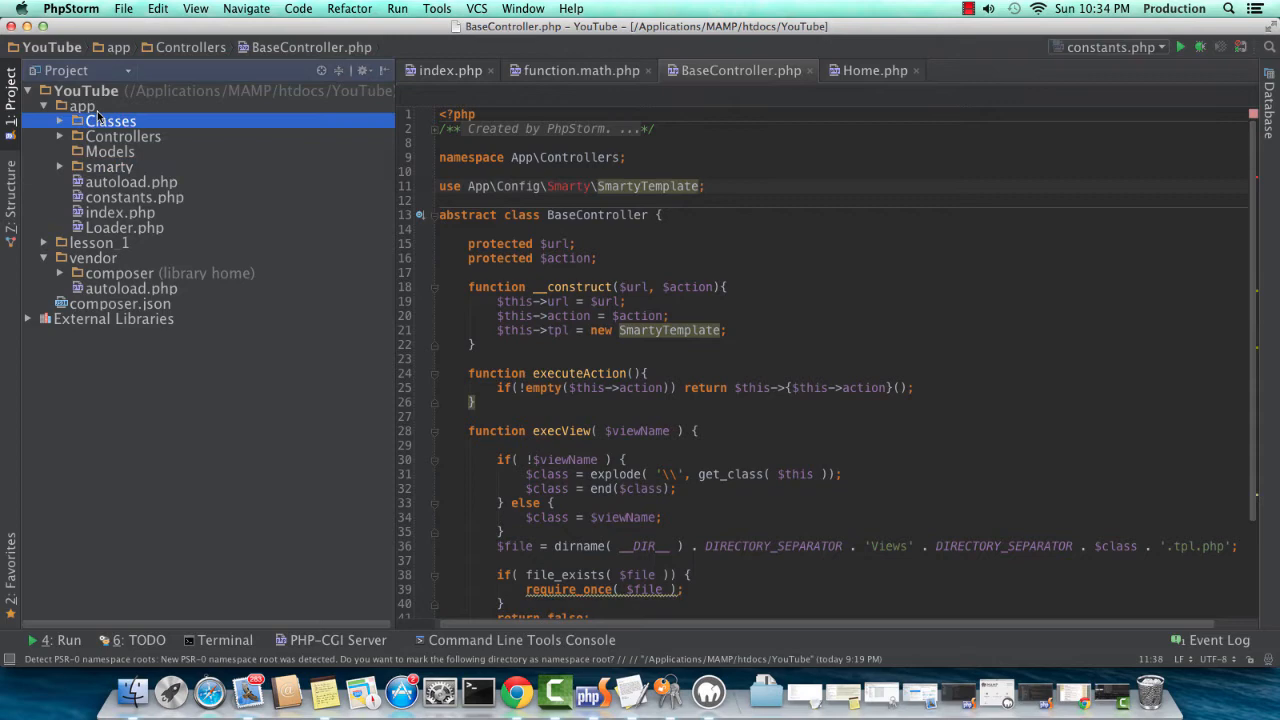
# - Create a Config directory under app and a Smarty directory inside it
pyautogui.rightClick(82, 106)
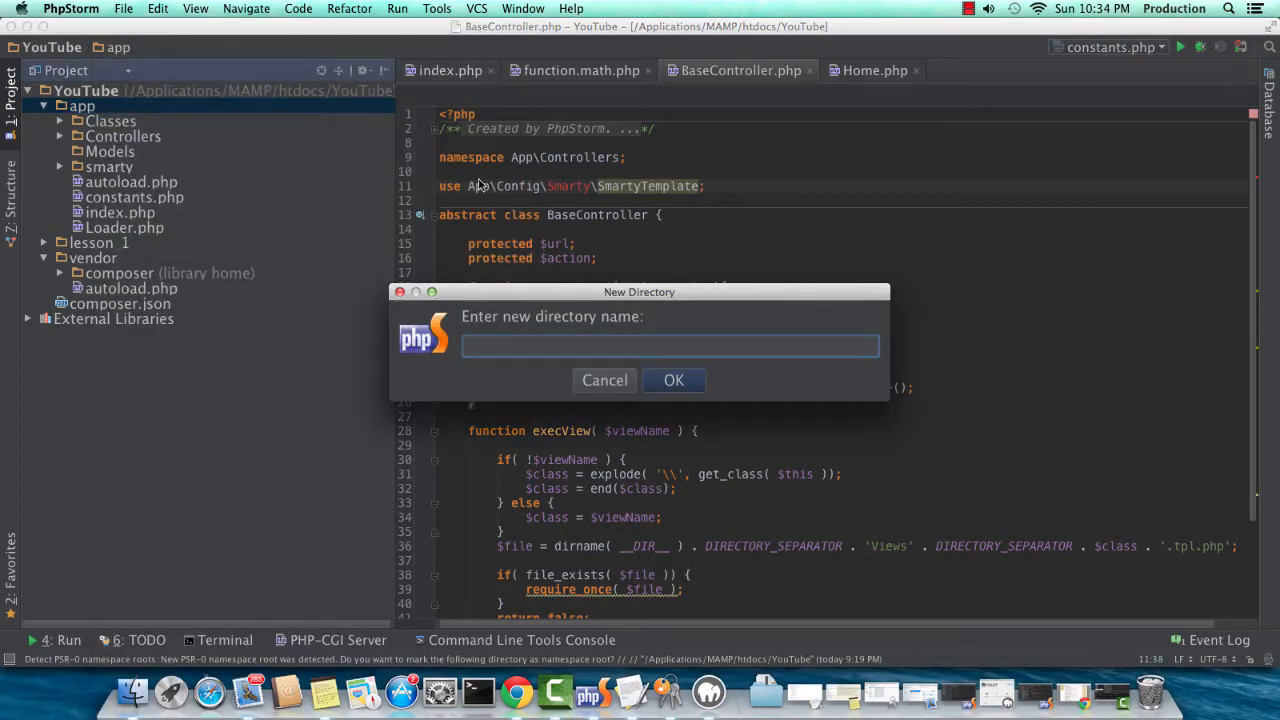
pyautogui.click(673, 380)
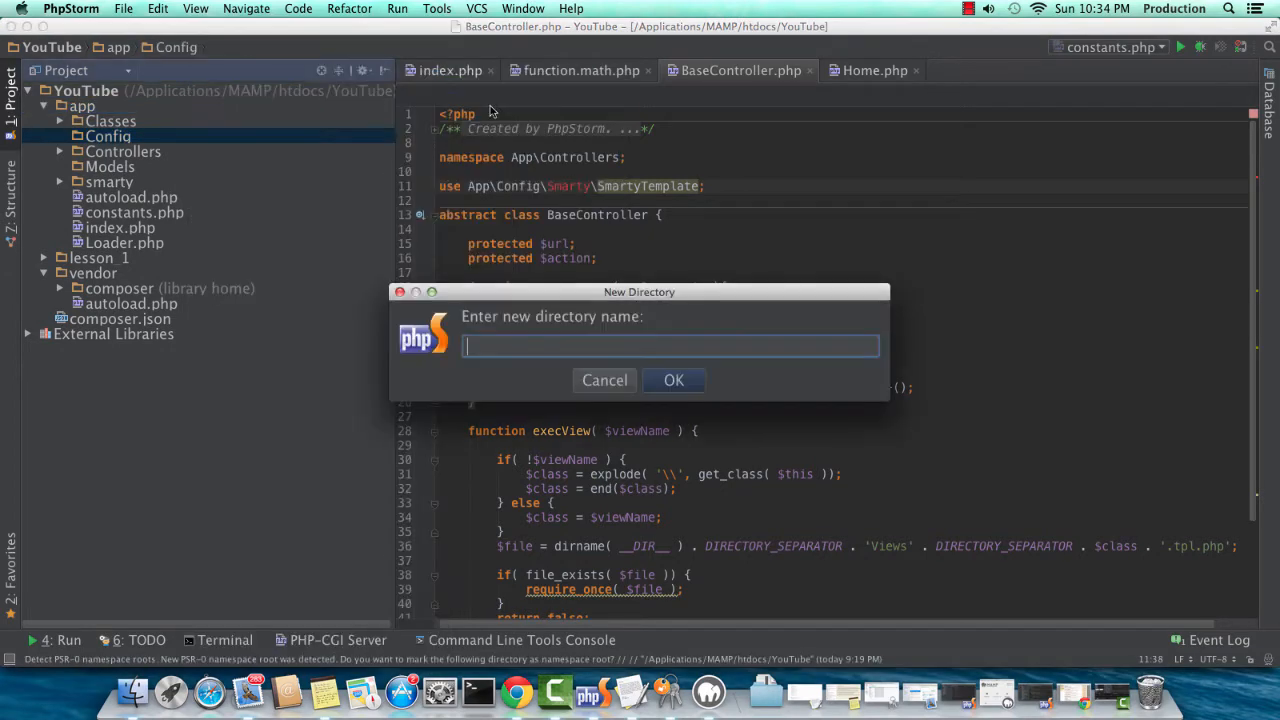
pyautogui.click(673, 380)
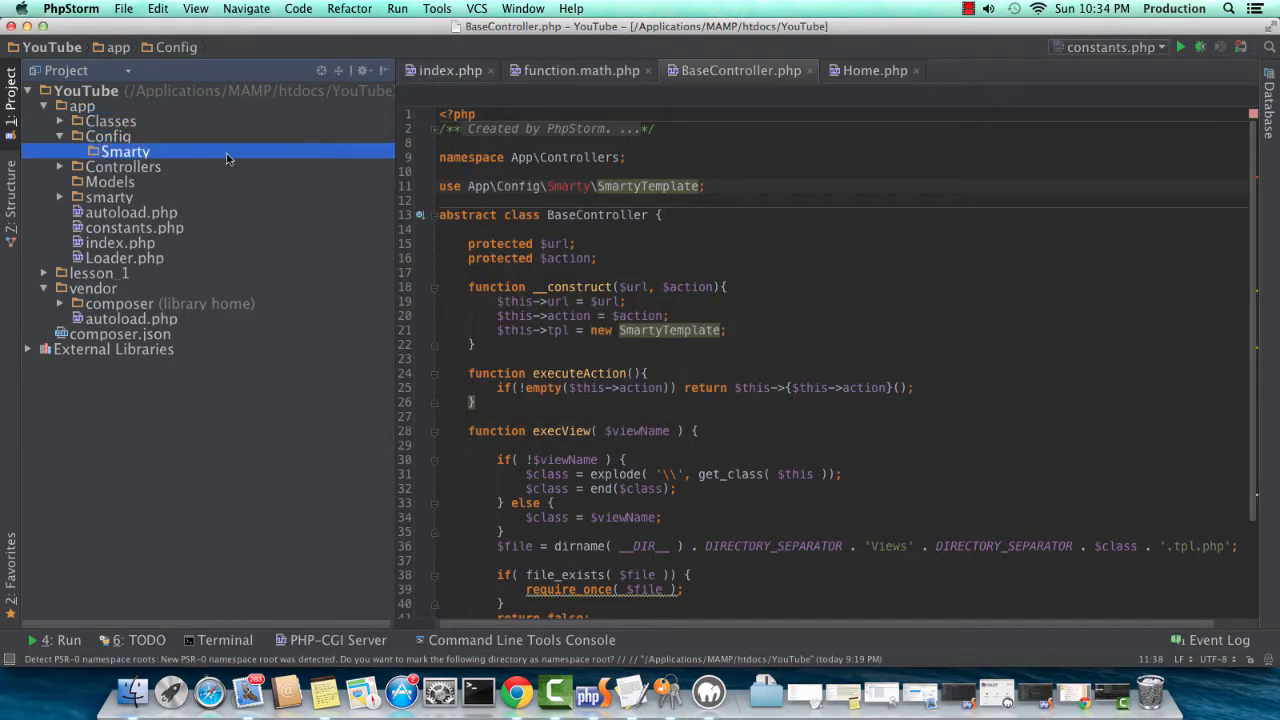
pyautogui.rightClick(125, 151)
pyautogui.write('Sm')
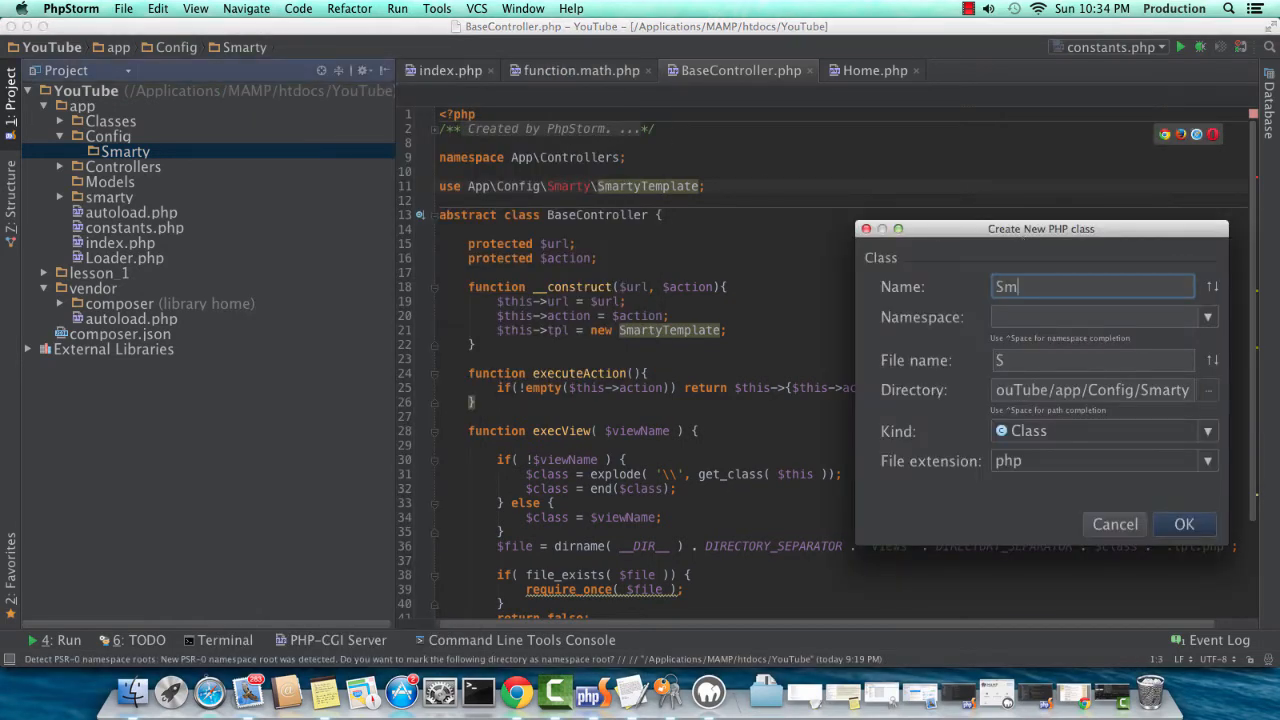
# - Create PHP class SmartyTemplate in namespace App\Config\Smarty and begin 'extends \Smarty'
pyautogui.write('artyTemplate')
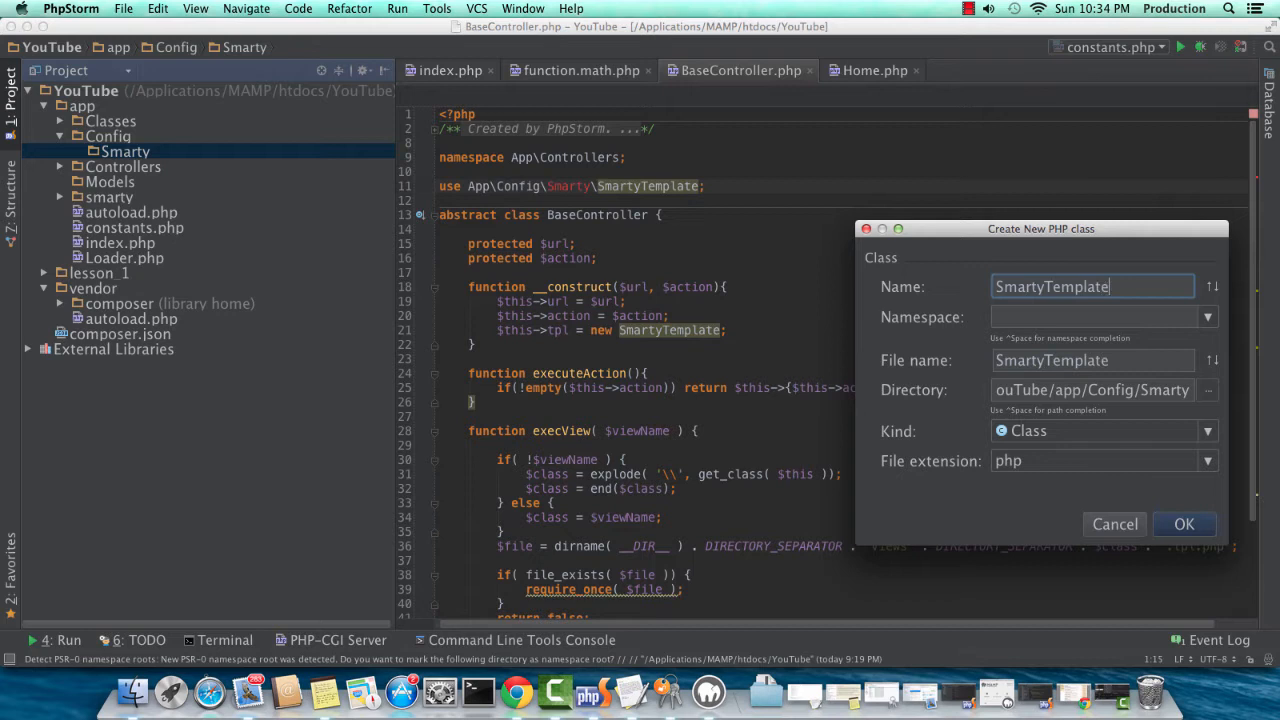
pyautogui.write('App\\Config\\Smarty')
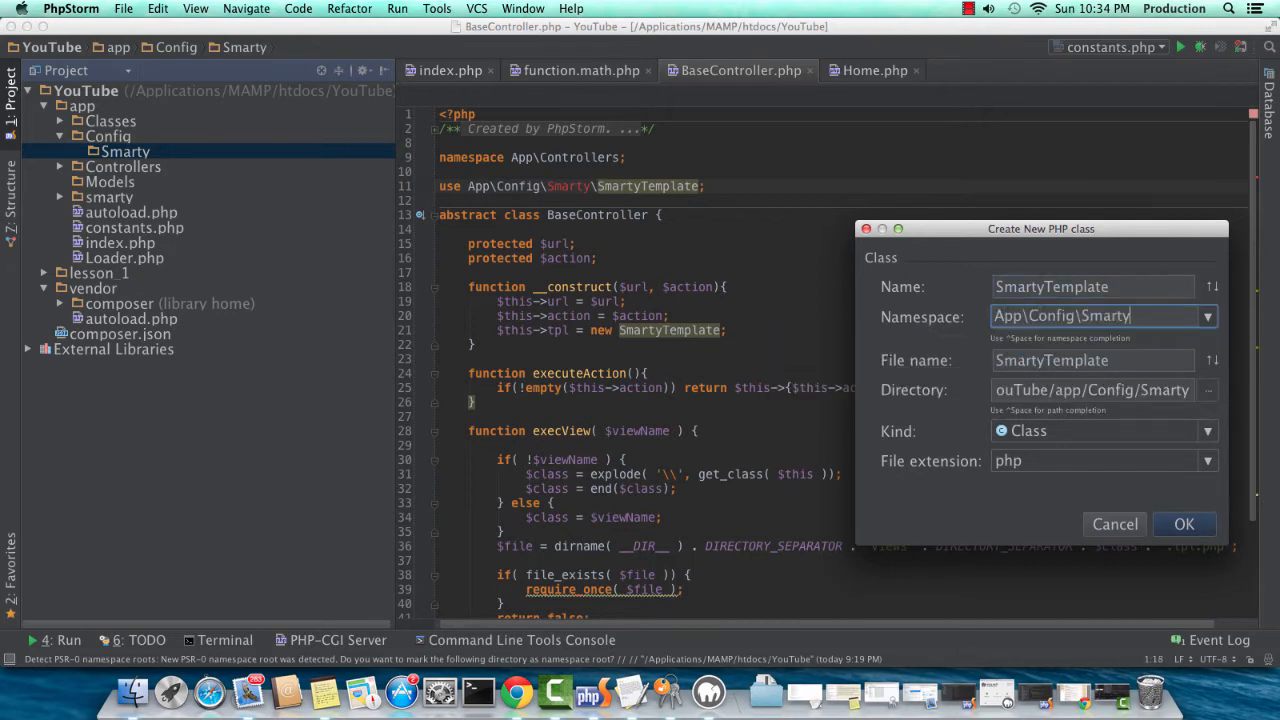
pyautogui.click(1184, 524)
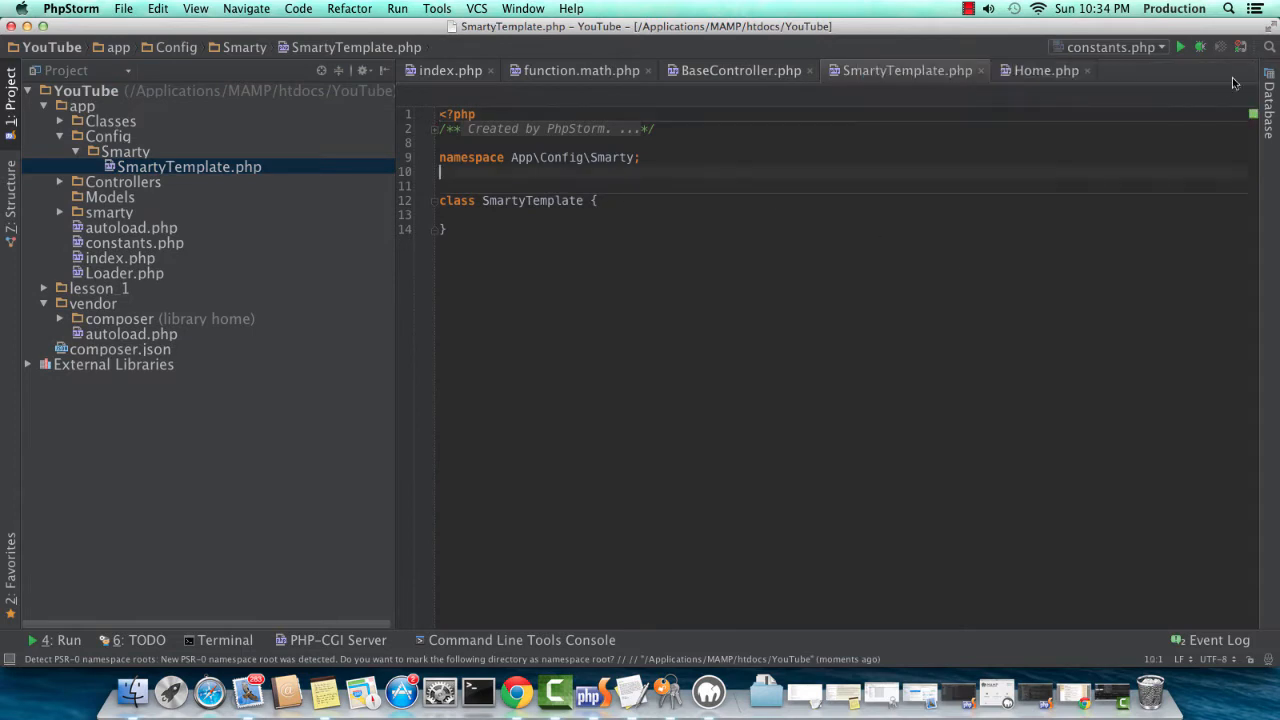
pyautogui.write(' {')
pyautogui.press('enter')
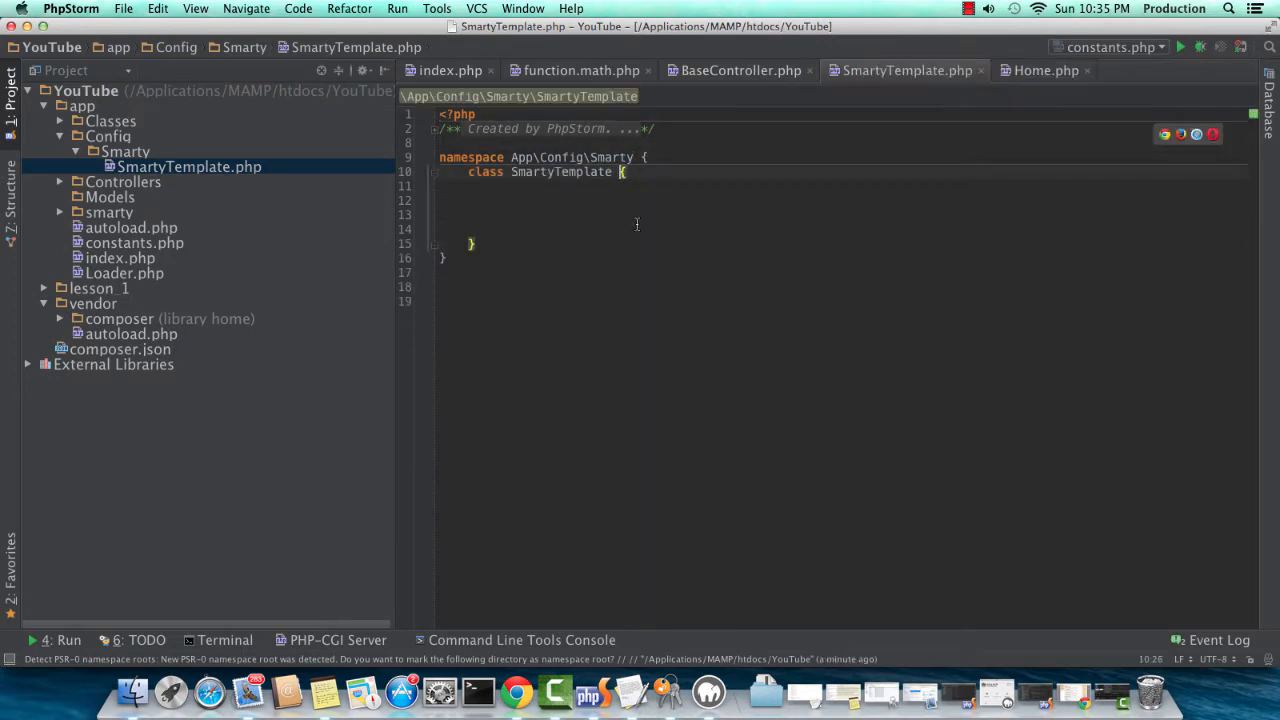
pyautogui.write('extends \\Smar')
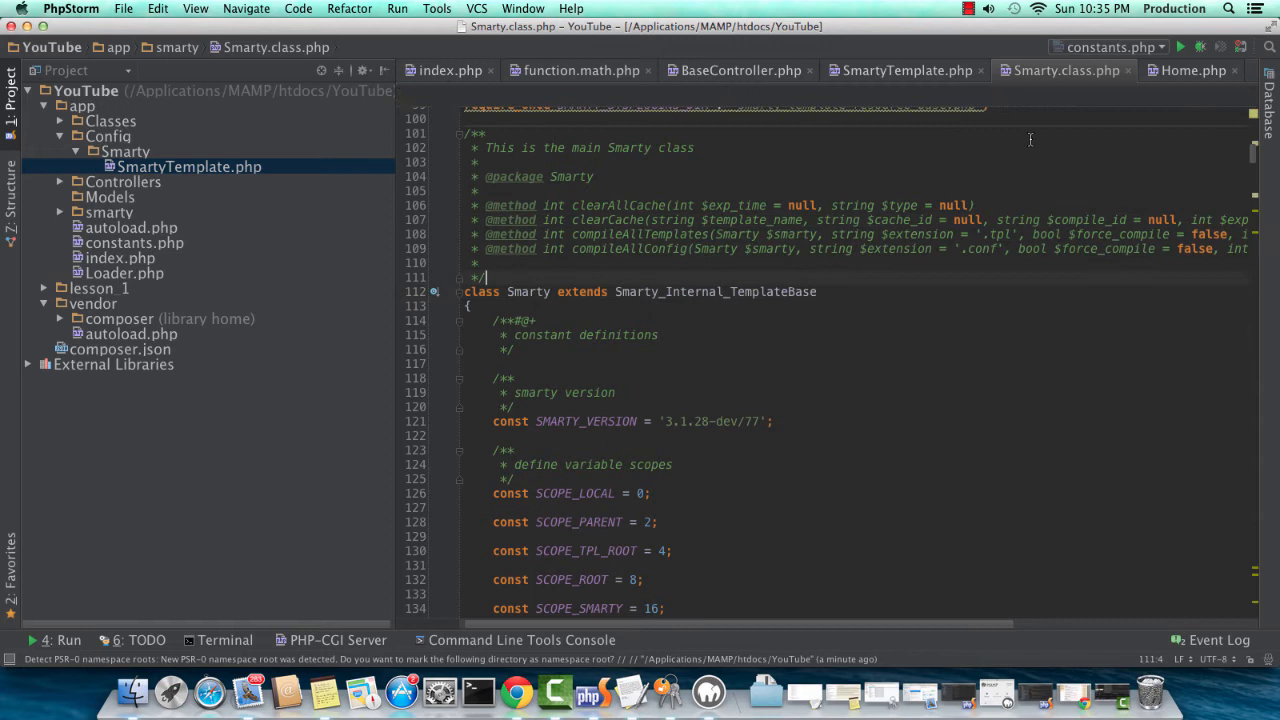
# - Make SmartyTemplate extend \Smarty under a 'namespace App\Config\Smarty;' declaration
pyautogui.click(905, 70)
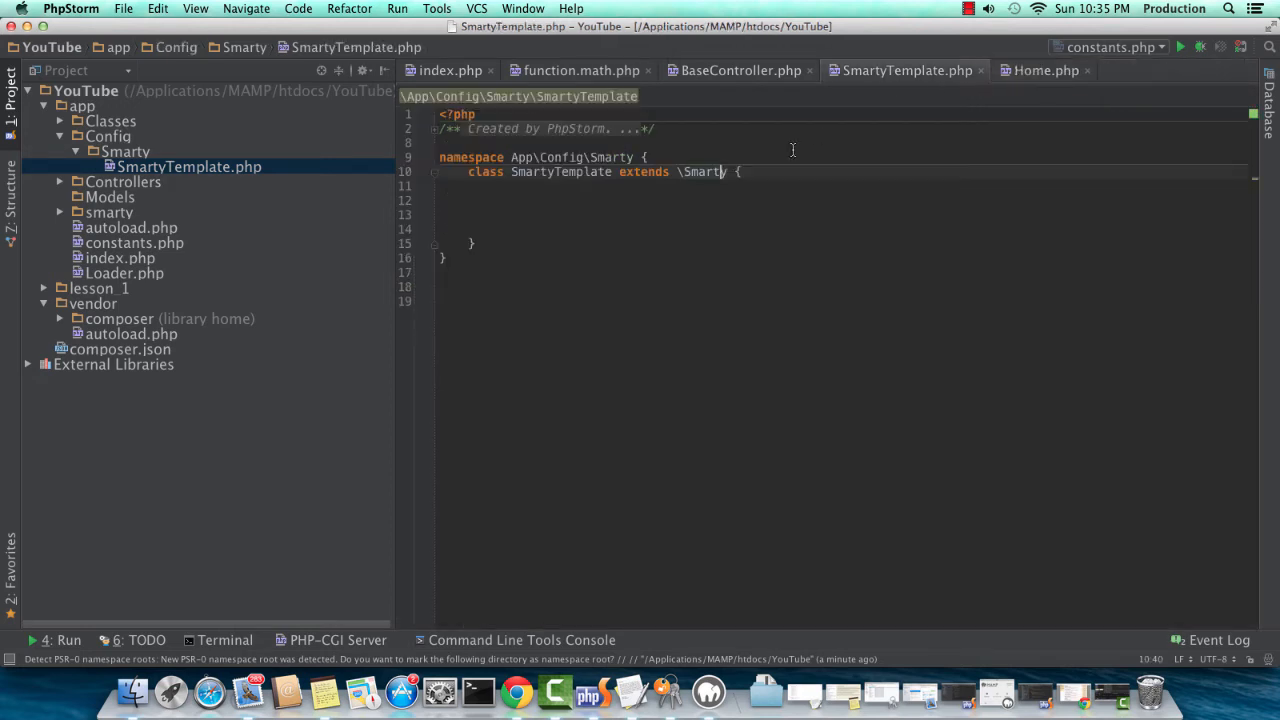
pyautogui.click(650, 157)
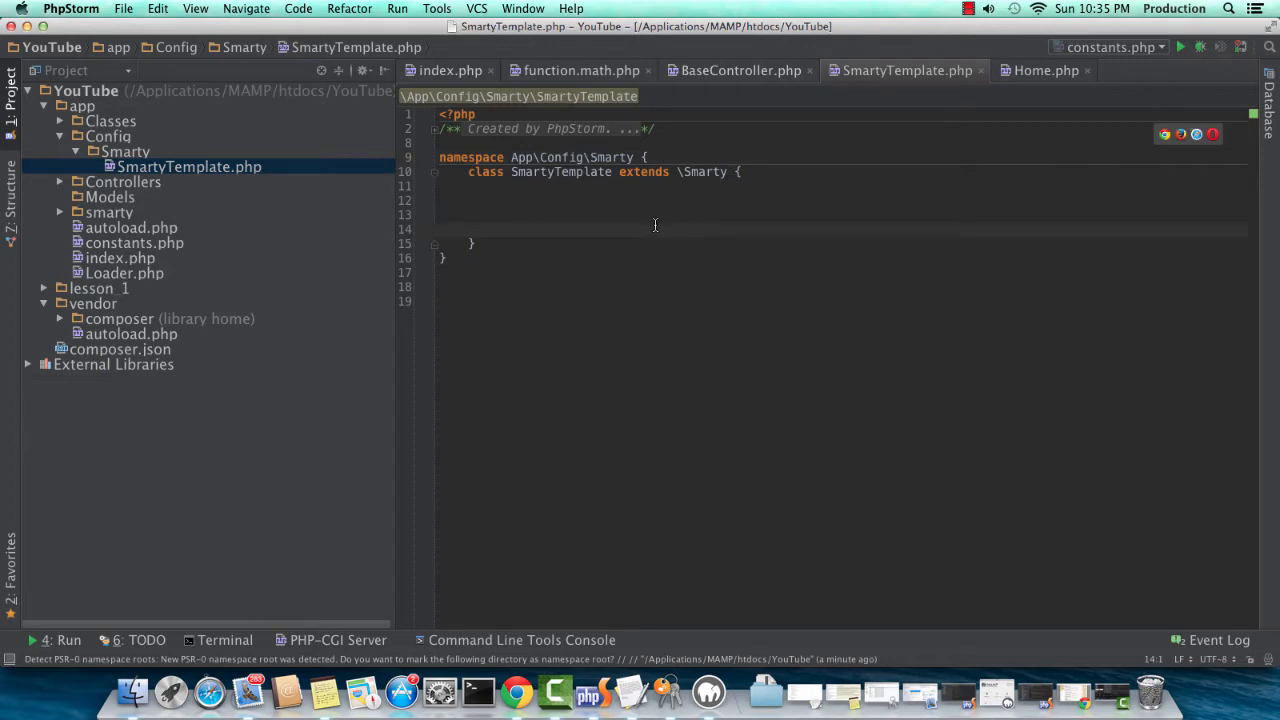
pyautogui.click(647, 157)
pyautogui.write(';')
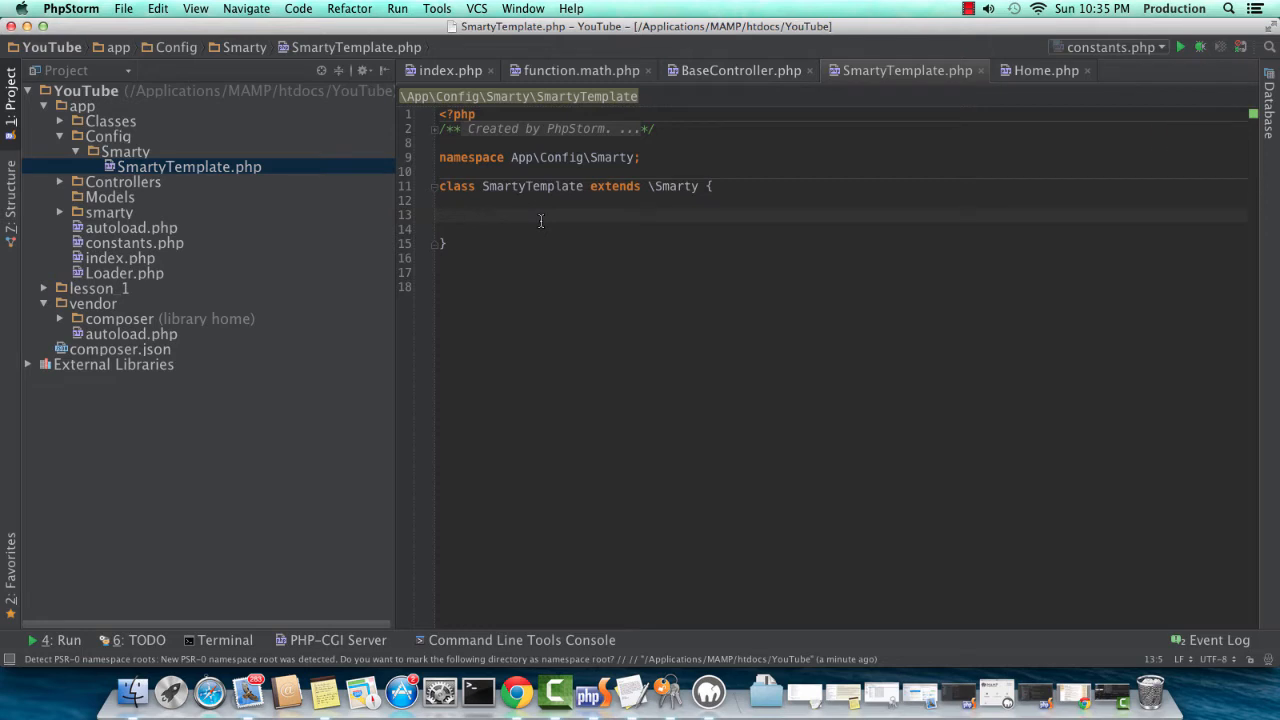
# - Add __construct() calling $this->setTemplateDir( dirname(__DIR__) ) to SmartyTemplate
pyautogui.write('$')
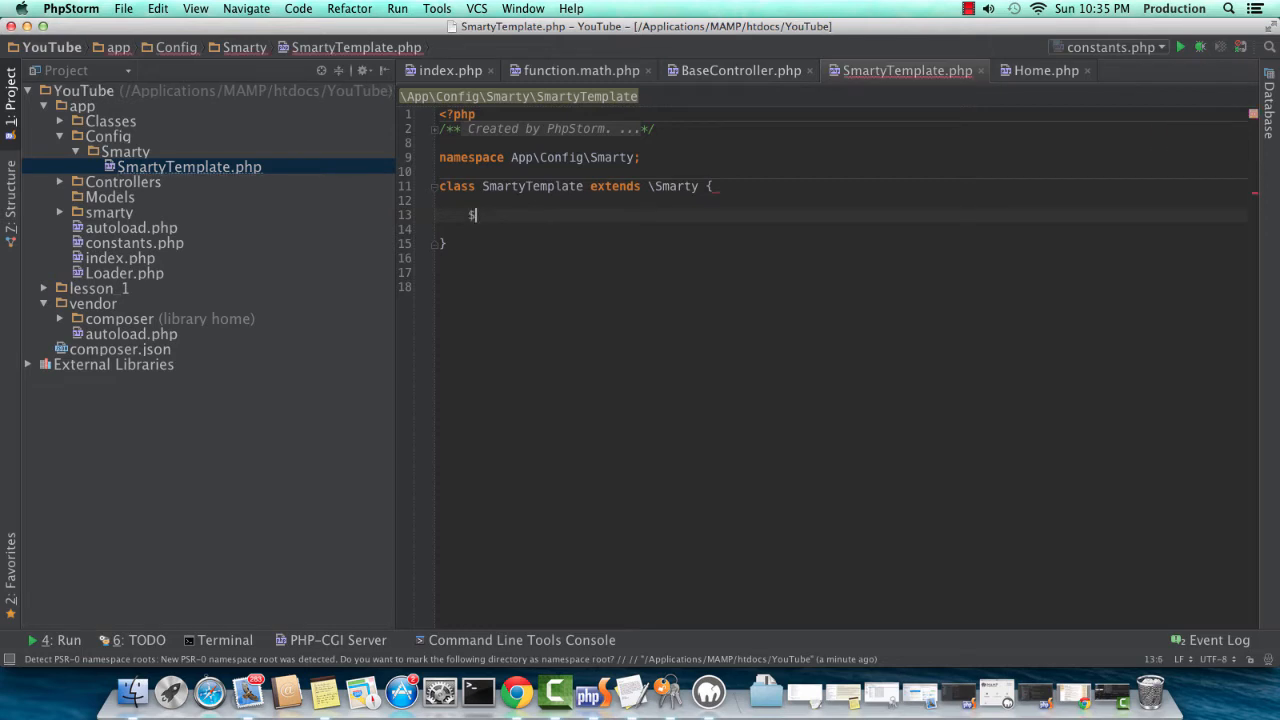
pyautogui.write('function __construct() {')
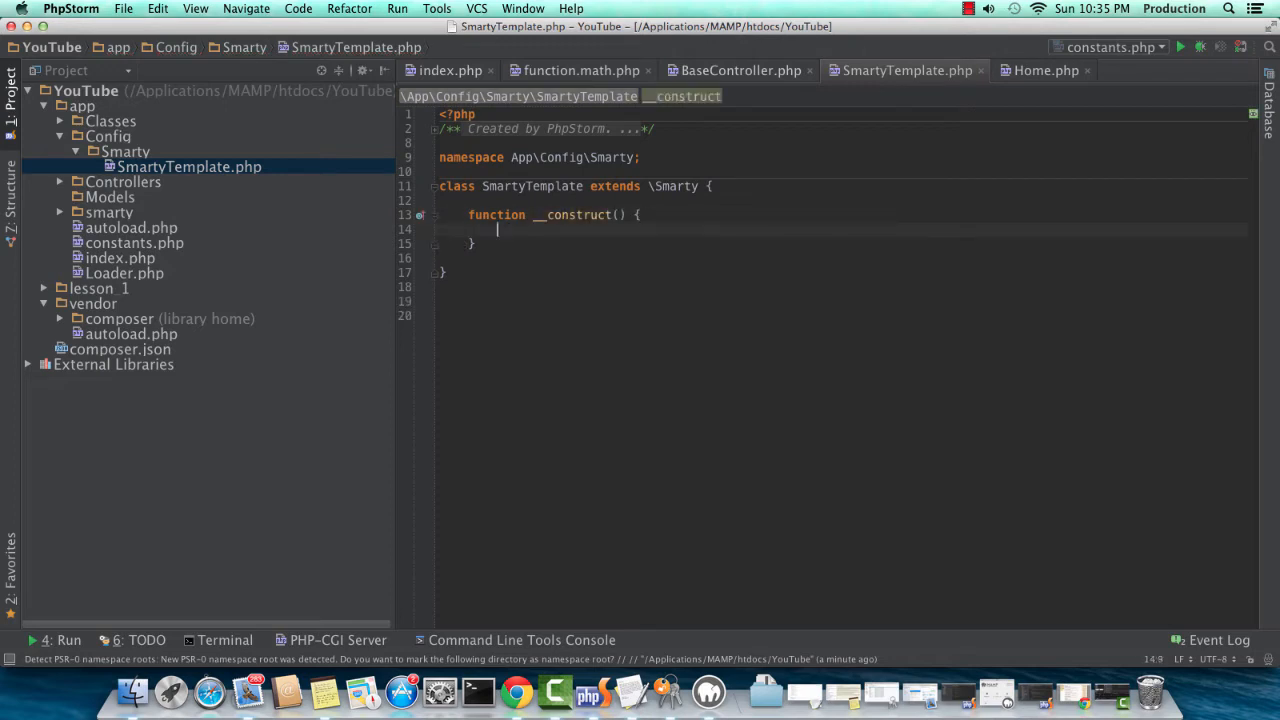
pyautogui.write('this')
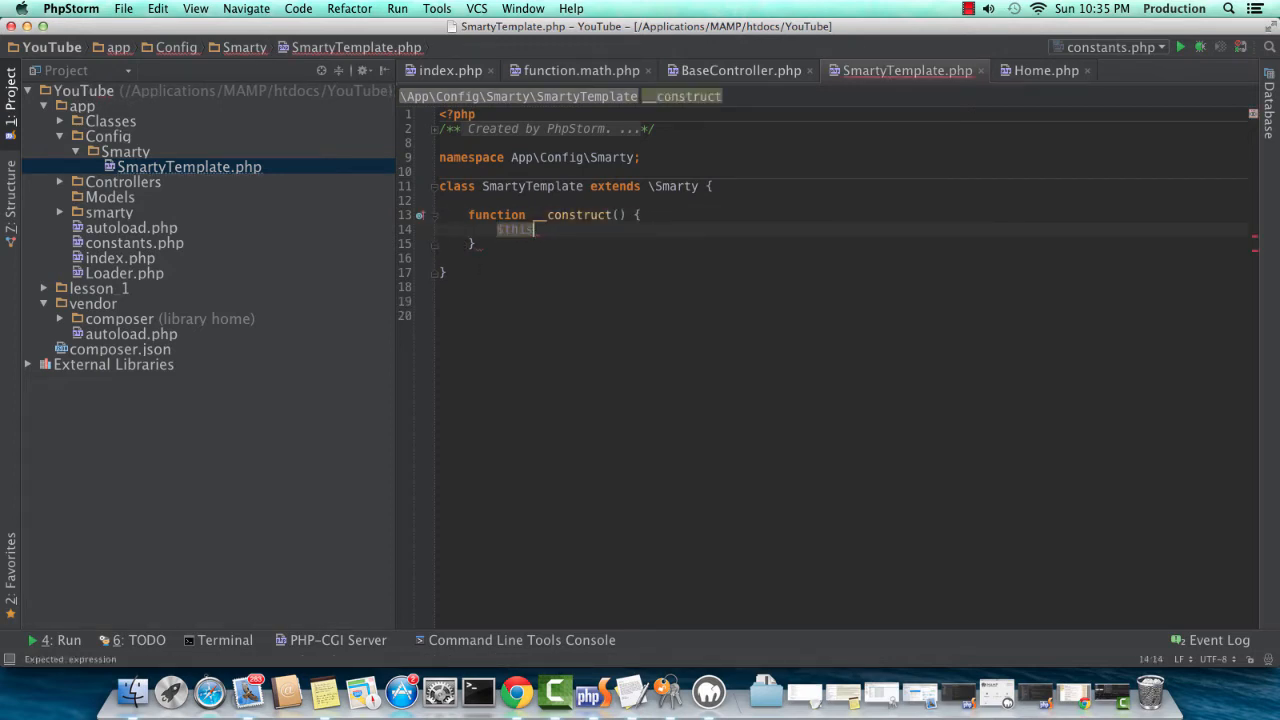
pyautogui.write('->set')
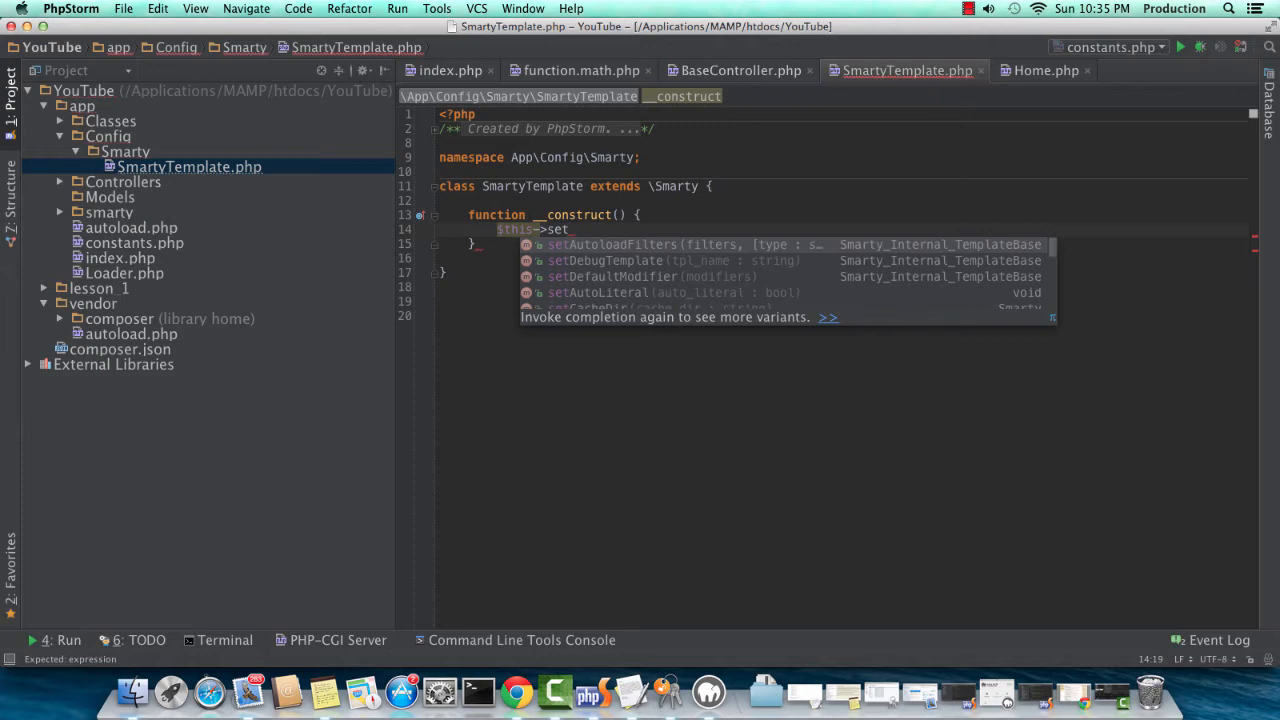
pyautogui.write("TemplateDir( '")
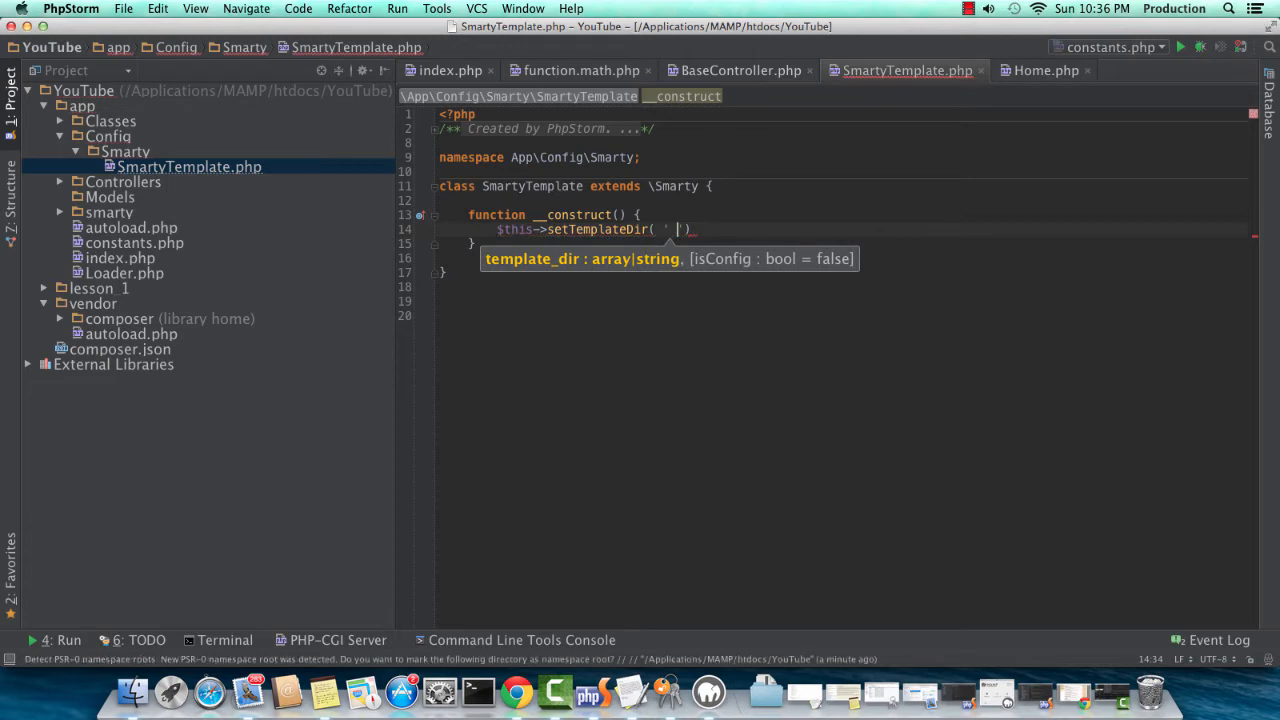
pyautogui.write('SMARTY_')
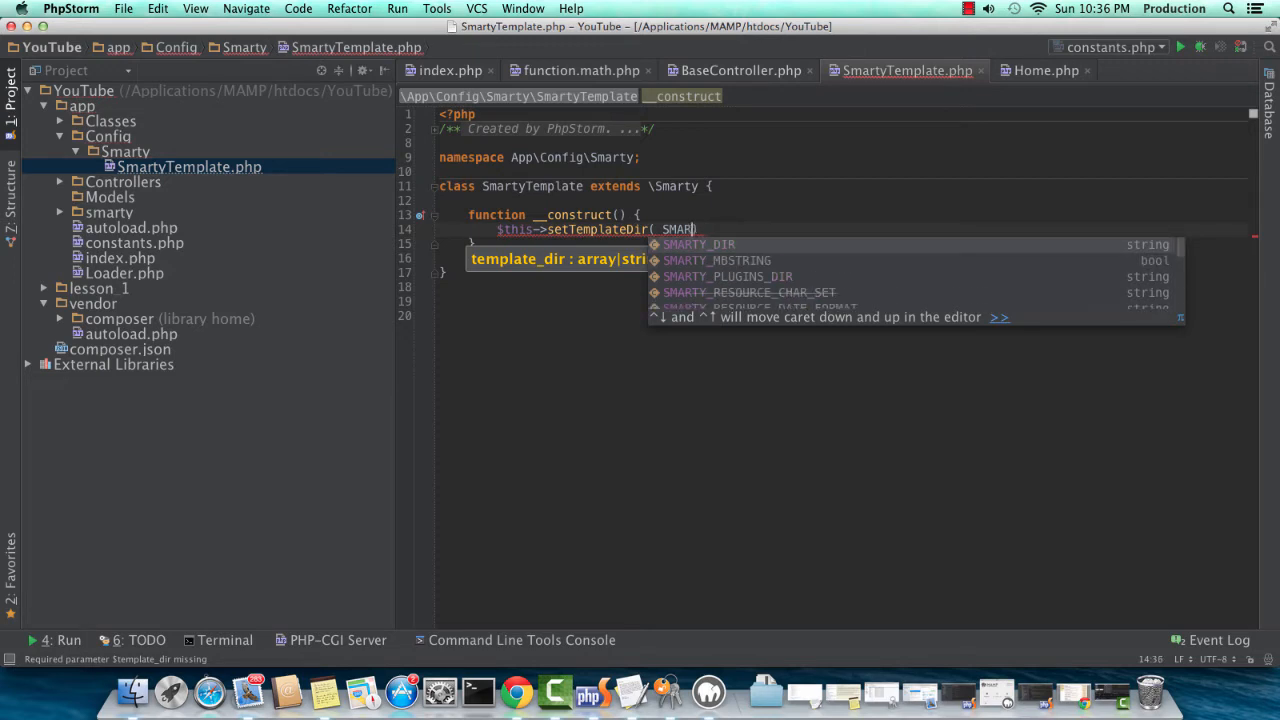
pyautogui.write('dirname(__DIR__))')
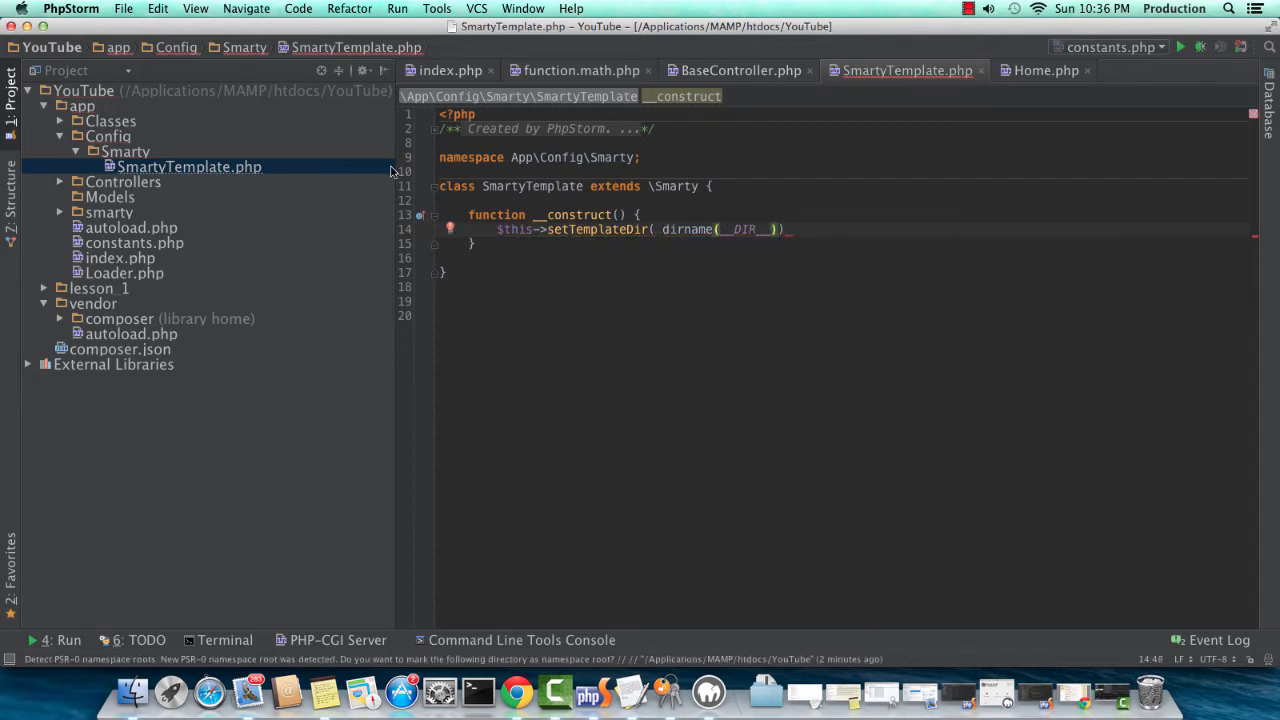
# - Extend the template path to dirname(dirname(__DIR__)) . DIRECTORY_SEPARATOR . 'smarty' . DIRECTORY_SEPARATOR
pyautogui.click(125, 151)
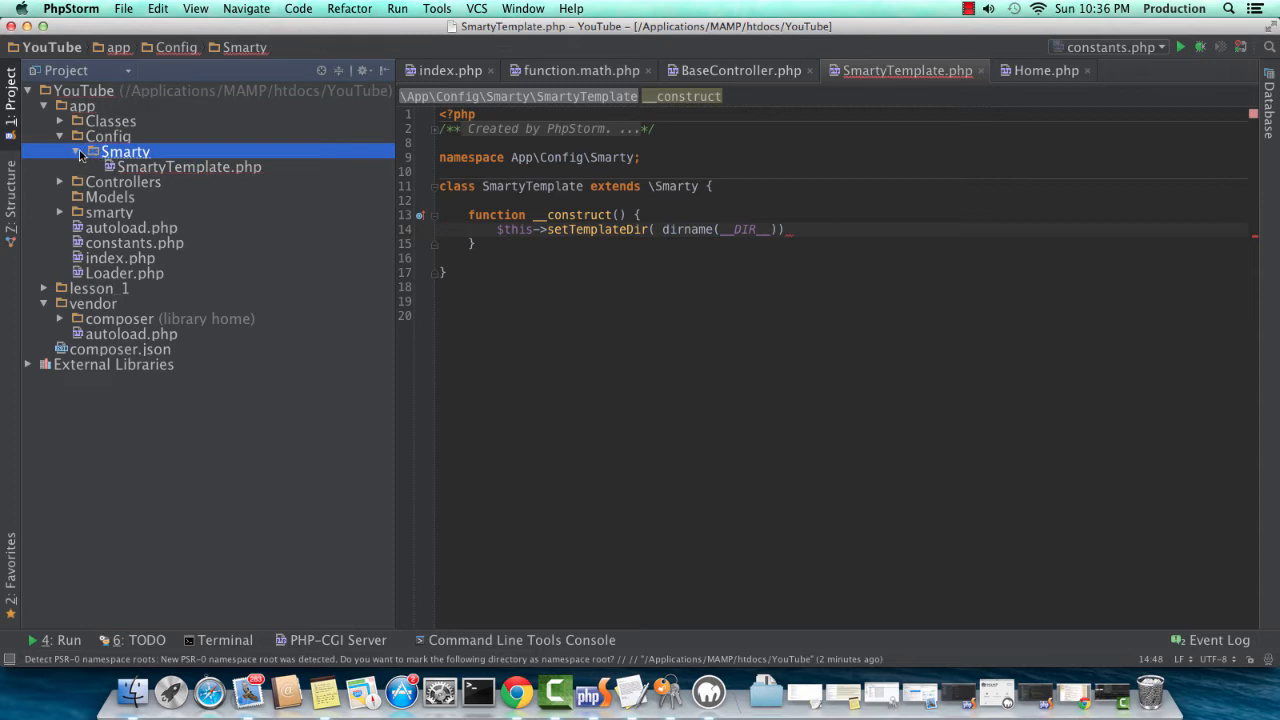
pyautogui.click(76, 151)
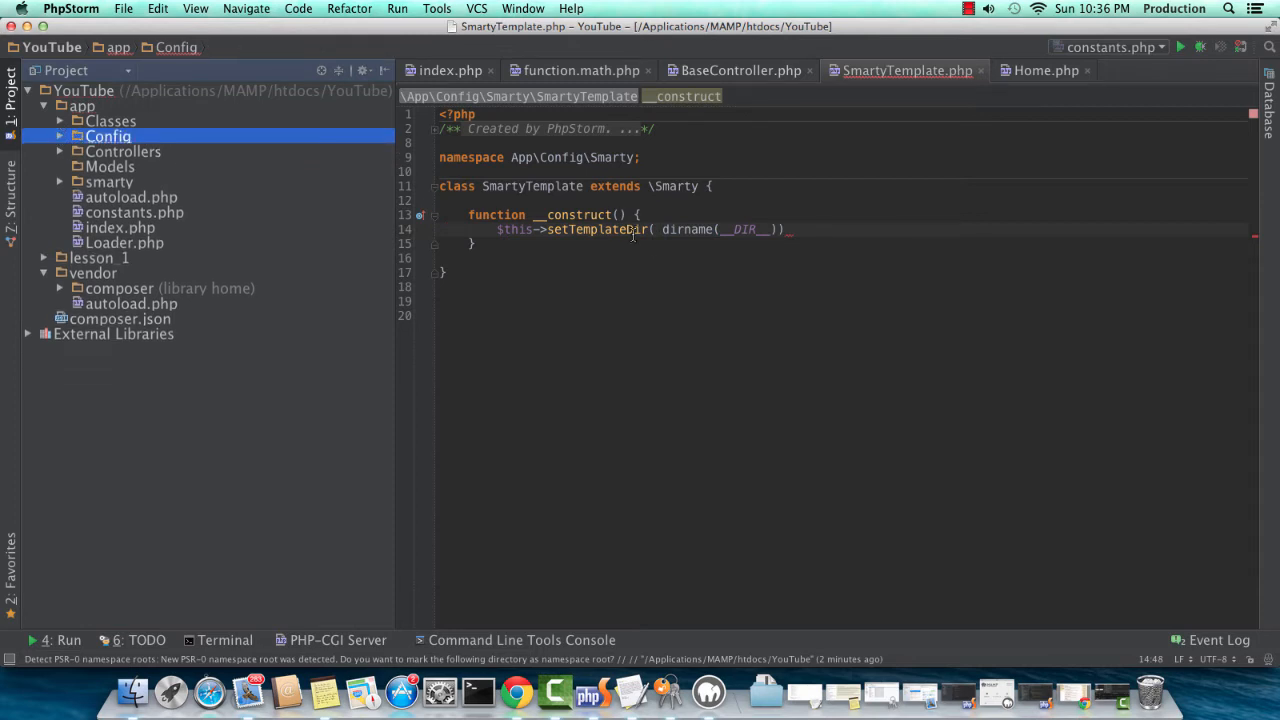
pyautogui.write('di')
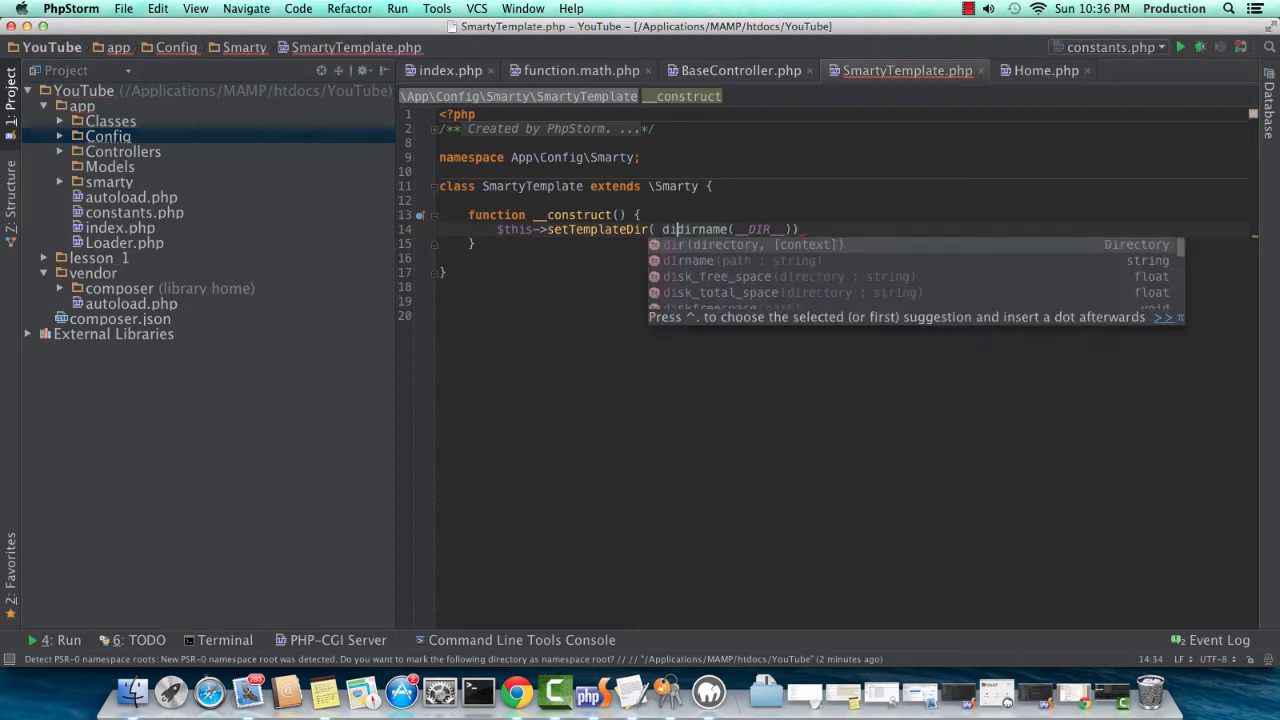
pyautogui.write('dirname(')
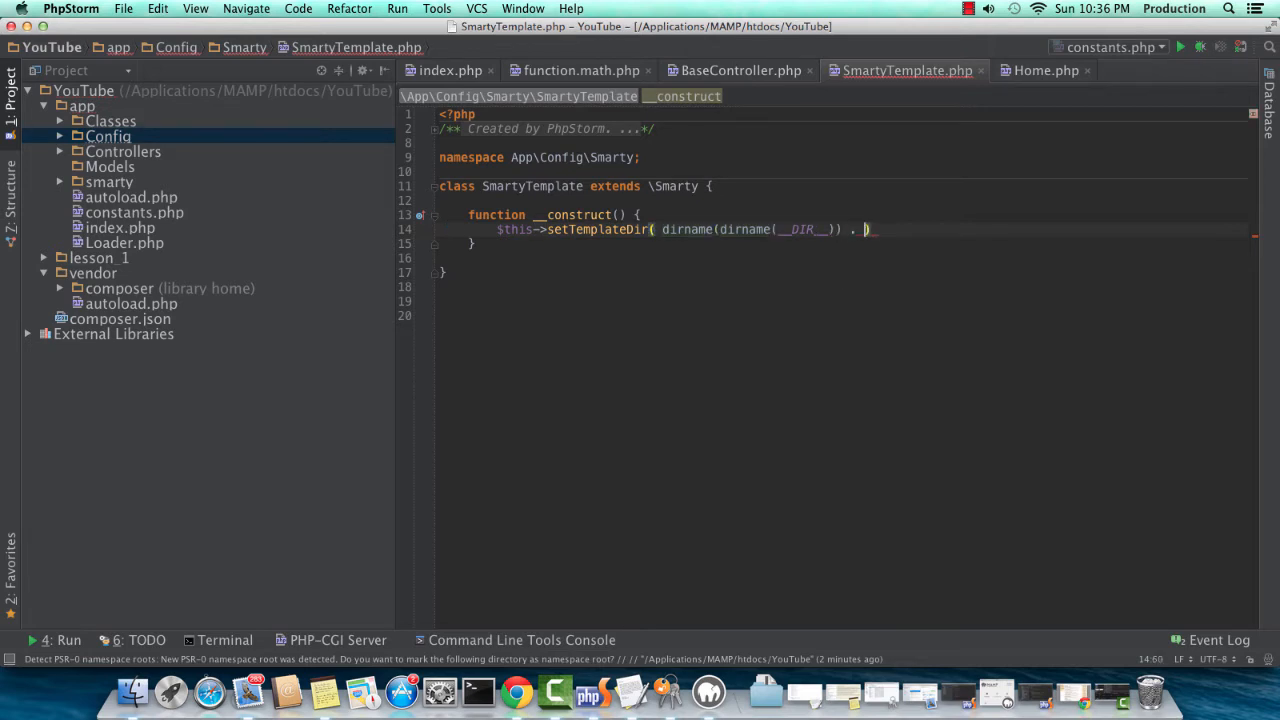
pyautogui.write("'")
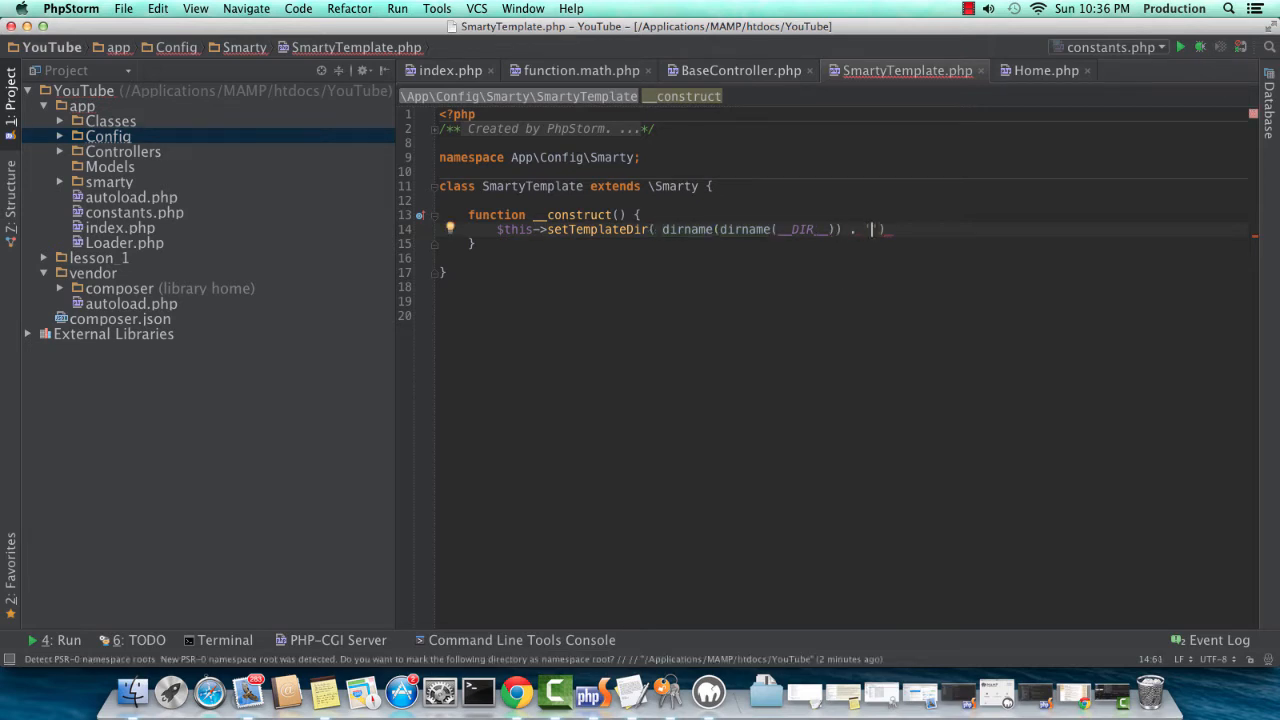
pyautogui.write('DIRECTORY_SEPARATOR')
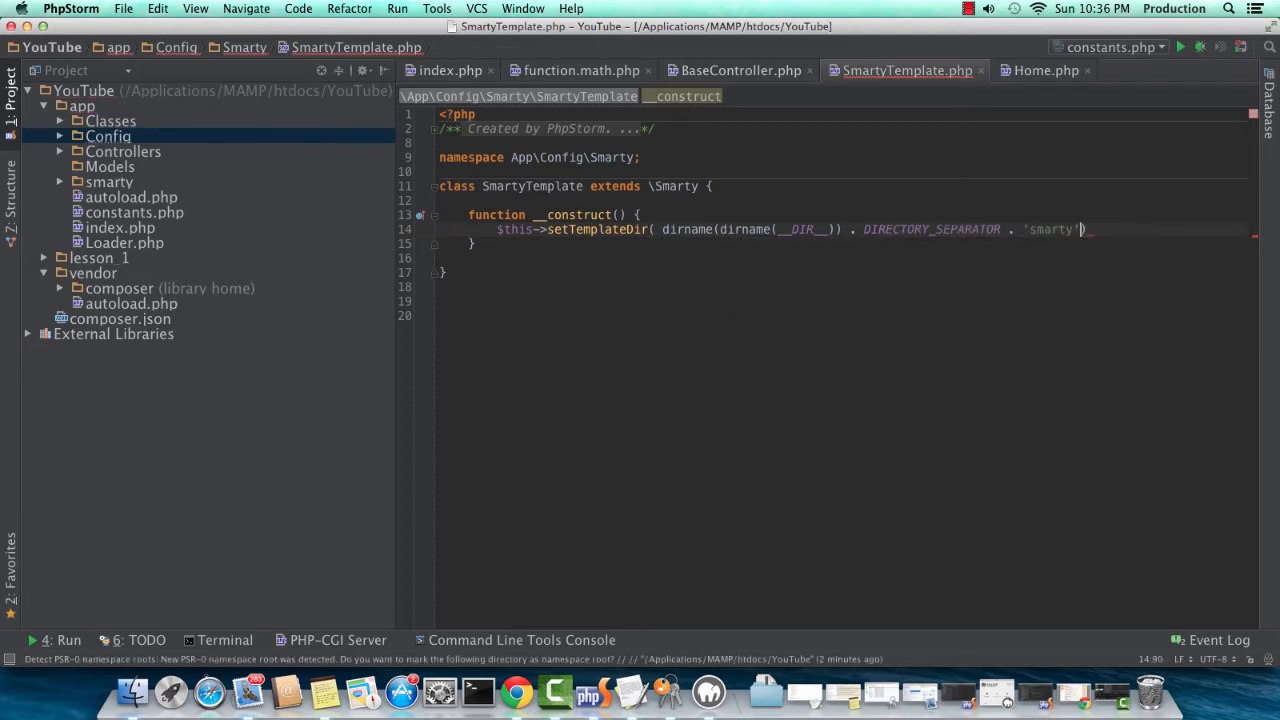
pyautogui.write('. DIR')
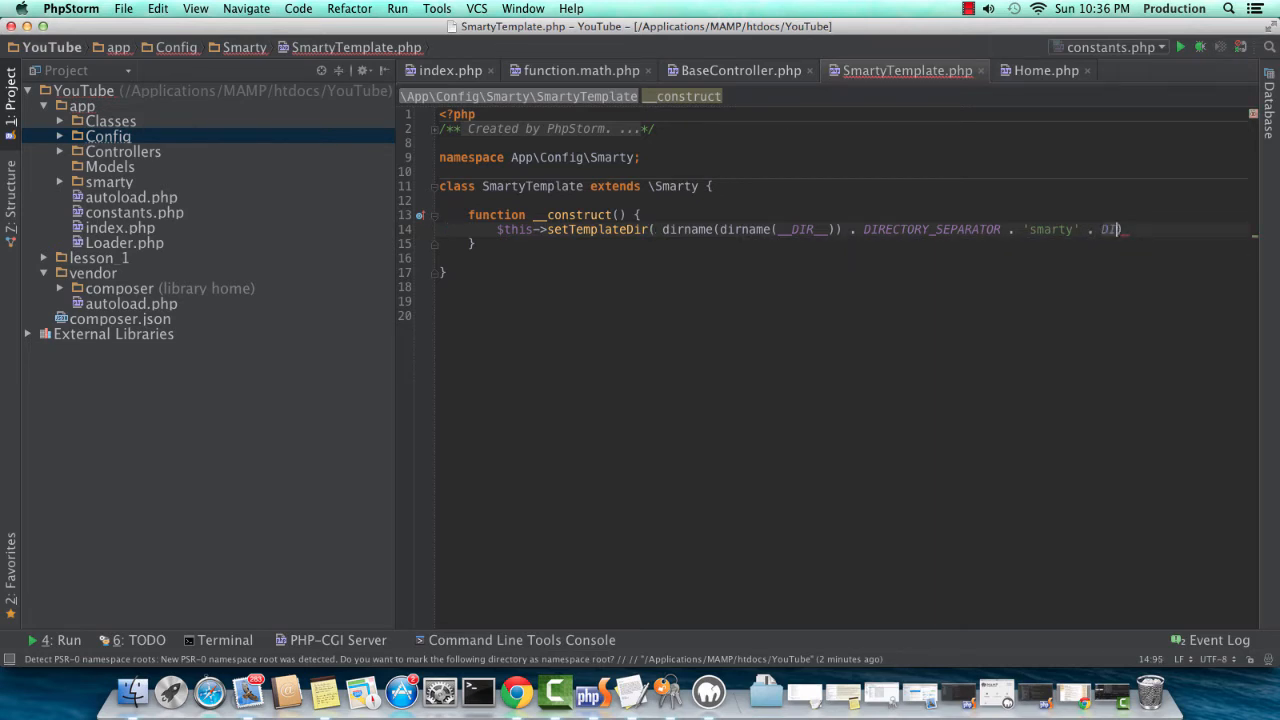
pyautogui.write('RECTORY_SEPARATOR . )')
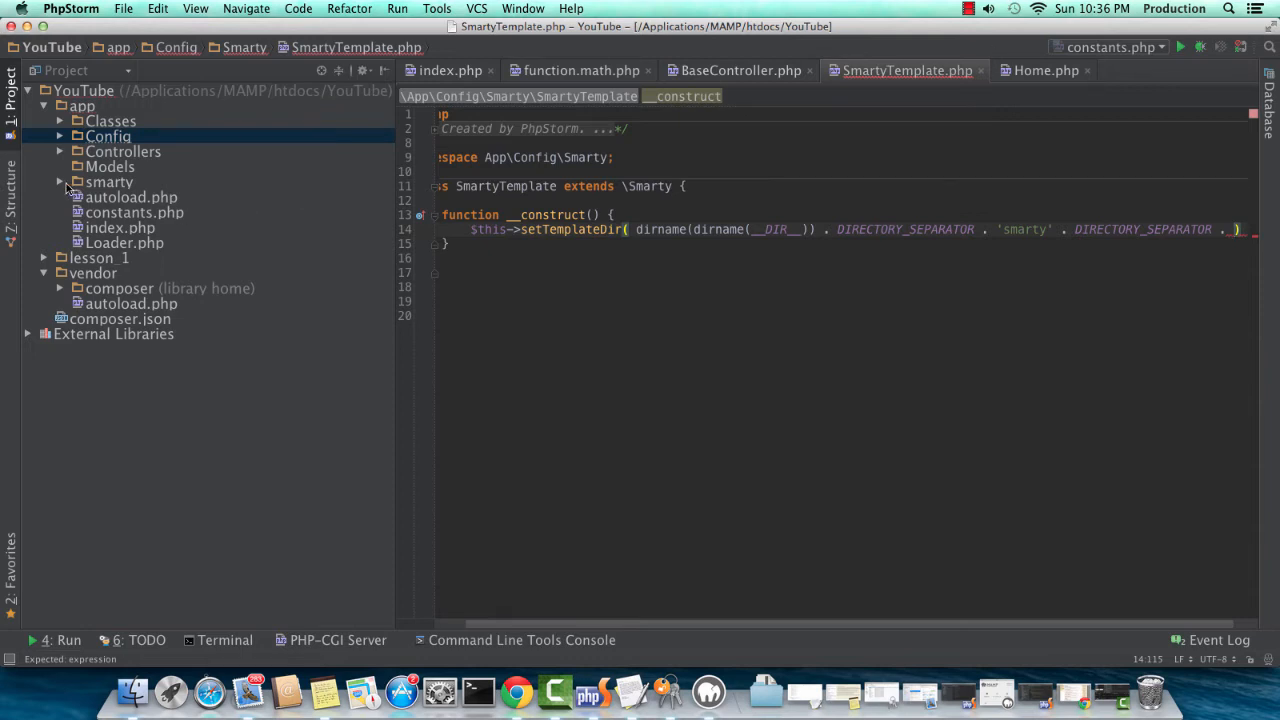
pyautogui.click(60, 182)
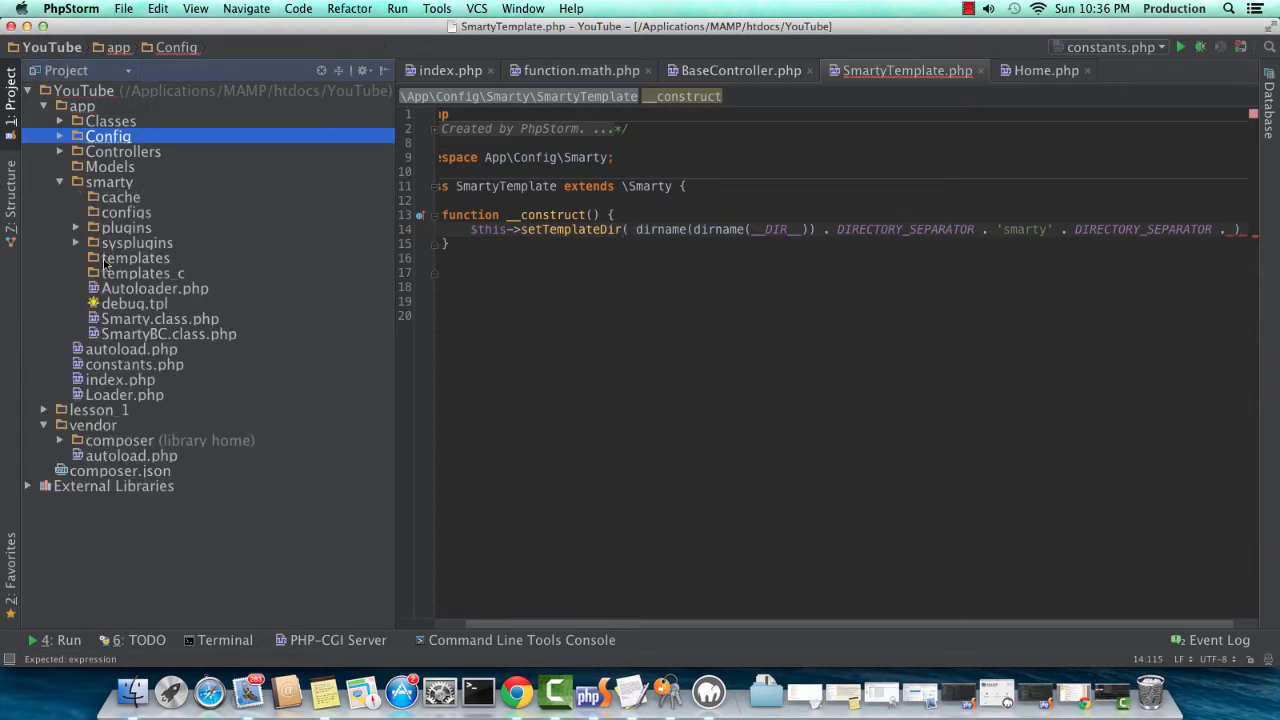
pyautogui.click(136, 258)
pyautogui.write("'te")
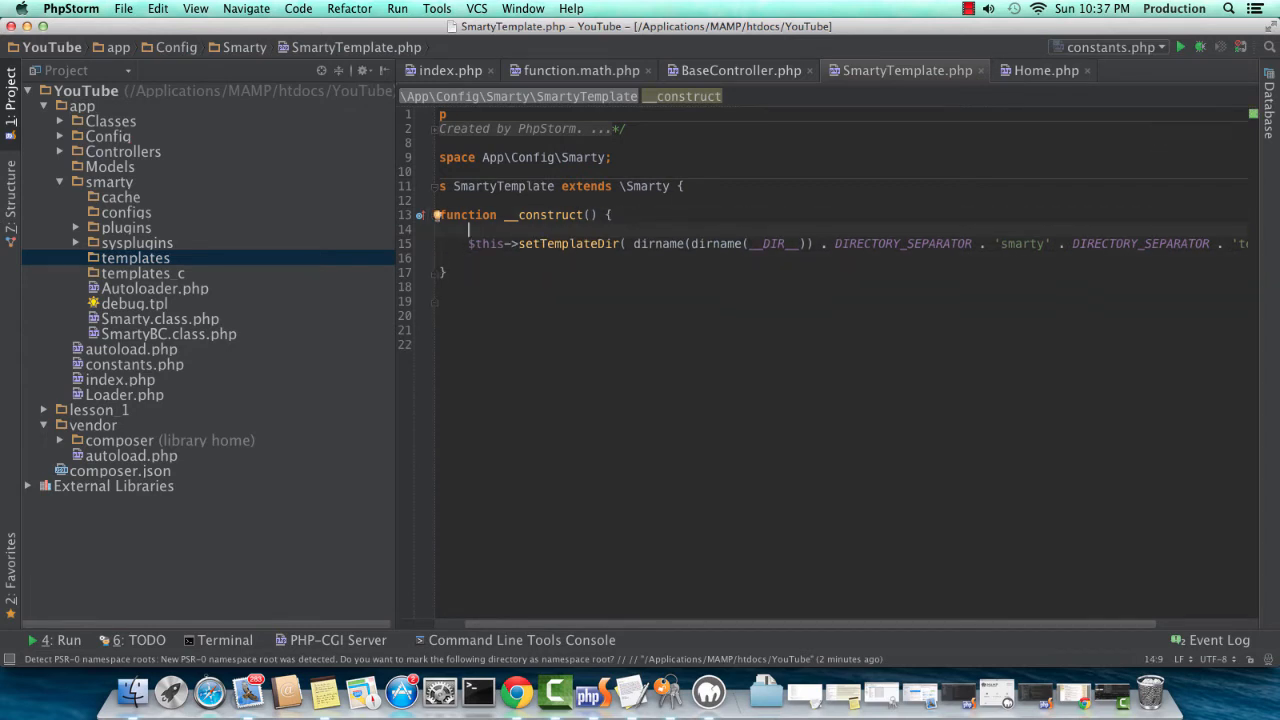
# - Assign the smarty folder path to $smarty_path and pass $smarty_path . 'templates' to setTemplateDir
pyautogui.write('$smarty')
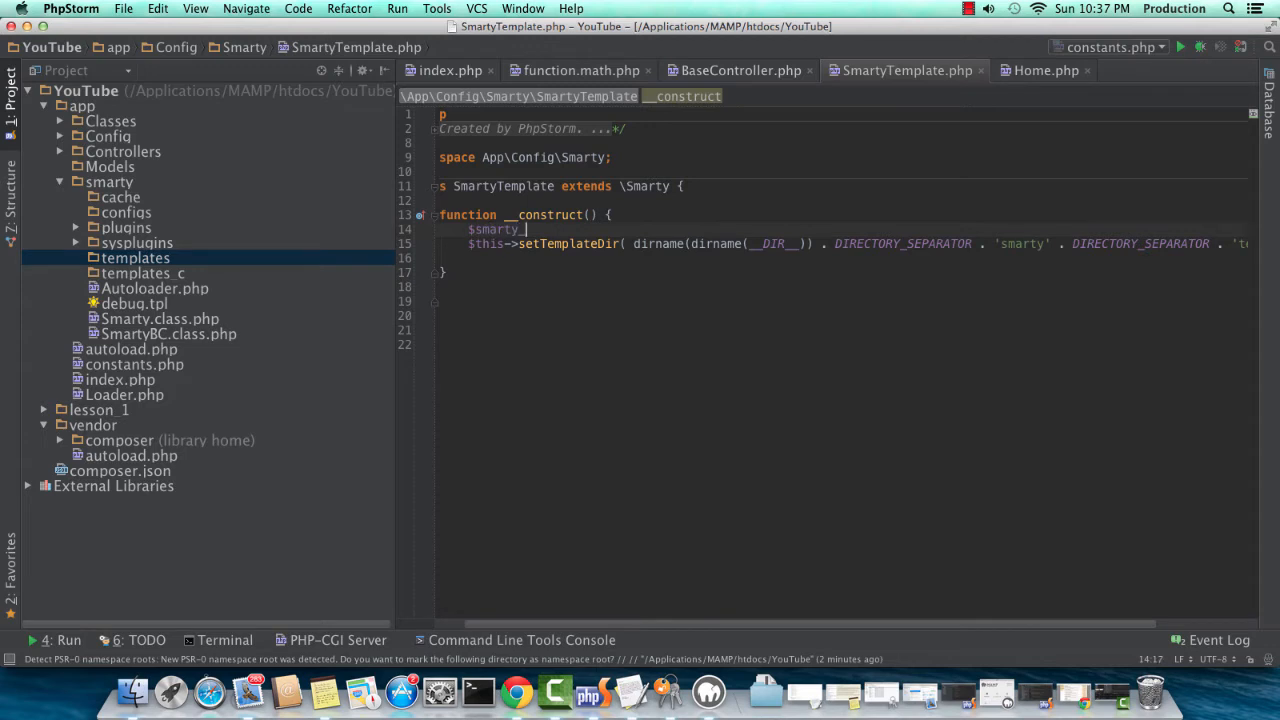
pyautogui.write('_path = dirname(dirname(__DIR__')
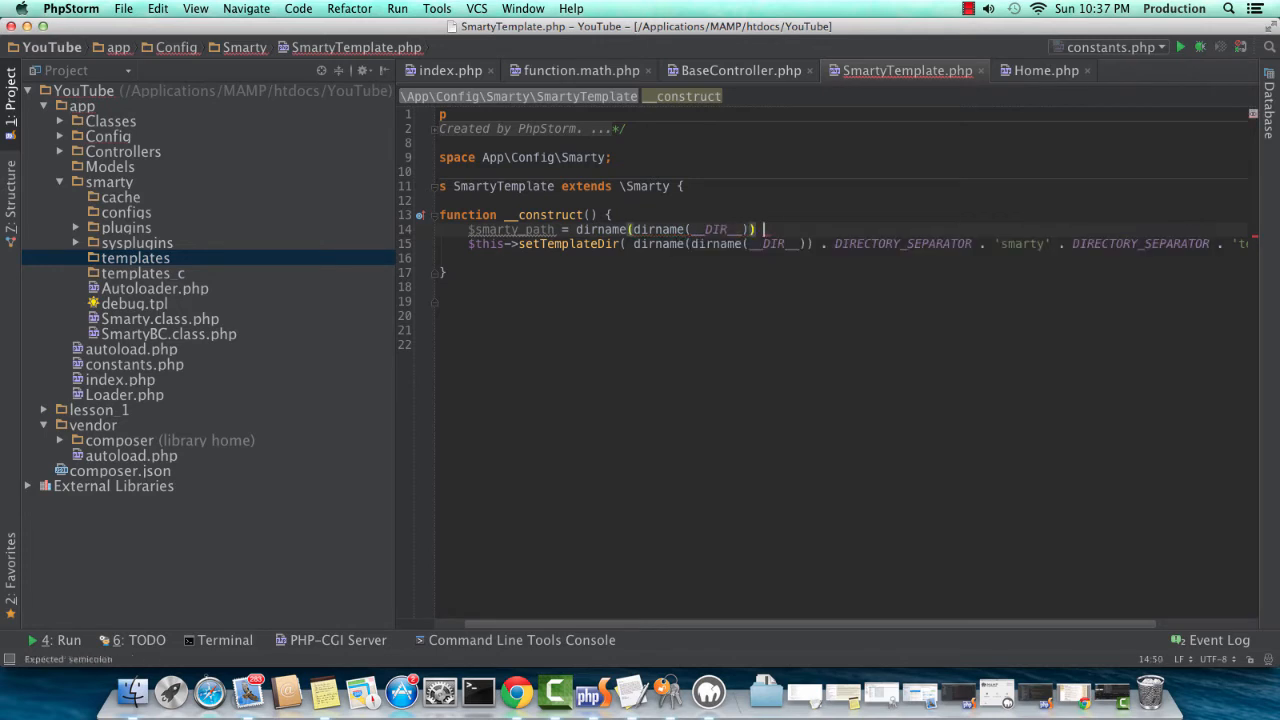
pyautogui.write('. DIRECTORY_SEPARATOR')
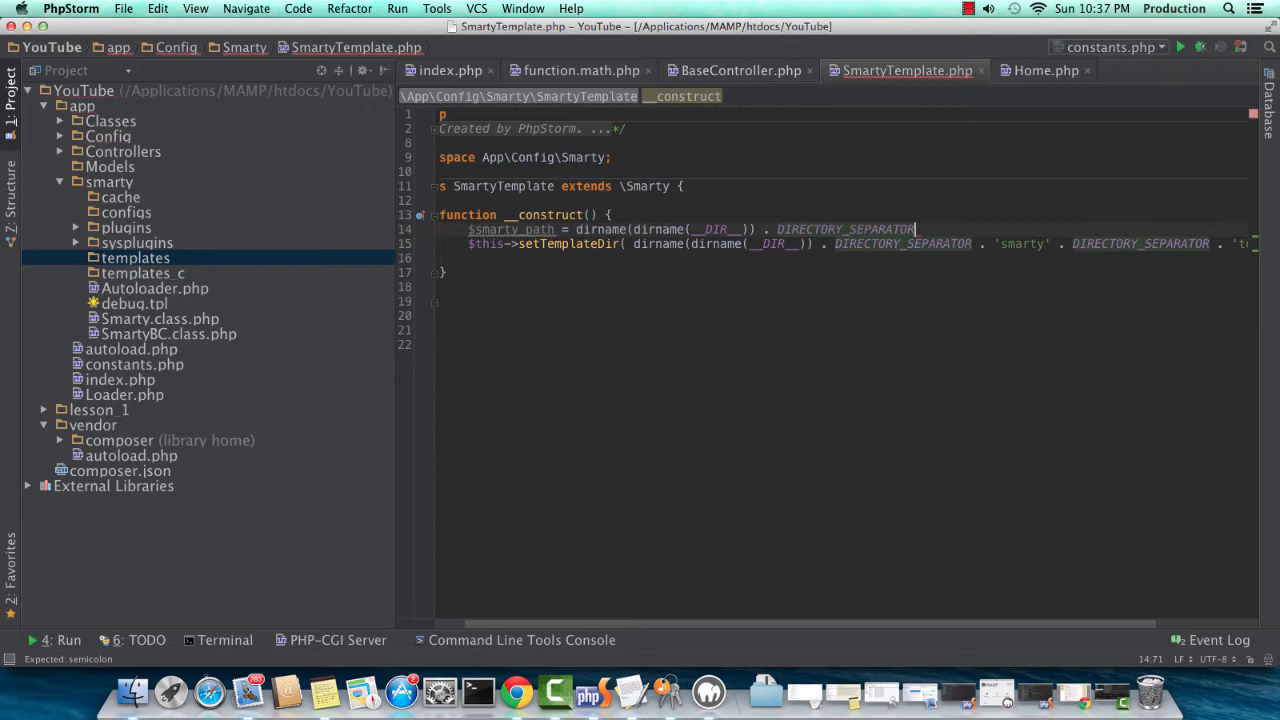
pyautogui.write(". 'smarty' .")
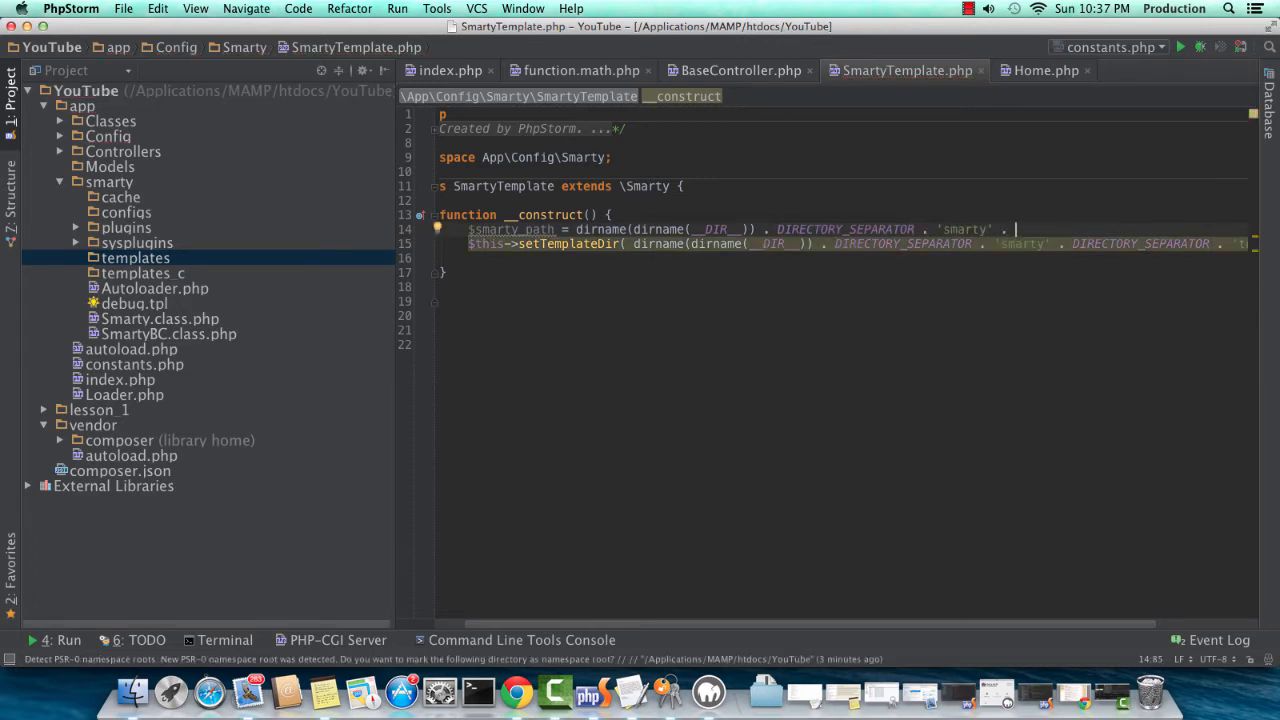
pyautogui.write('DIRECTORY_SEPARATOR;')
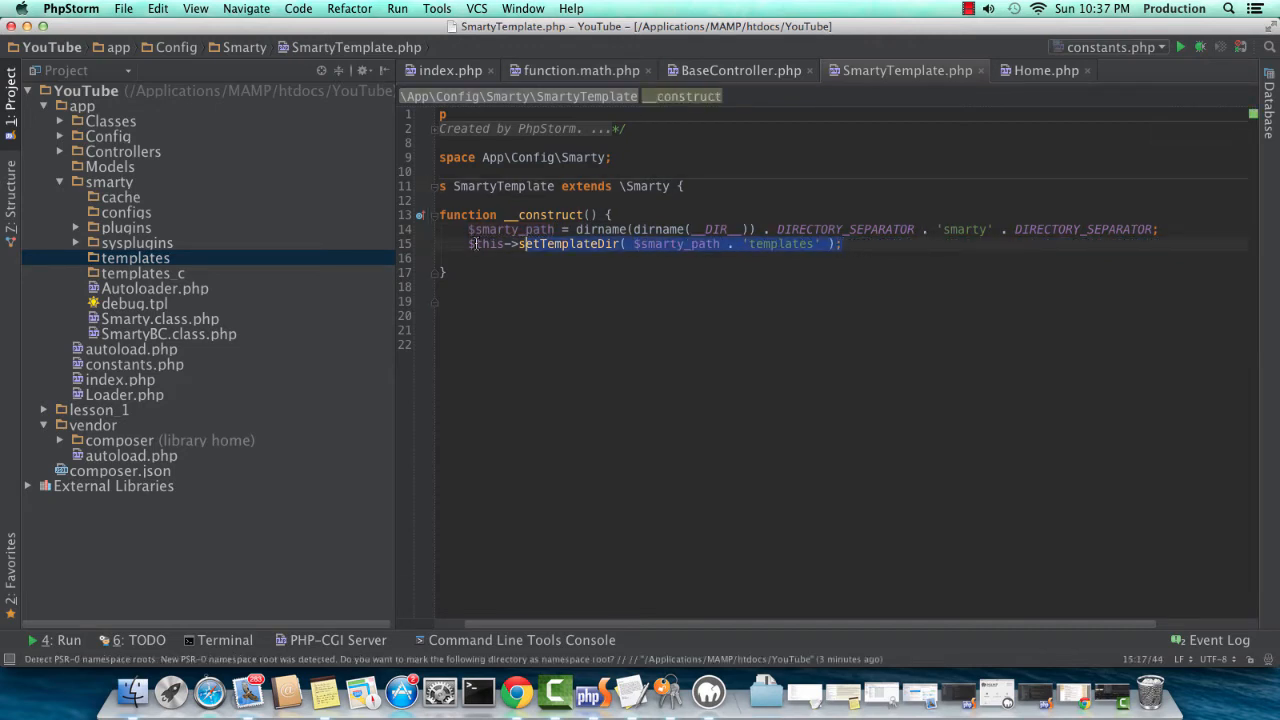
pyautogui.write('$')
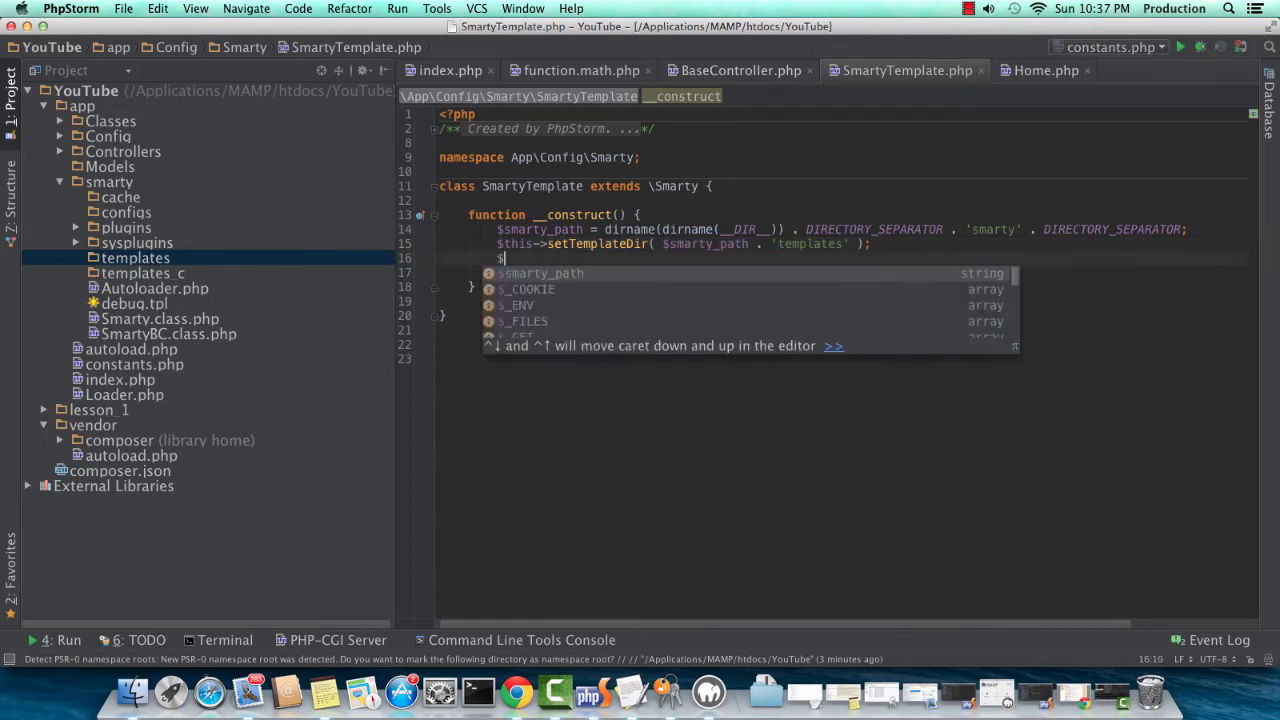
# - Add setCacheDir($smarty_path . 'cache') and setConfigDir($smarty_path . 'config') calls to the constructor
pyautogui.write('this->set')
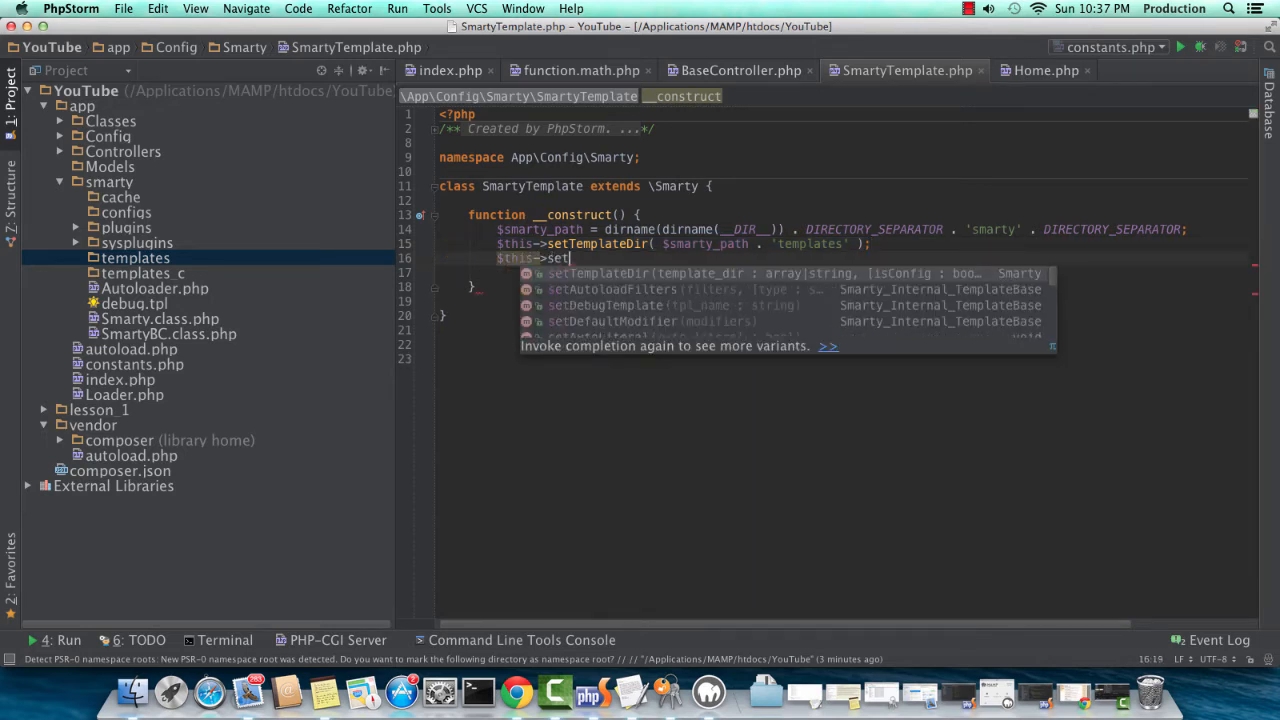
pyautogui.write('T')
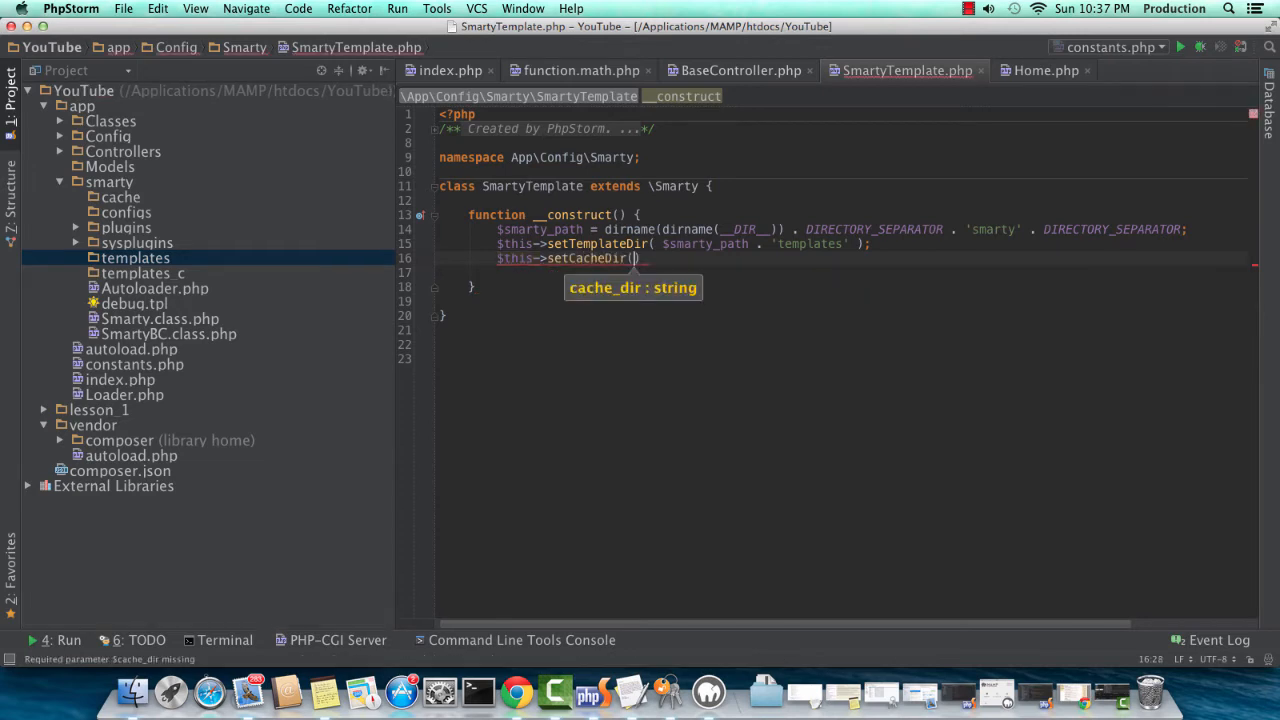
pyautogui.write("$smarty_path . 'cache")
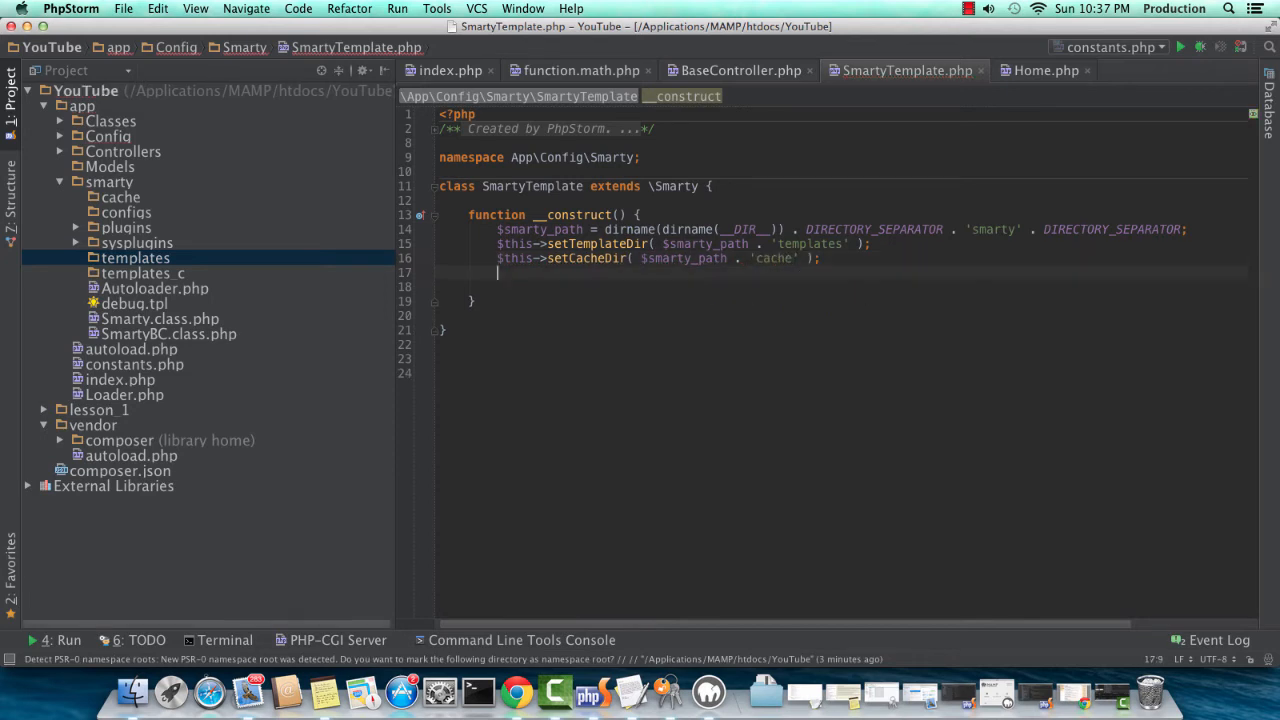
pyautogui.write('$this->setcon')
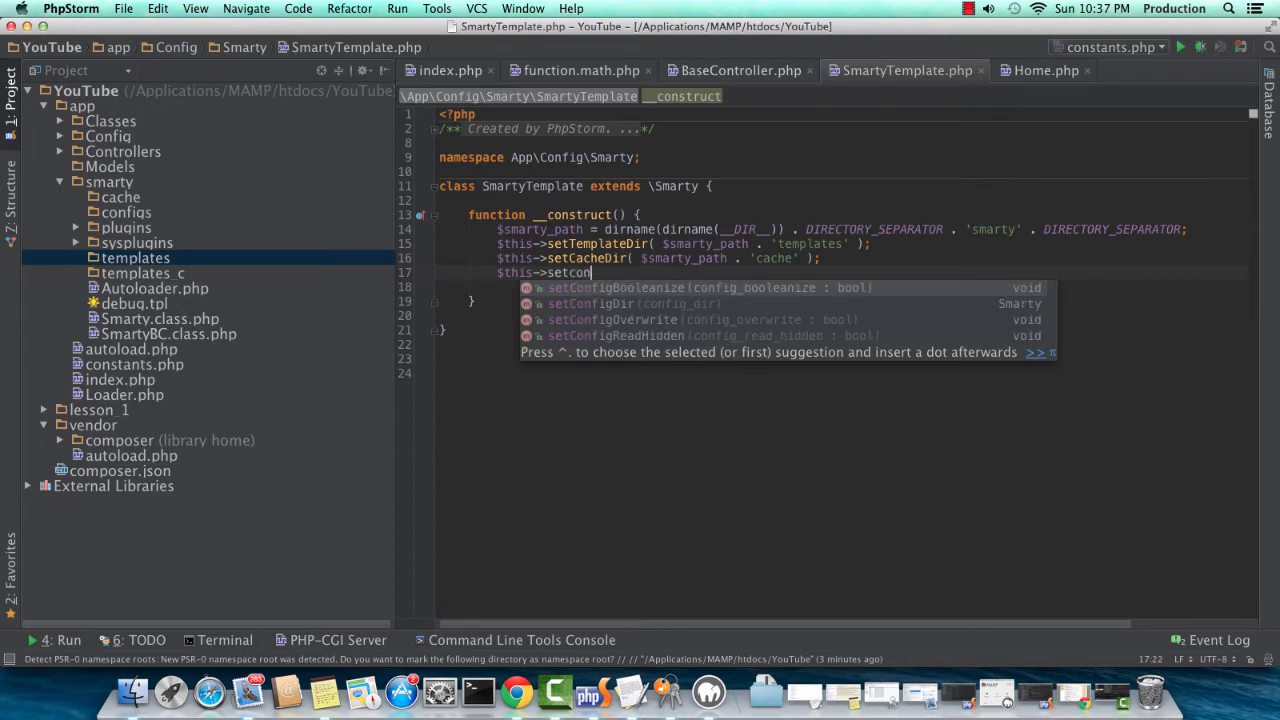
pyautogui.write('figDir(')
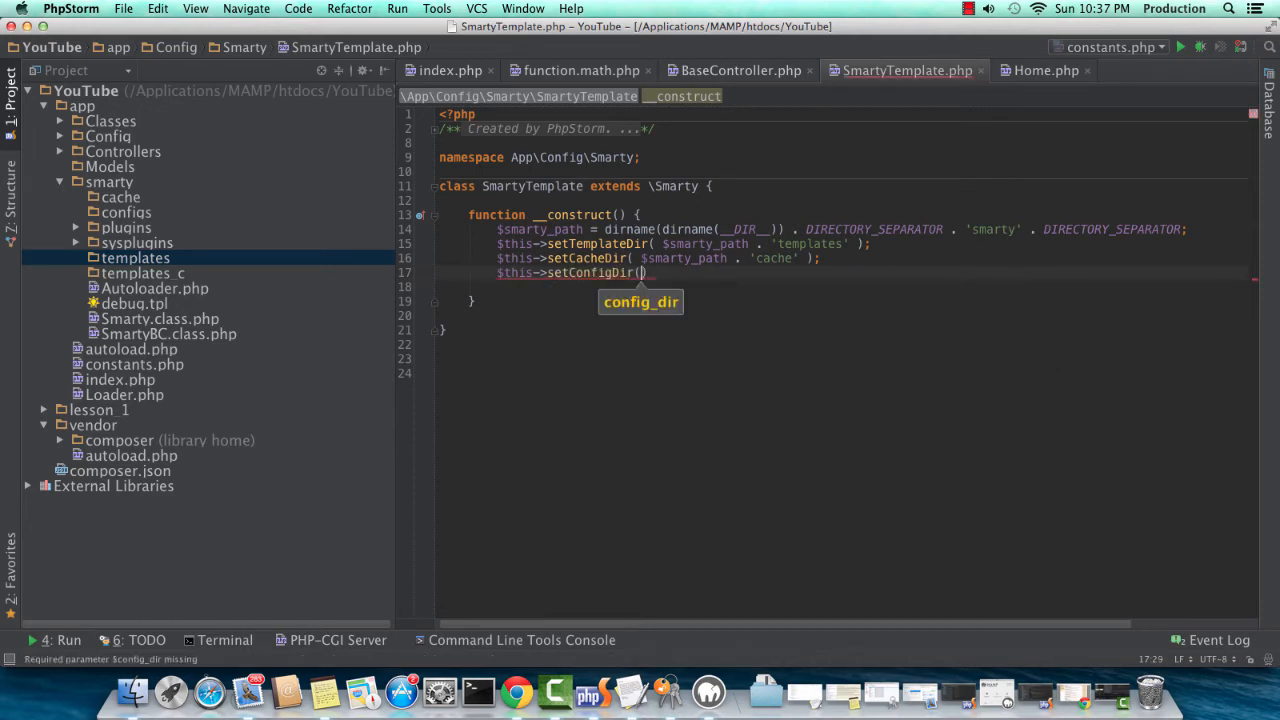
pyautogui.write("$smarty_path . 'config")
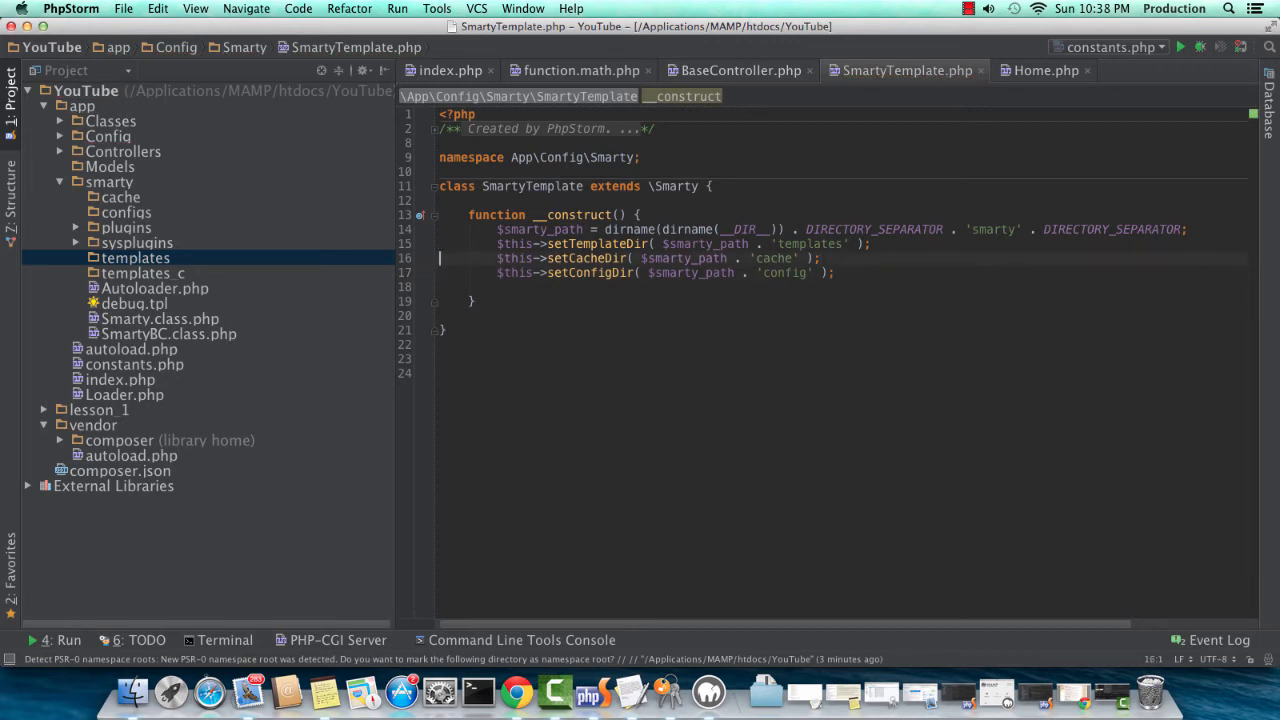
# - Insert $this->setCompileDir($smart_path . 'templates_c') after the setTemplateDir line
pyautogui.press('Return')
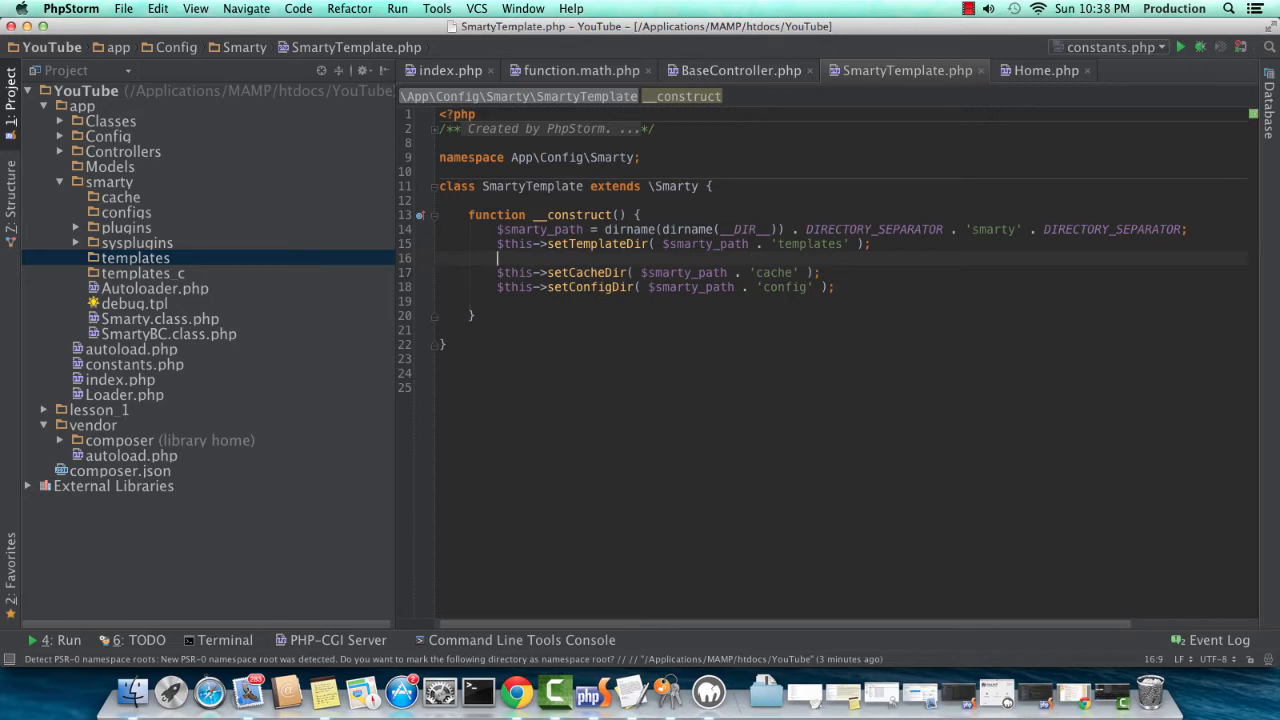
pyautogui.write('$this->set')
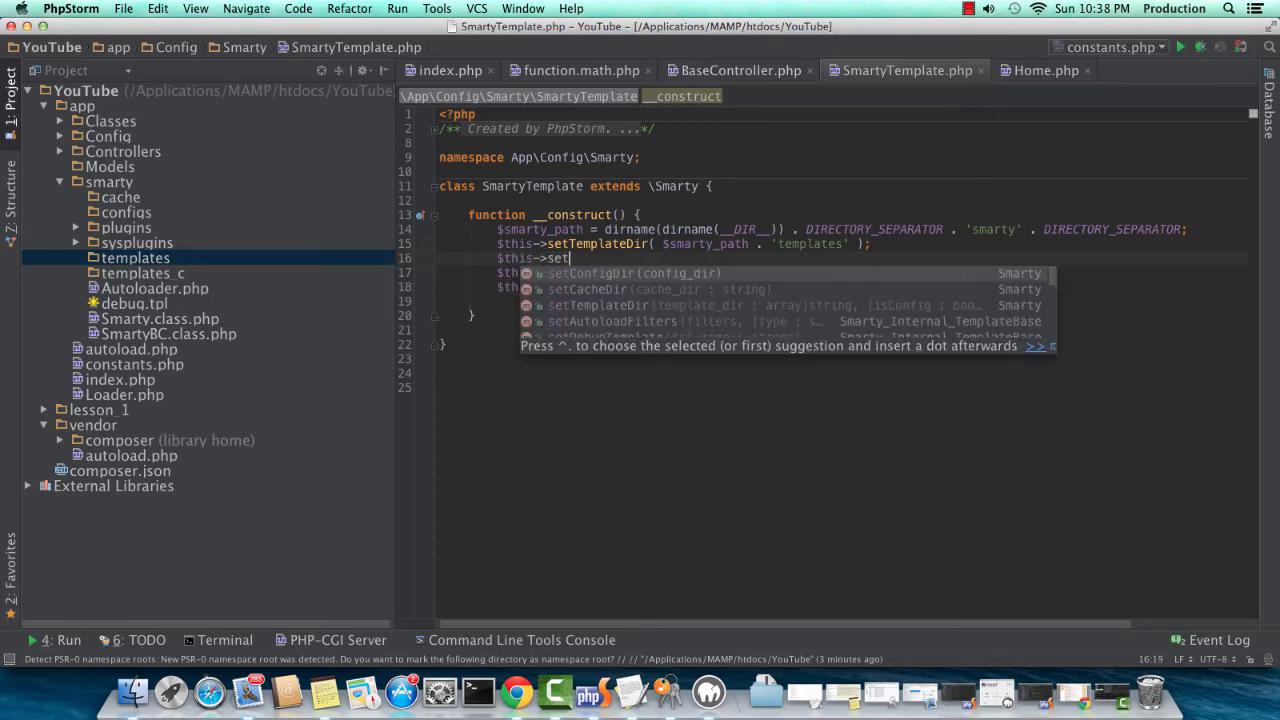
pyautogui.write('CompileDir(')
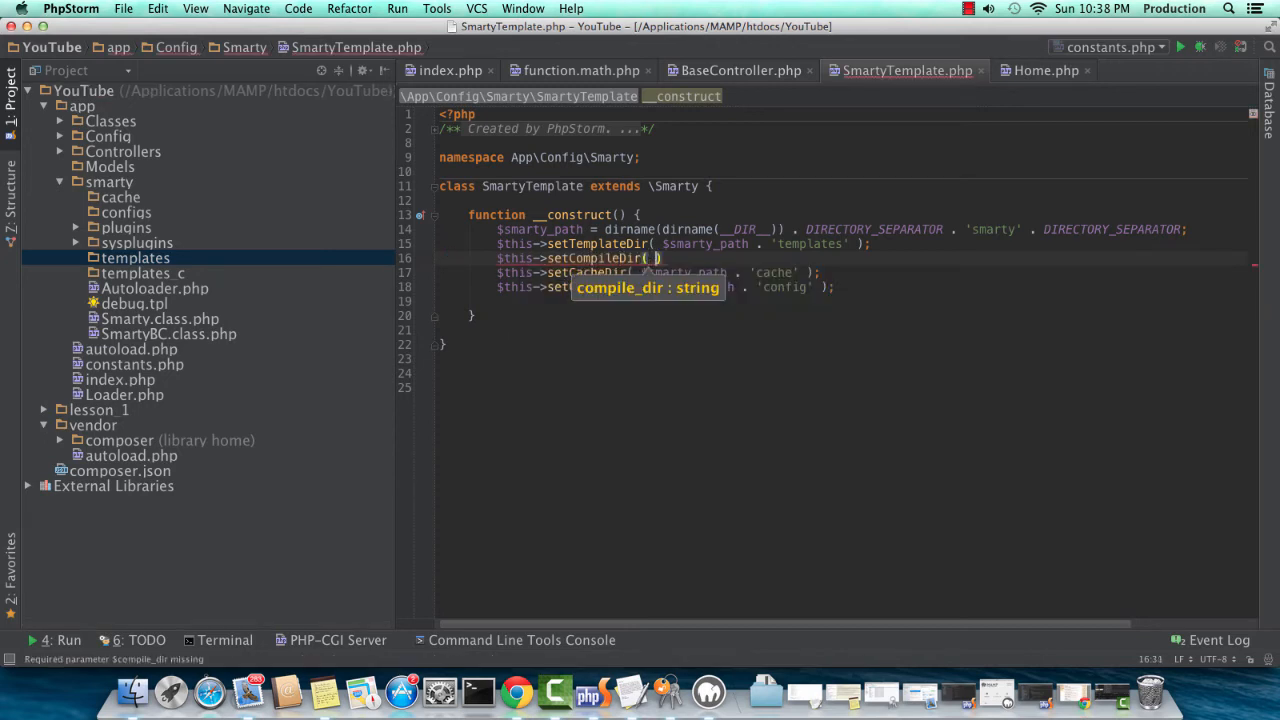
pyautogui.write("$smart_path . 'tem")
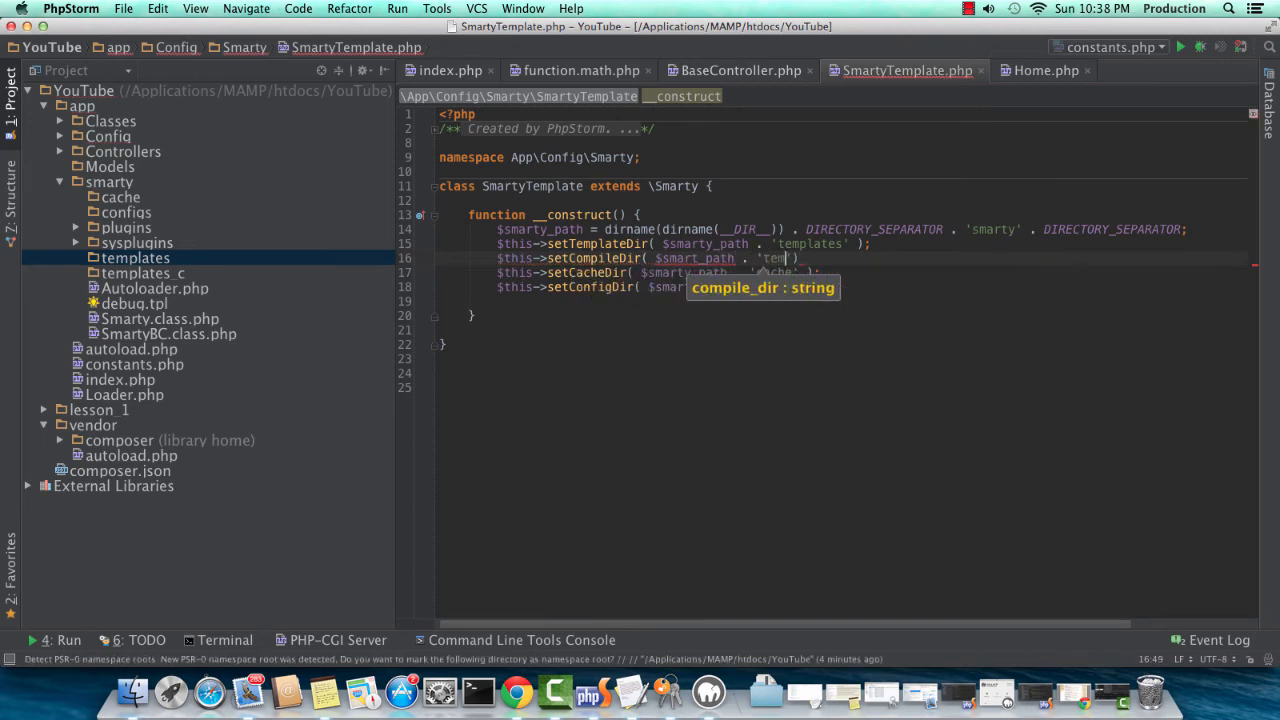
pyautogui.write('templates_c')
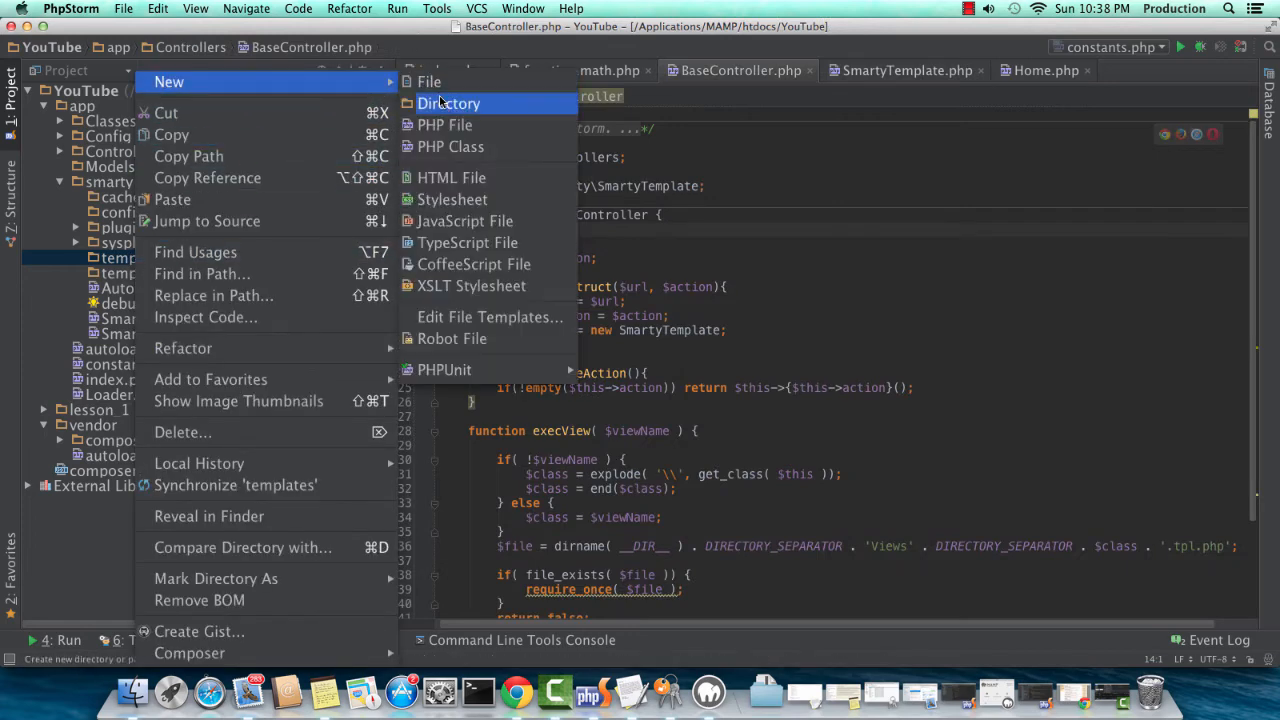
# - Create templates/home with an HTML file named index, renamed to index.tpl
pyautogui.click(449, 103)
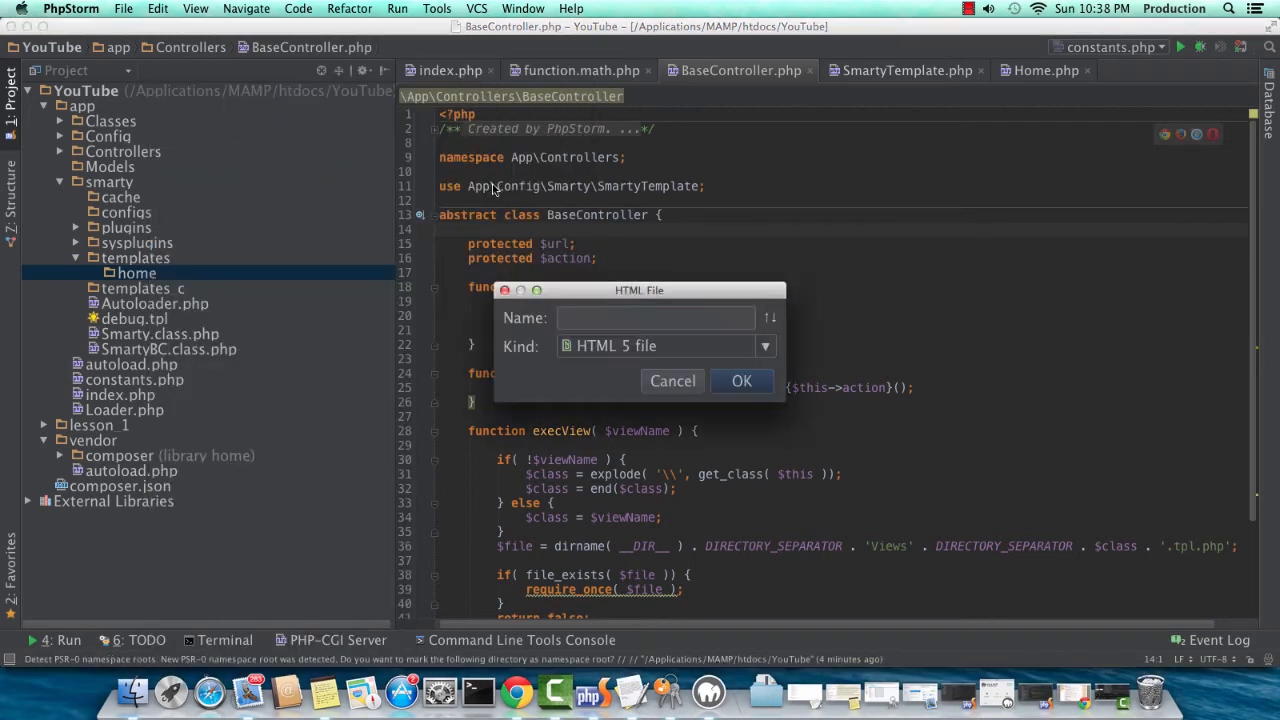
pyautogui.write('index')
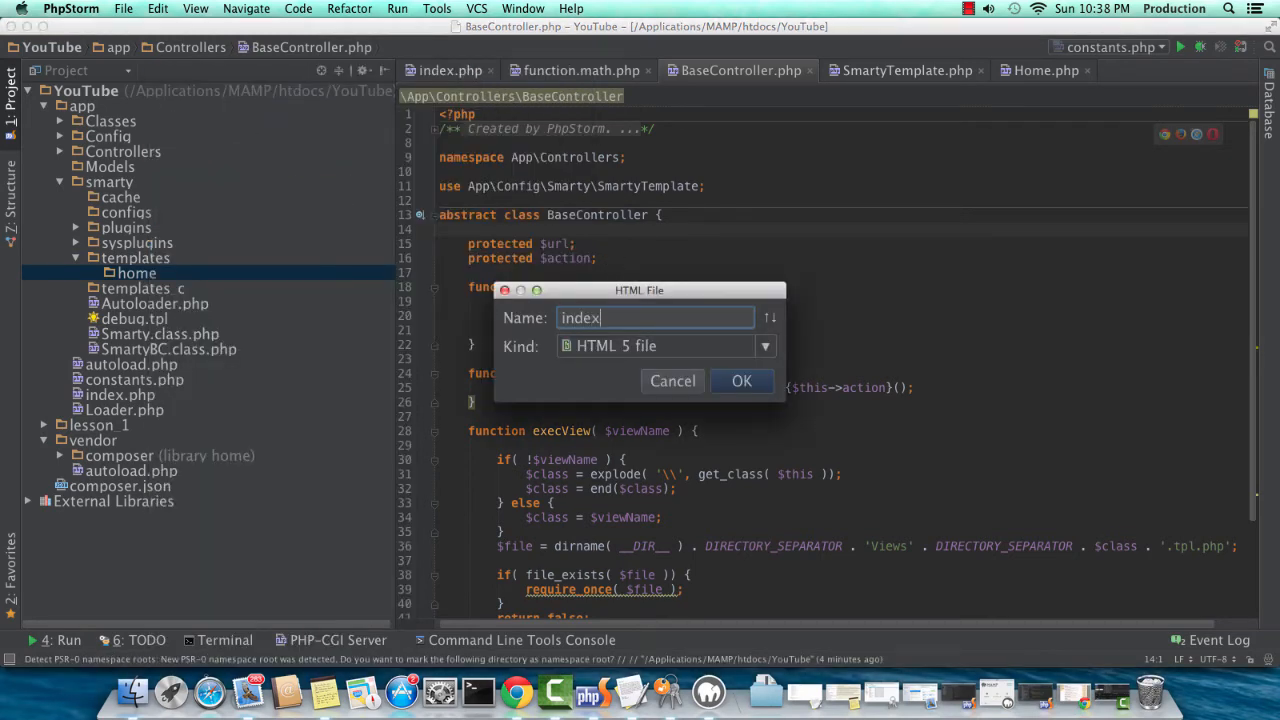
pyautogui.click(742, 381)
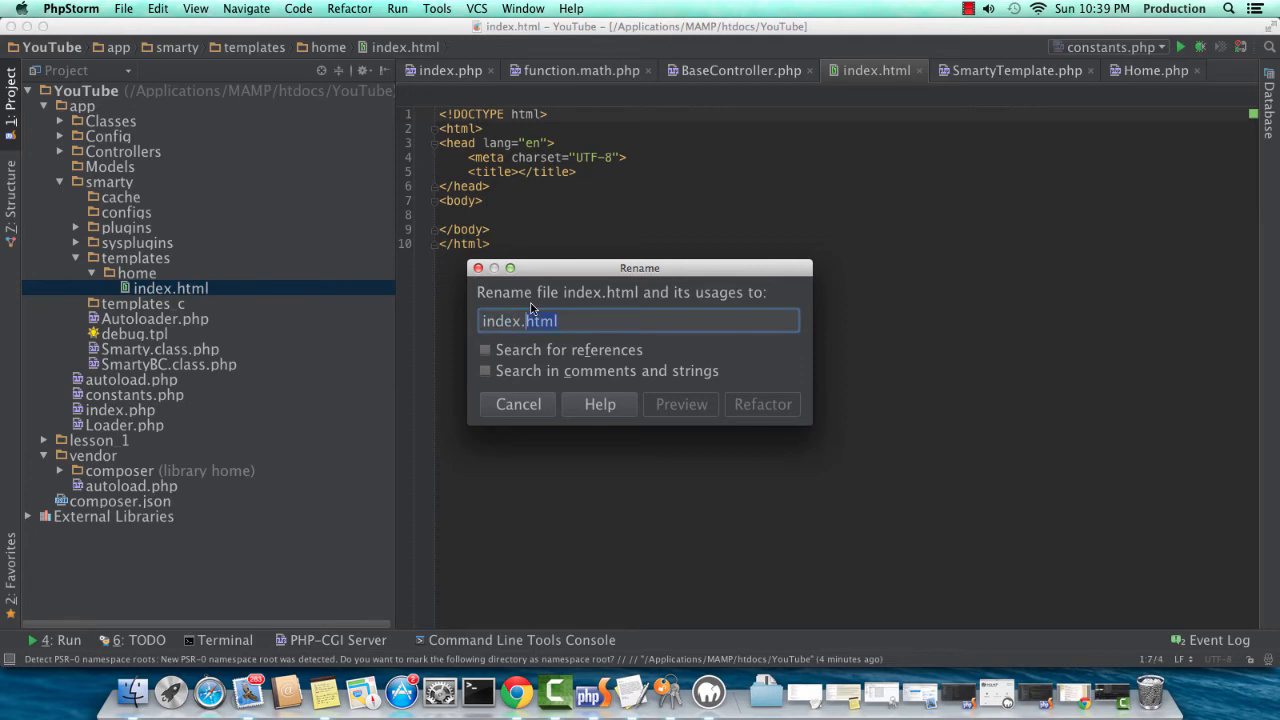
pyautogui.click(762, 404)
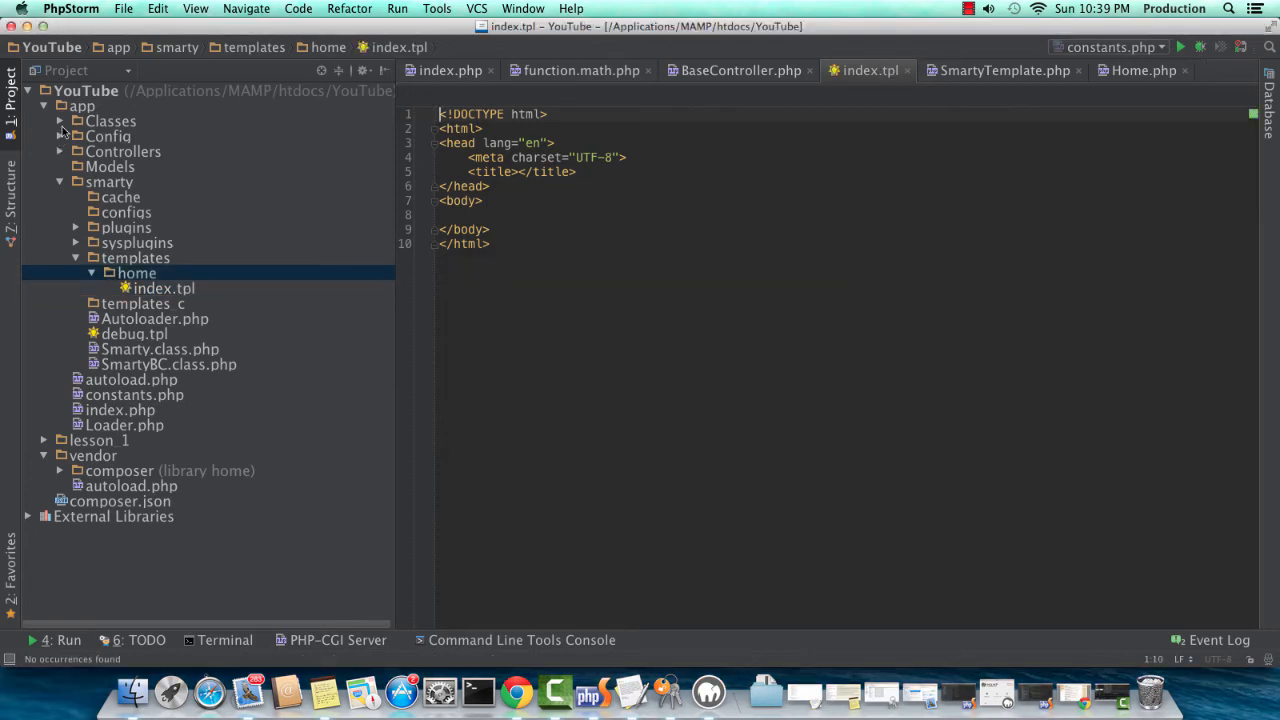
# - In Home.php's index(), assign 'header' as "Welcome Home" on $this->tpl
pyautogui.click(123, 151)
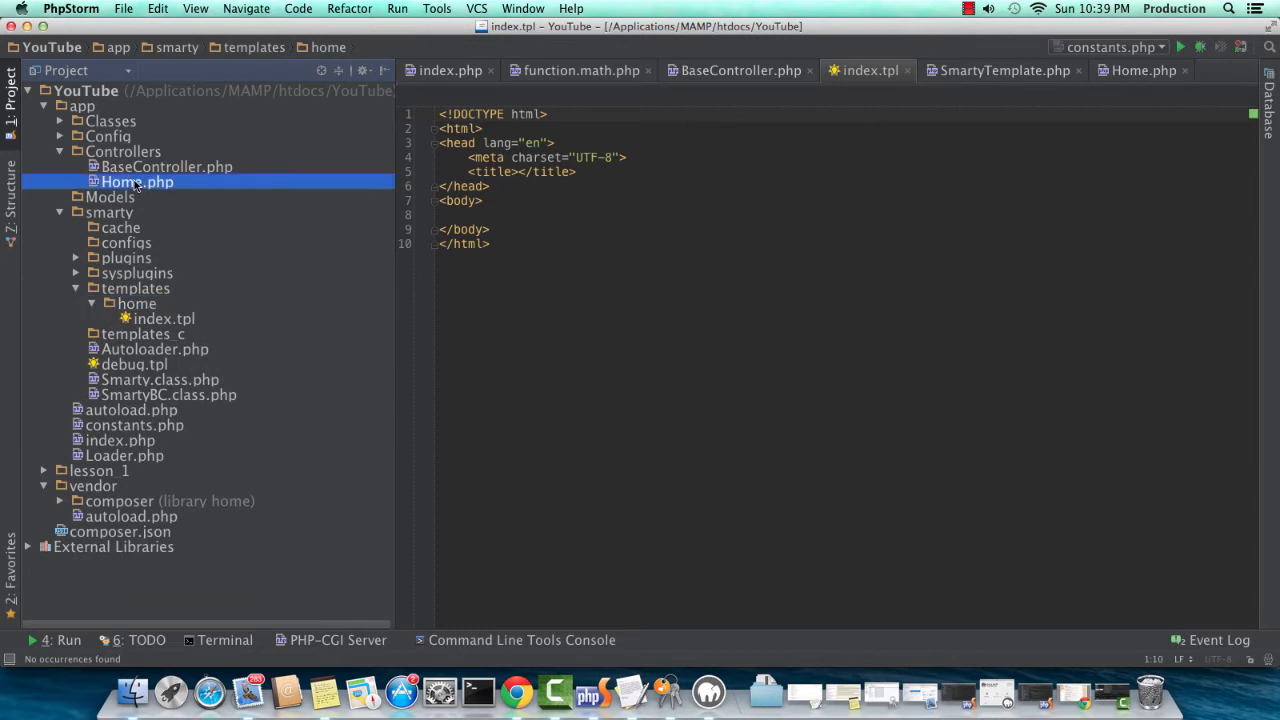
pyautogui.doubleClick(137, 181)
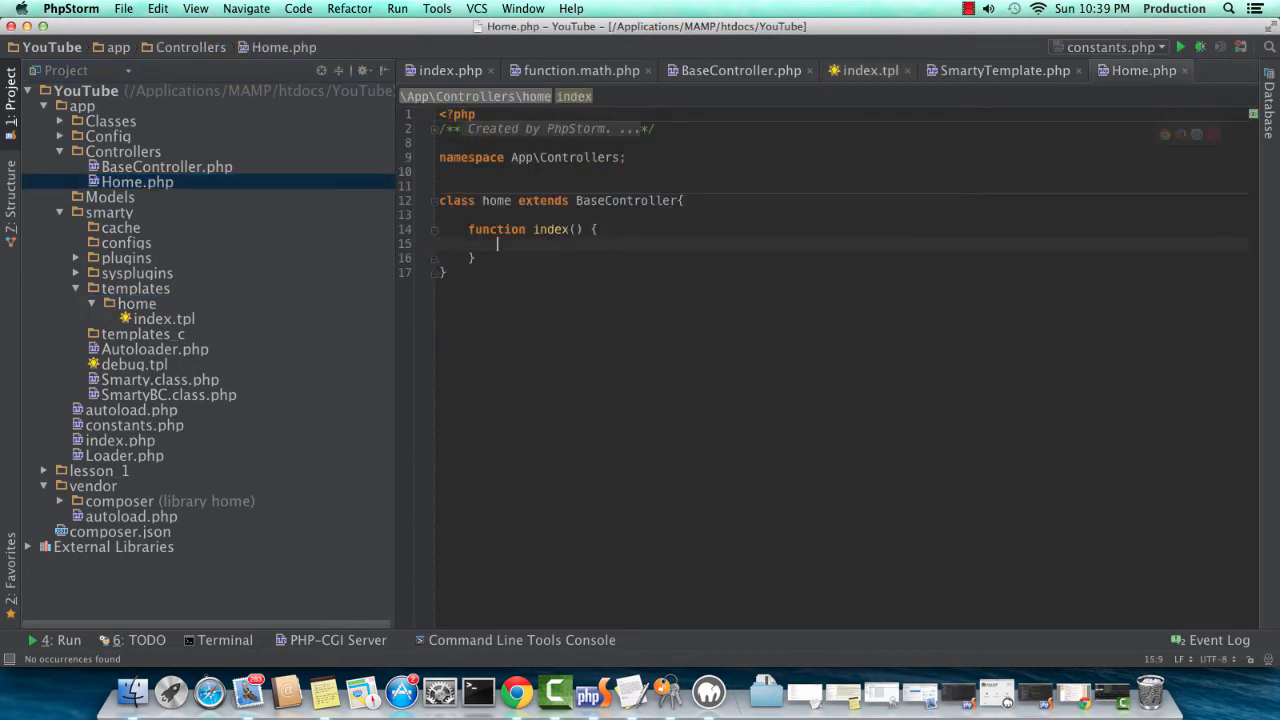
pyautogui.write('$this->tpl')
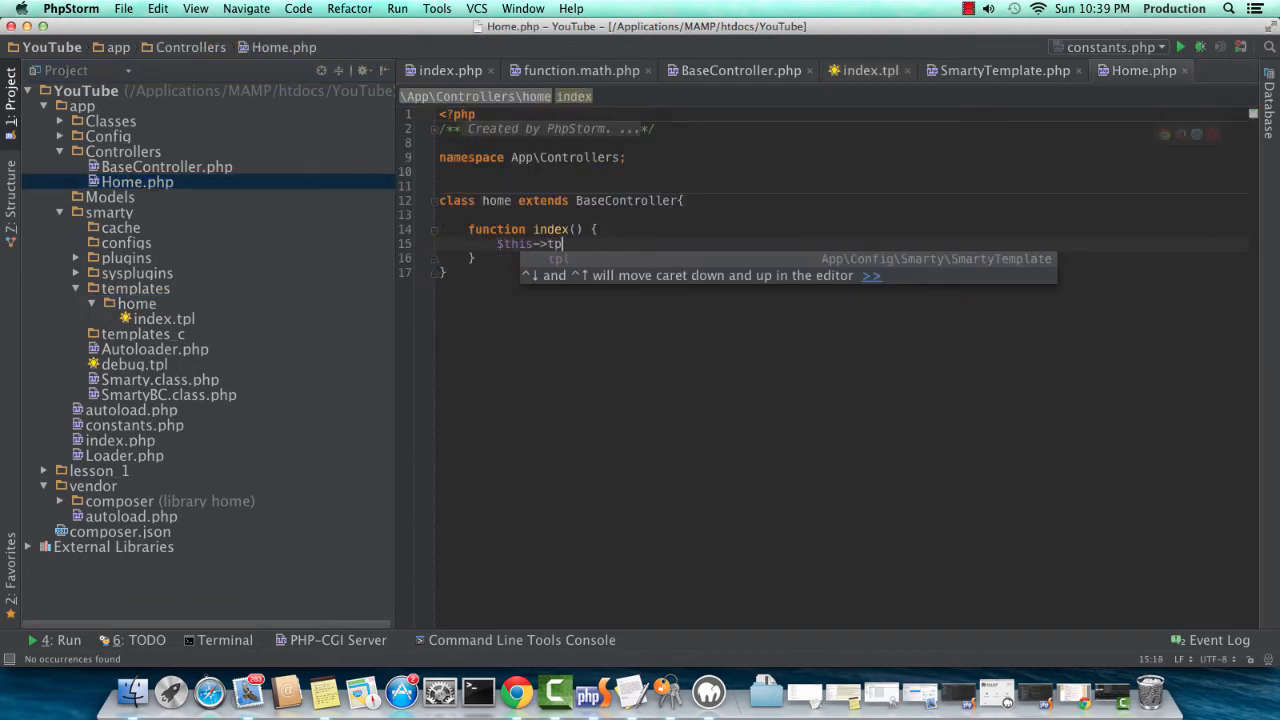
pyautogui.write("->assign('n")
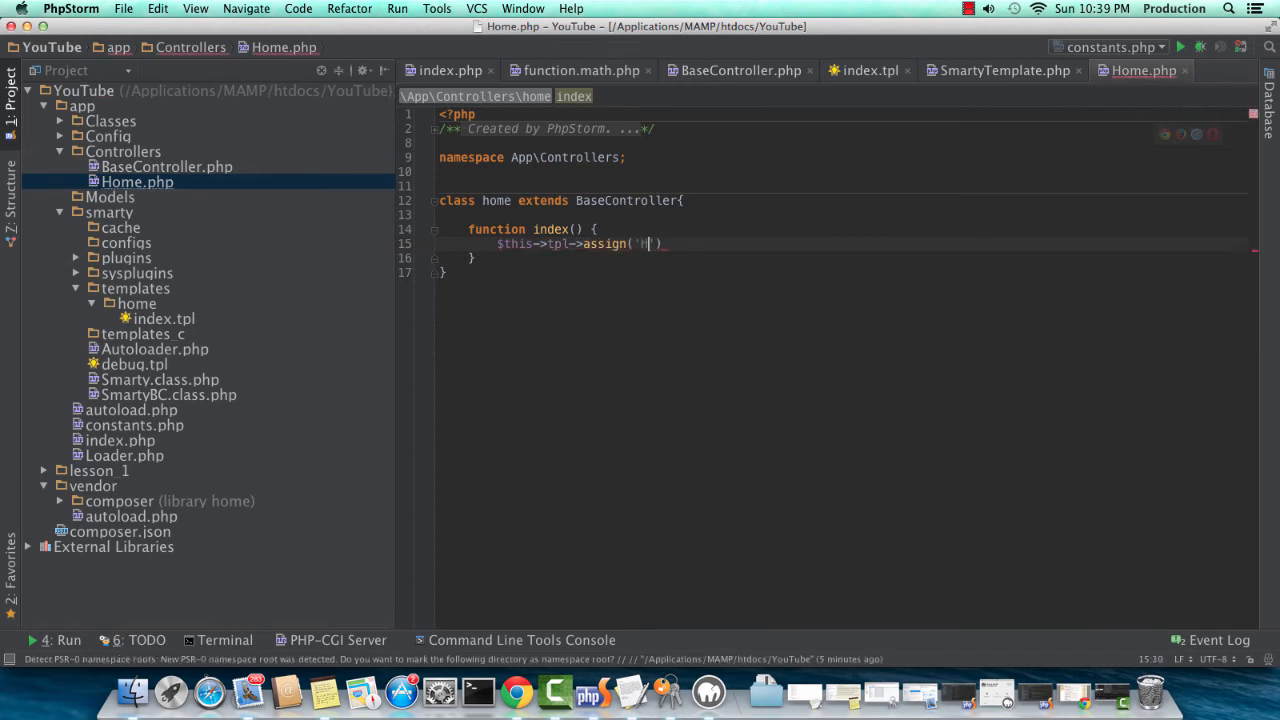
pyautogui.write('eader')
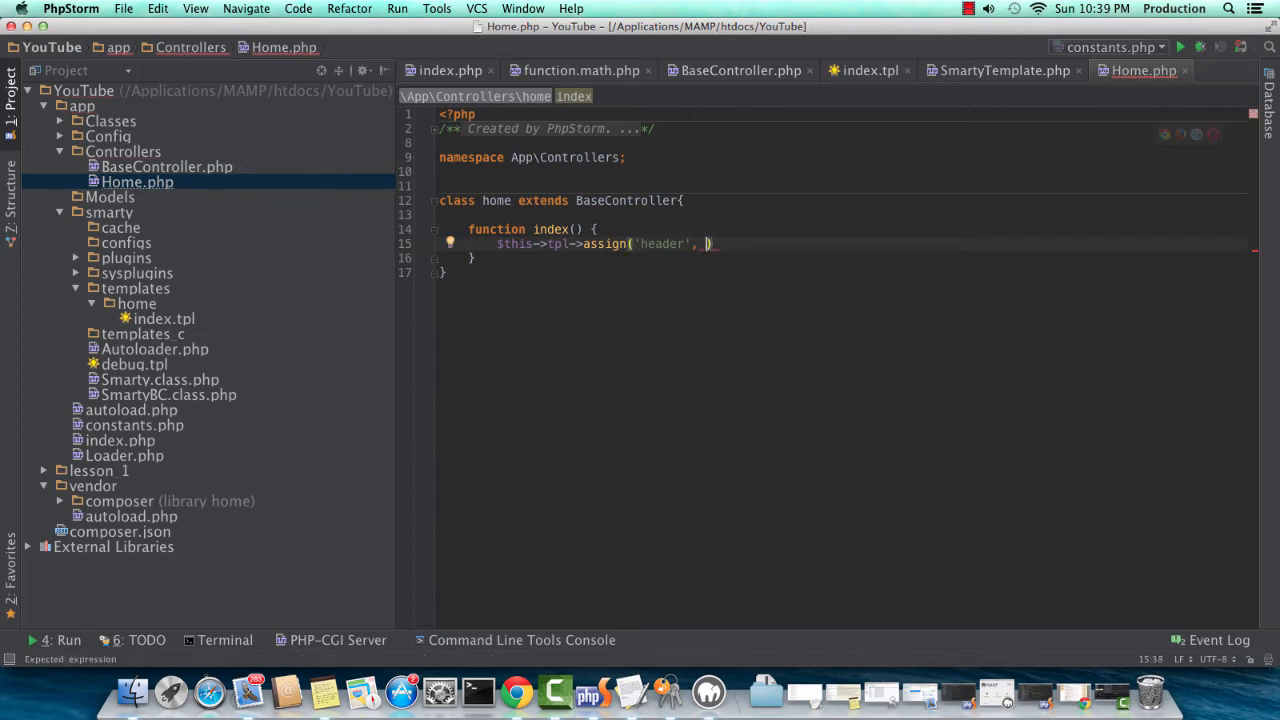
pyautogui.write('"Hello Worl"')
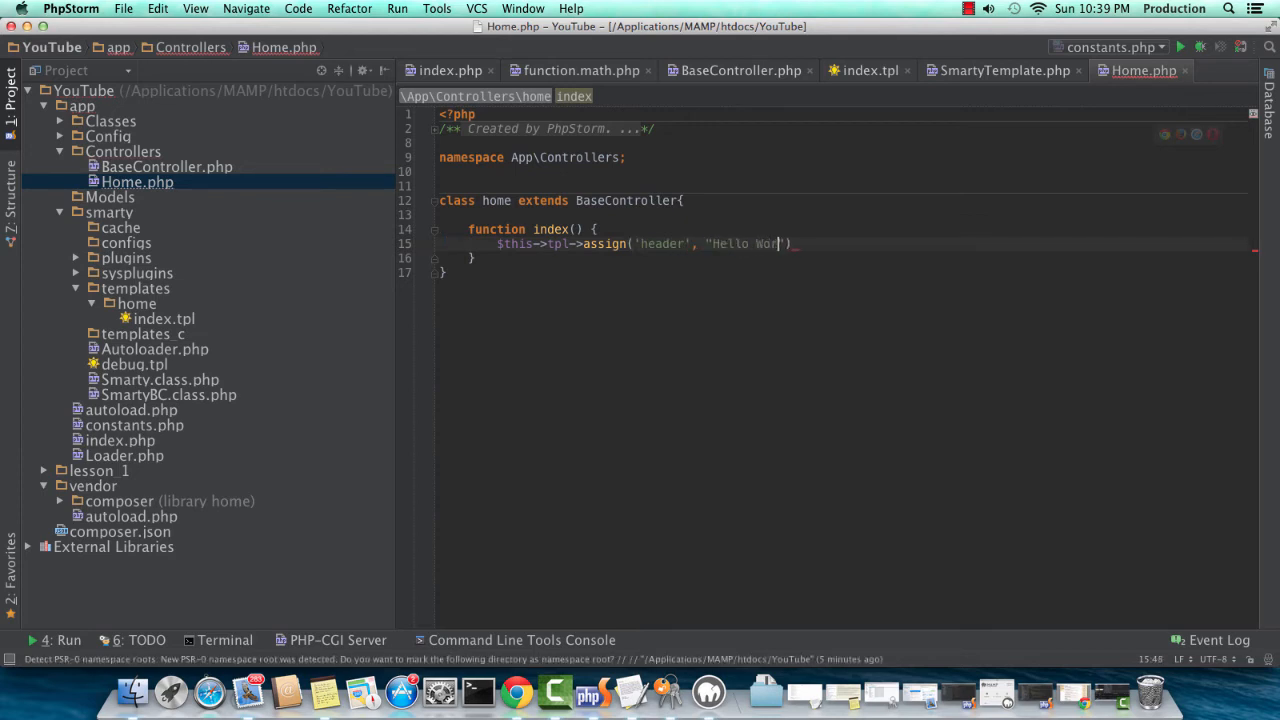
pyautogui.press('backspace')
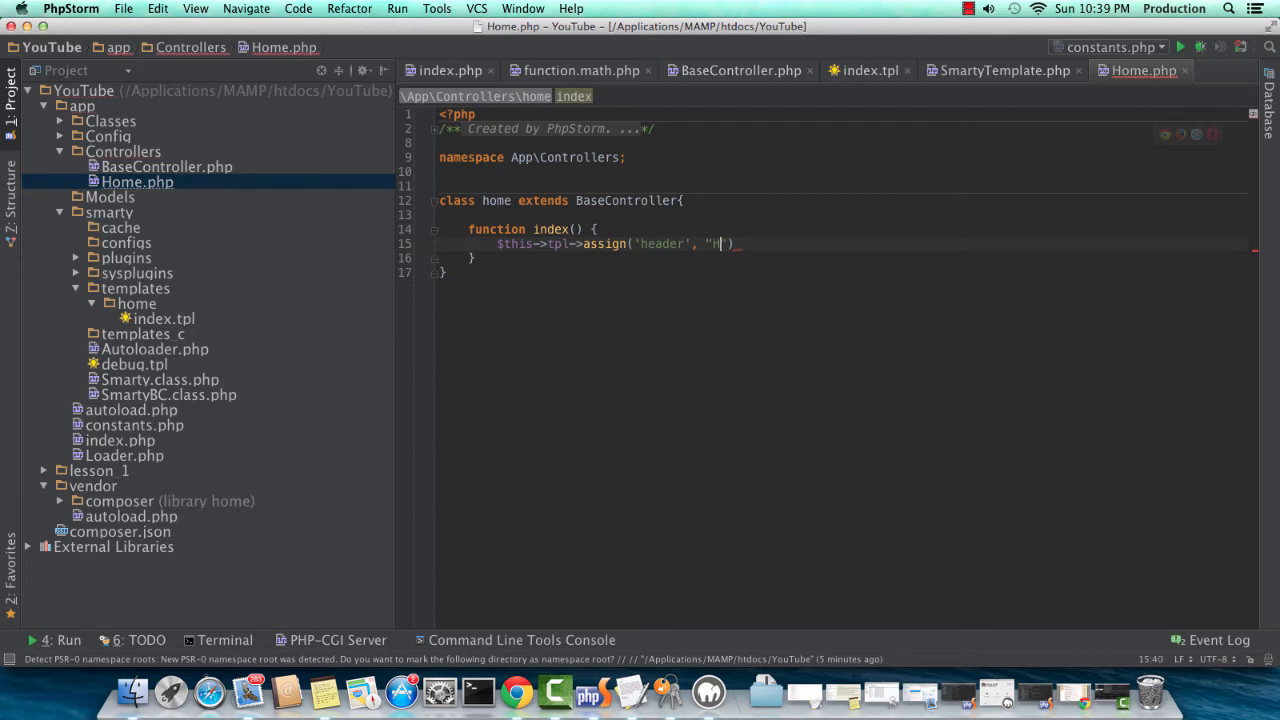
pyautogui.write('Welcome Ho')
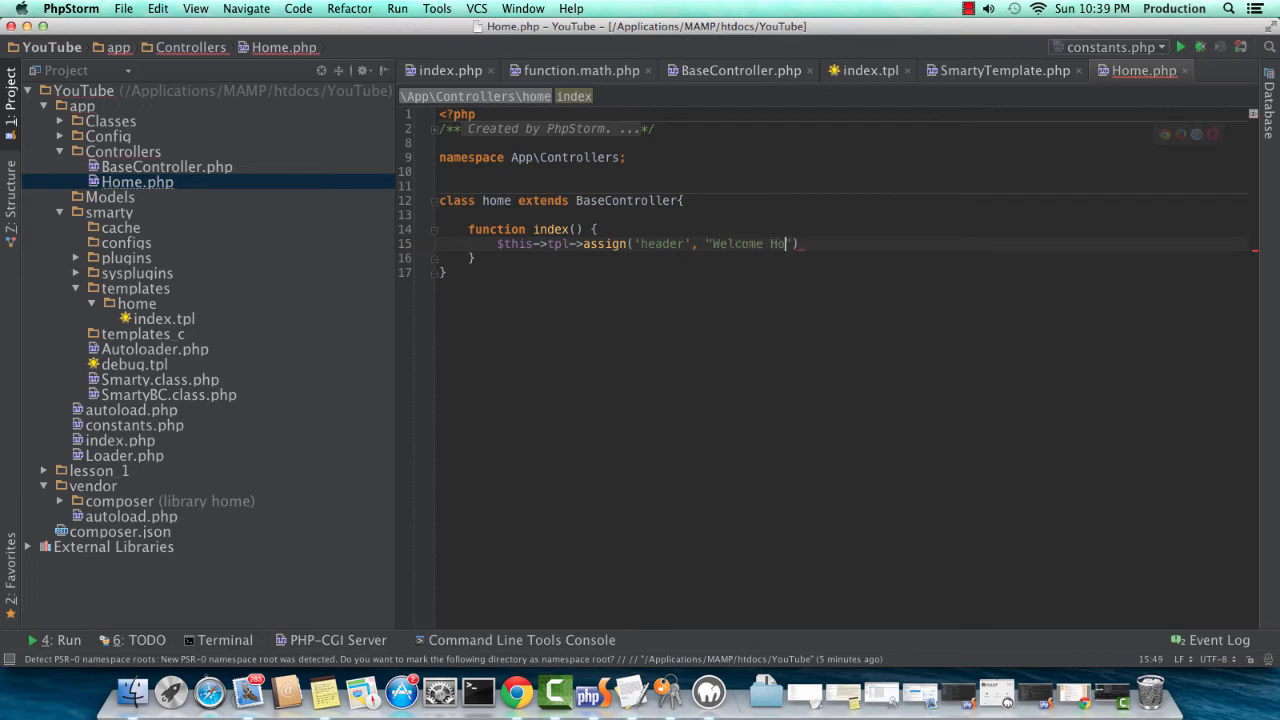
pyautogui.write('me" );')
pyautogui.write('$this->tpl')
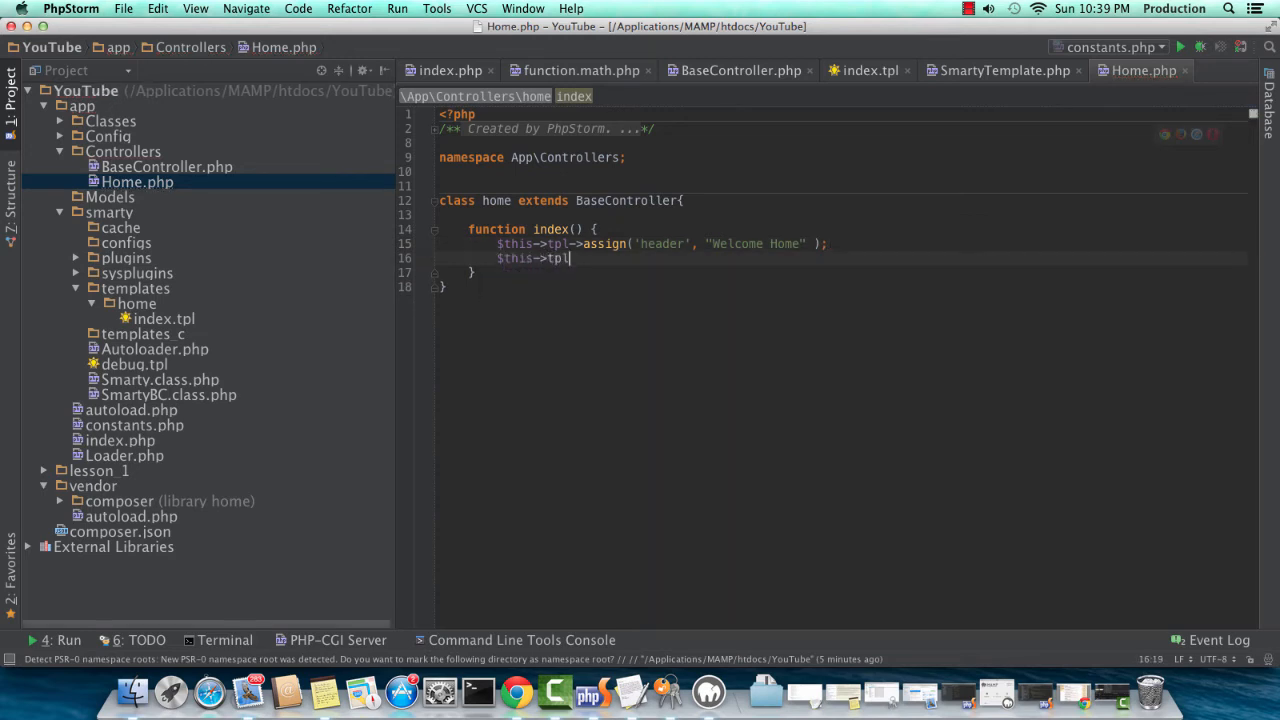
# - Have index() display the 'home/index.tpl' template
pyautogui.write('->displa')
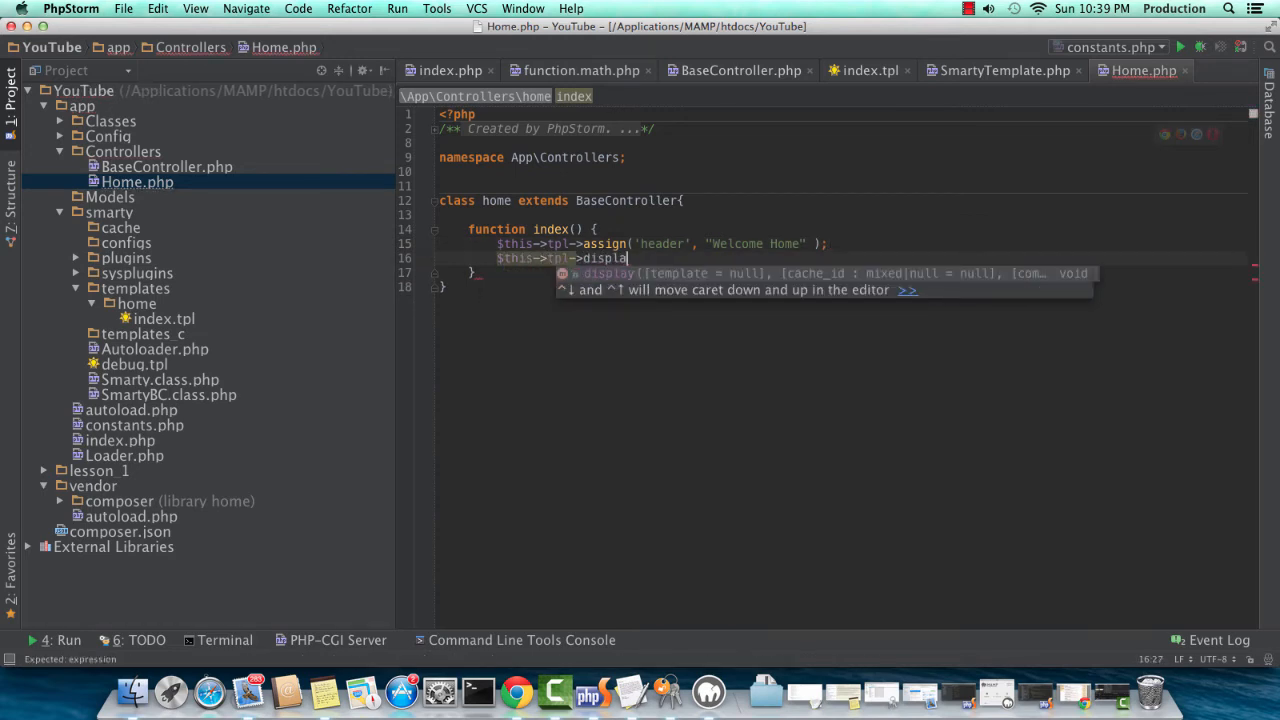
pyautogui.write("('home/')")
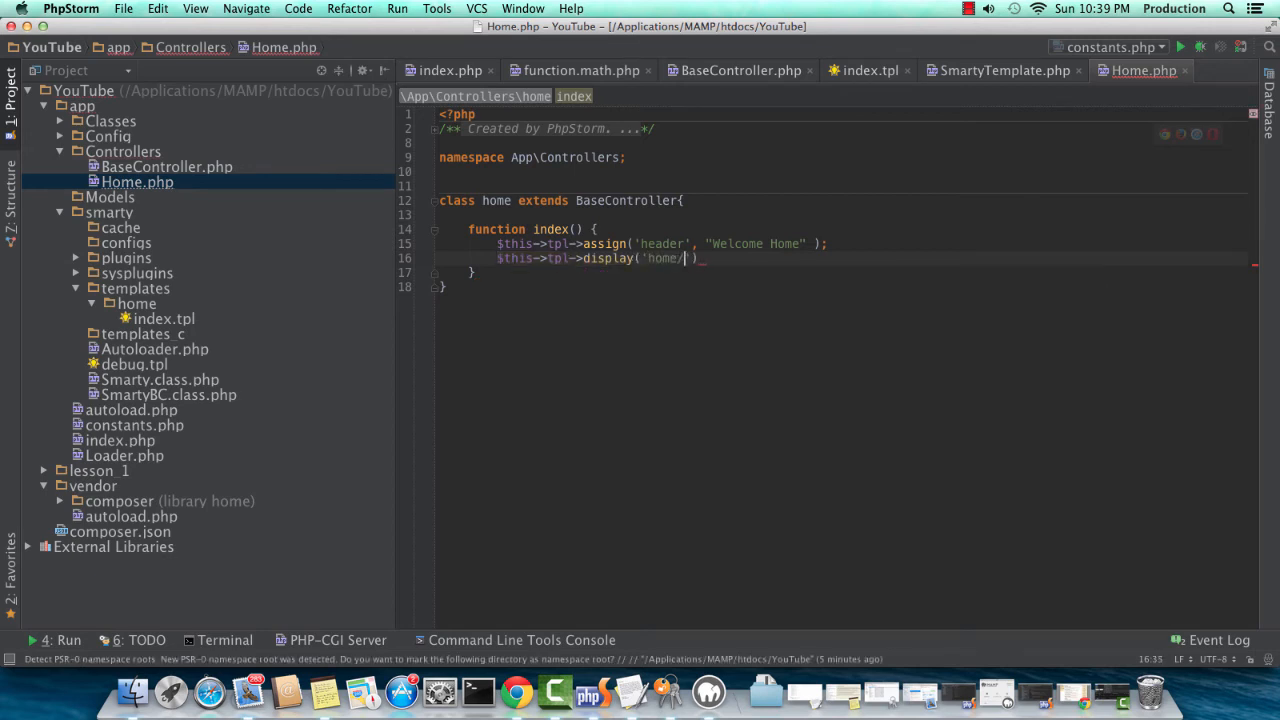
pyautogui.write('index.tpl')
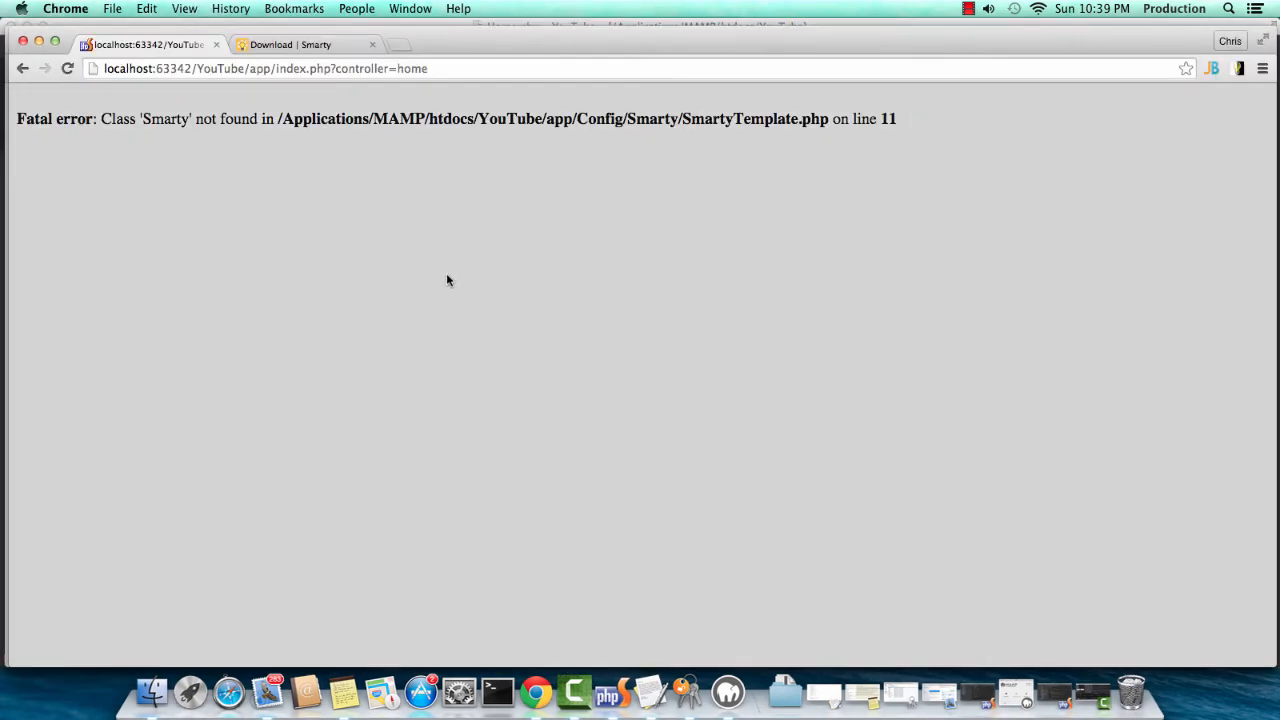
pyautogui.moveTo(895, 176)
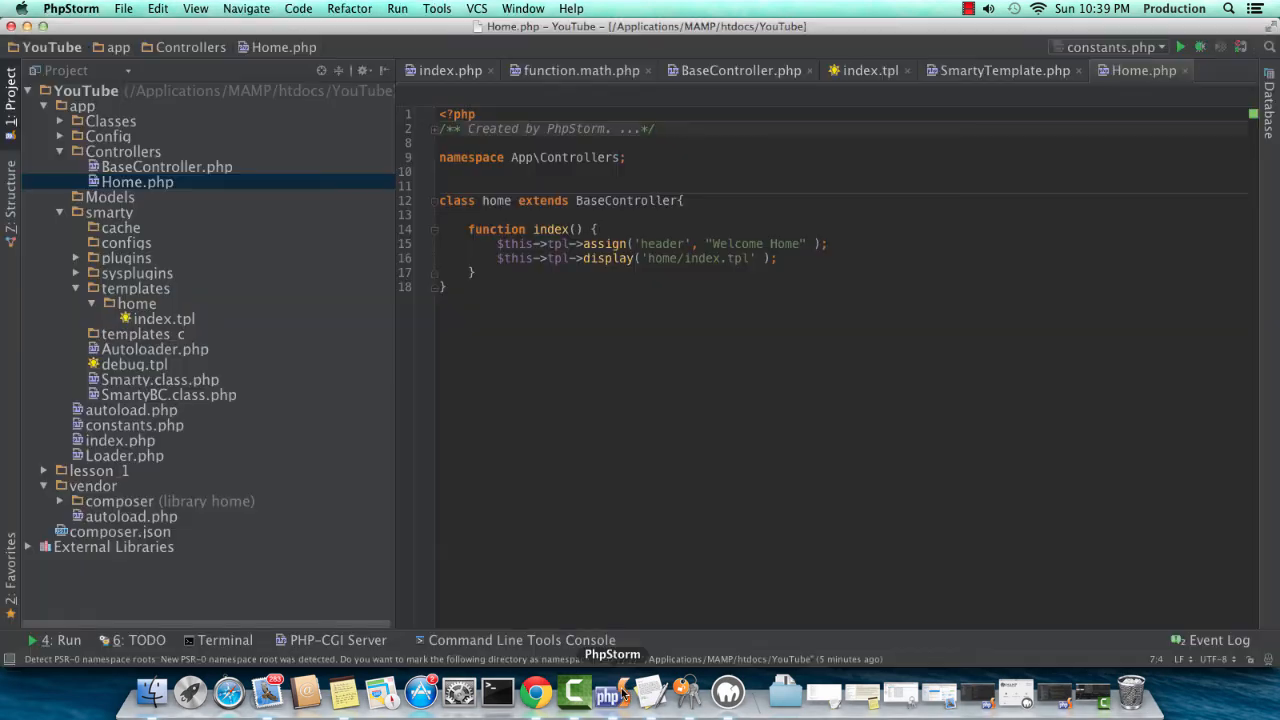
# - Check SmartyTemplate.php, then return to the app's index.php entry file
pyautogui.click(1004, 70)
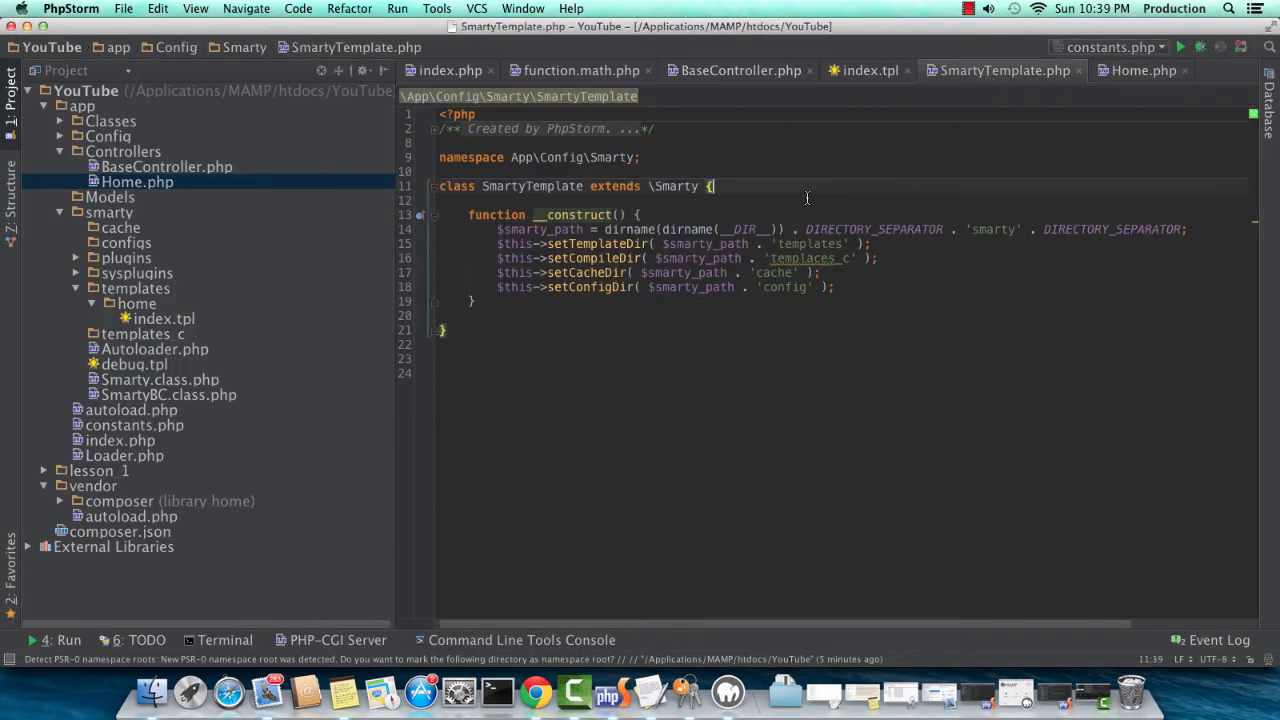
pyautogui.doubleClick(673, 186)
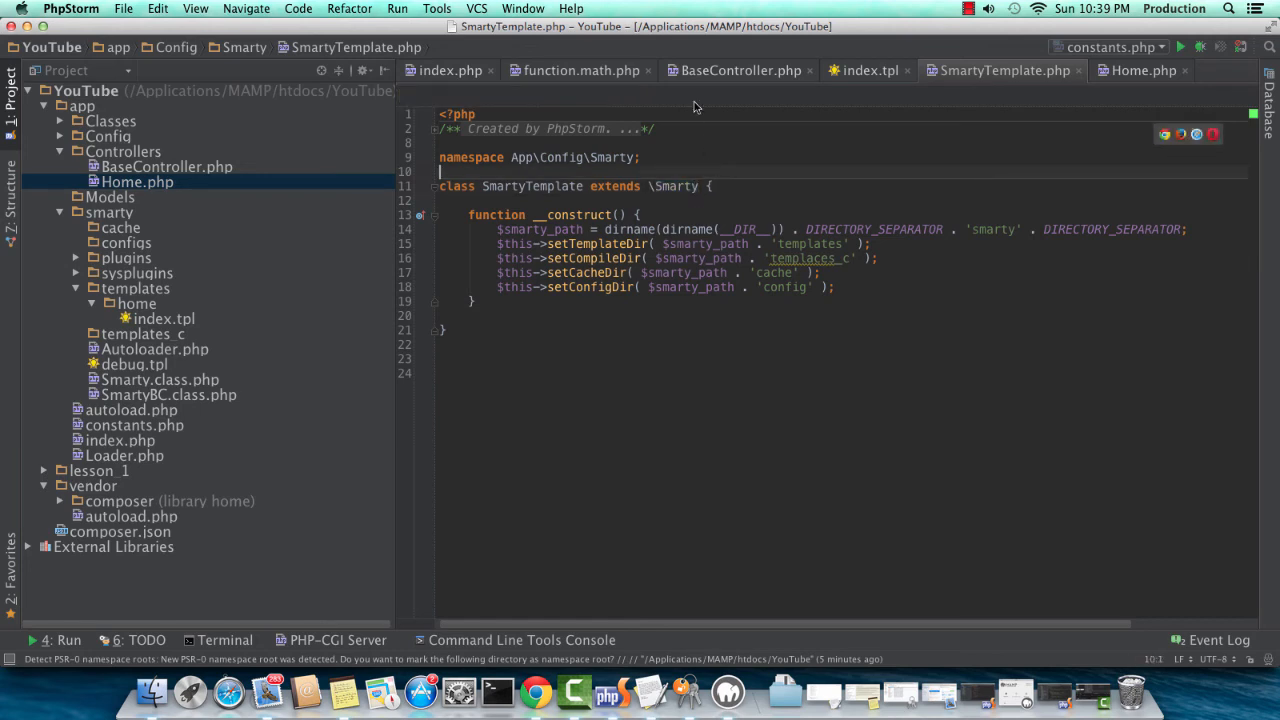
pyautogui.click(449, 70)
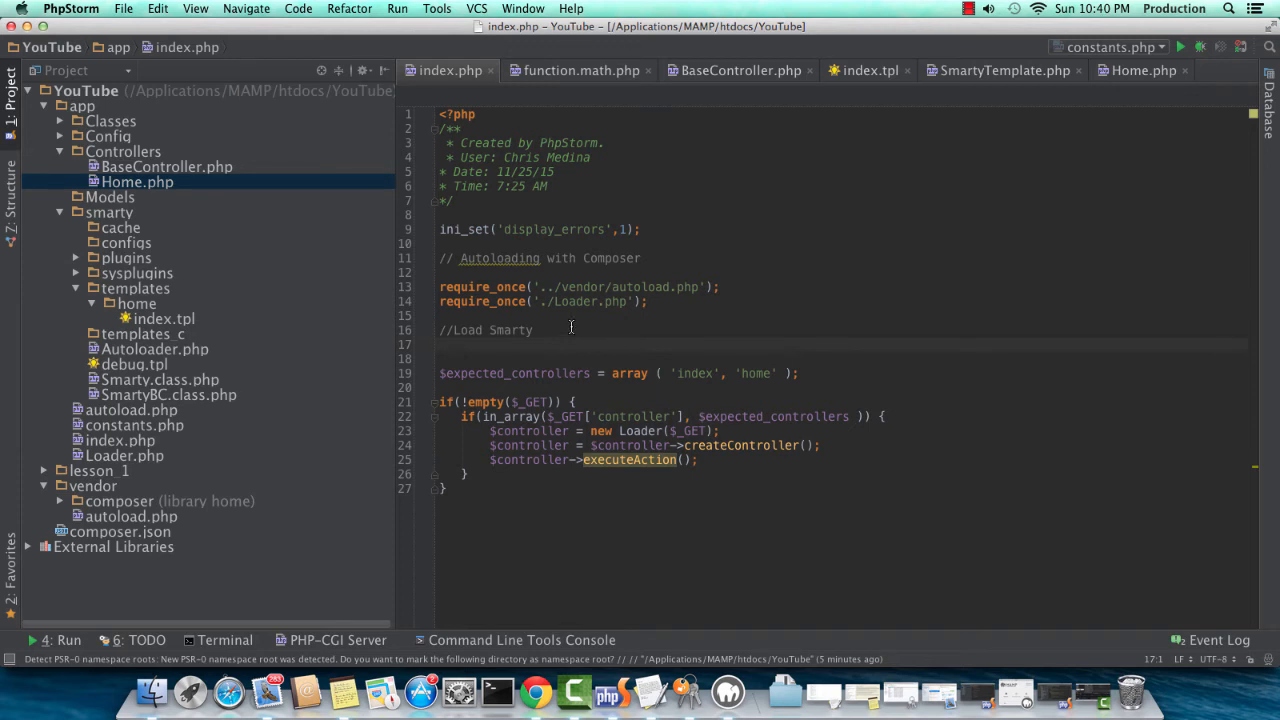
# - Add require_once('./smarty/Smarty.class.php'); beneath the //Load Smarty comment
pyautogui.write('require_once(')
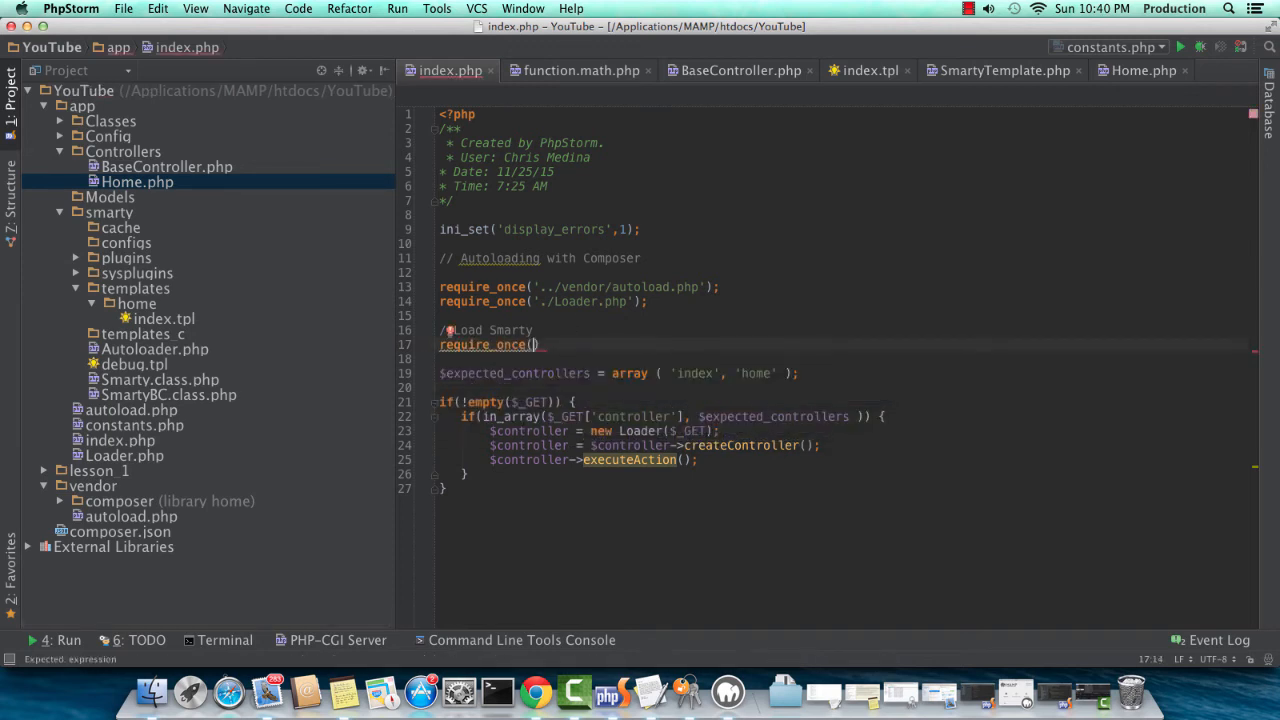
pyautogui.write(".smarty/S'")
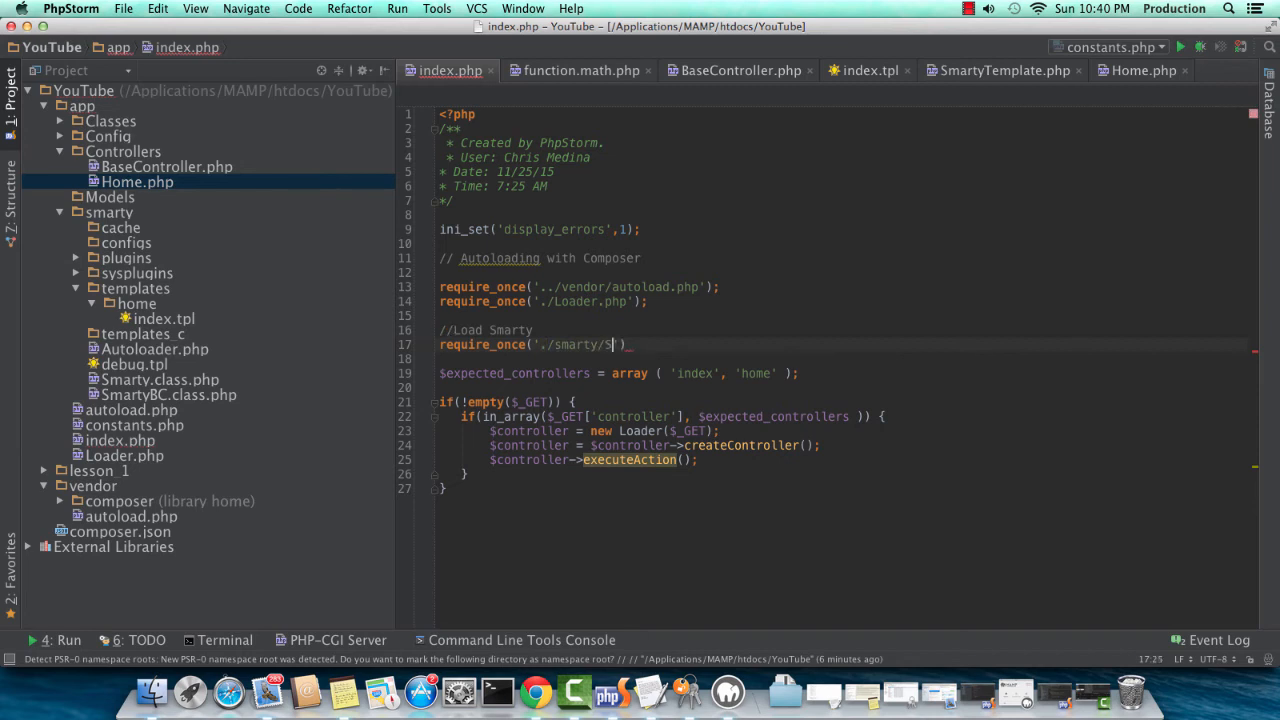
pyautogui.write('Smart.class.php')
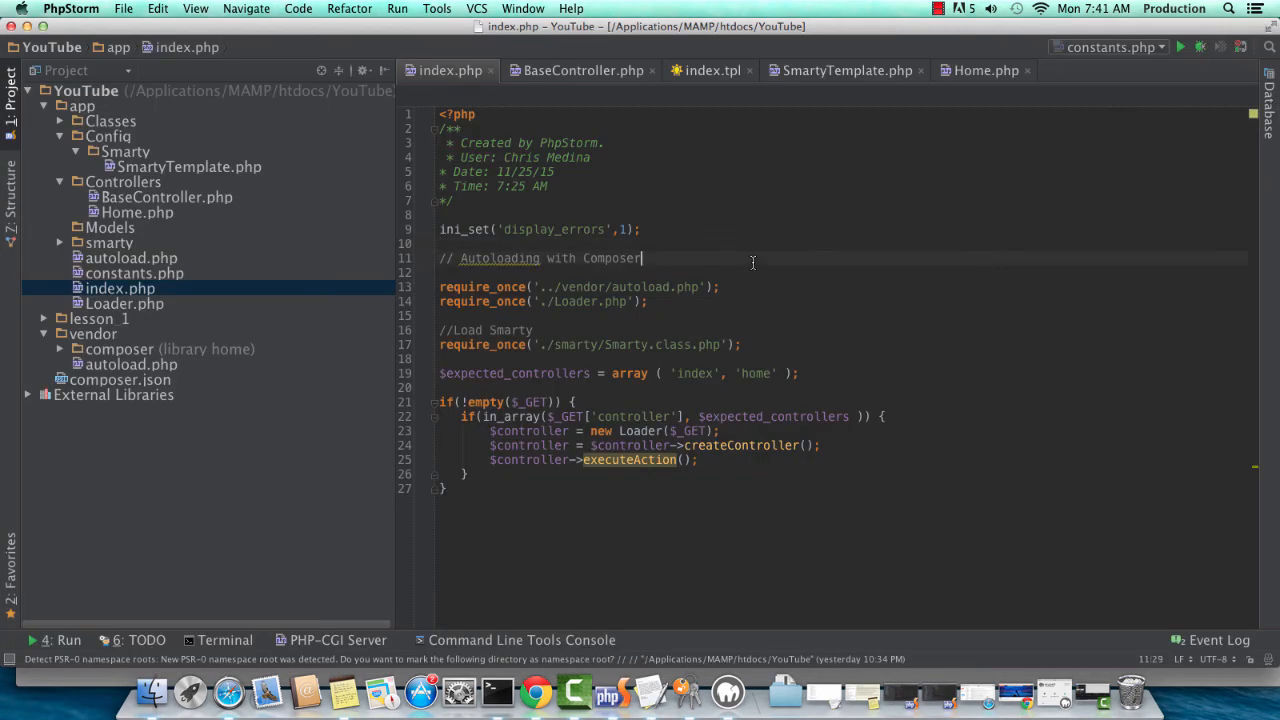
# - Call parent::__construct() as the first line of SmartyTemplate's constructor
pyautogui.click(846, 70)
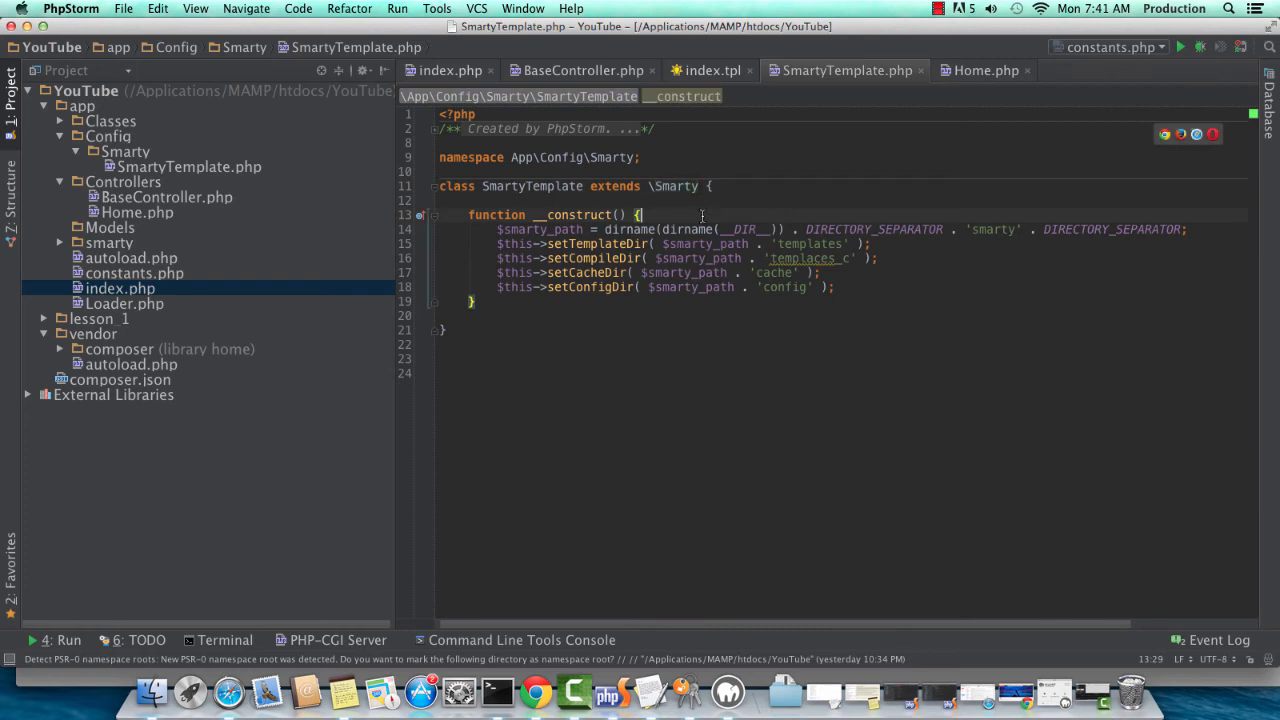
pyautogui.write('parent')
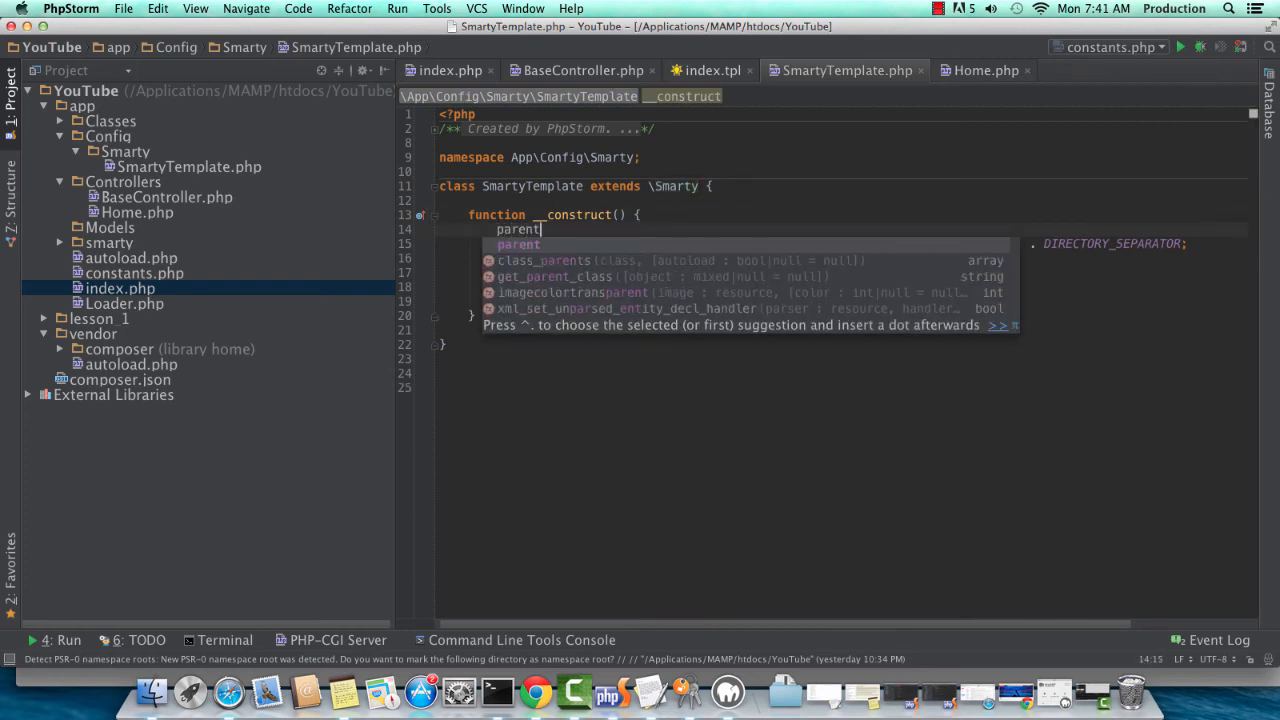
pyautogui.write('::__c')
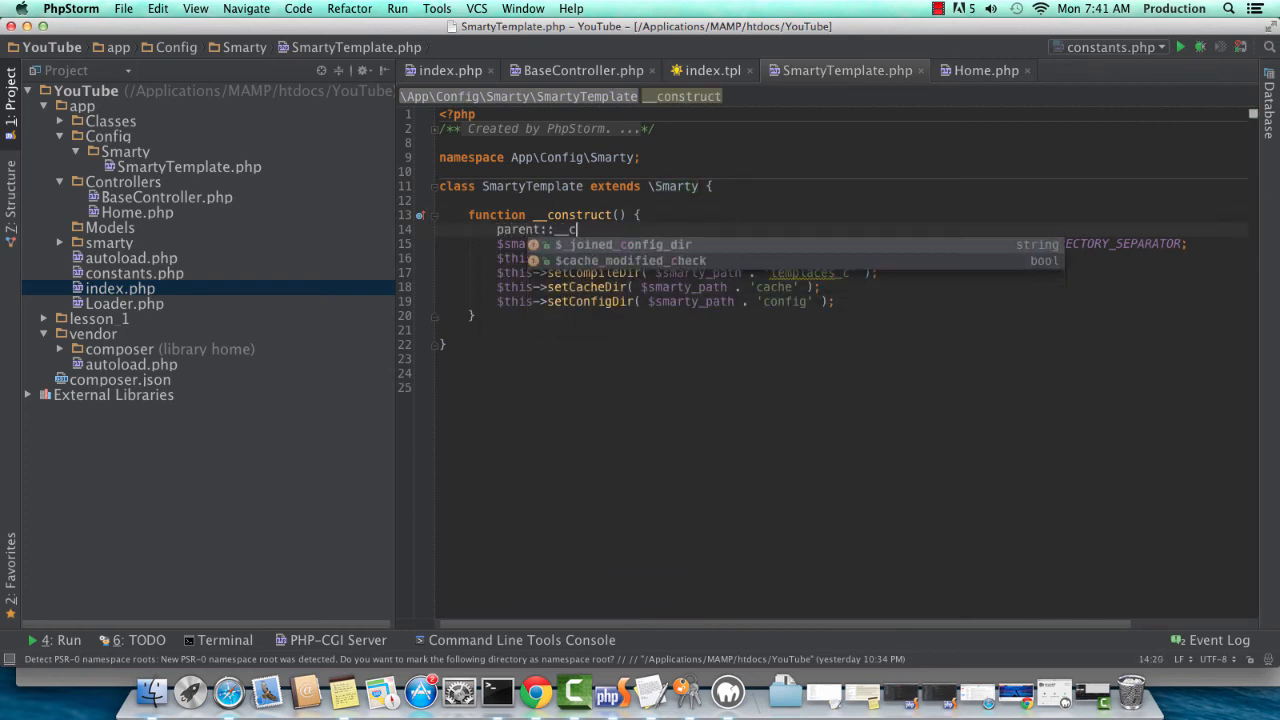
pyautogui.write('onstruct();')
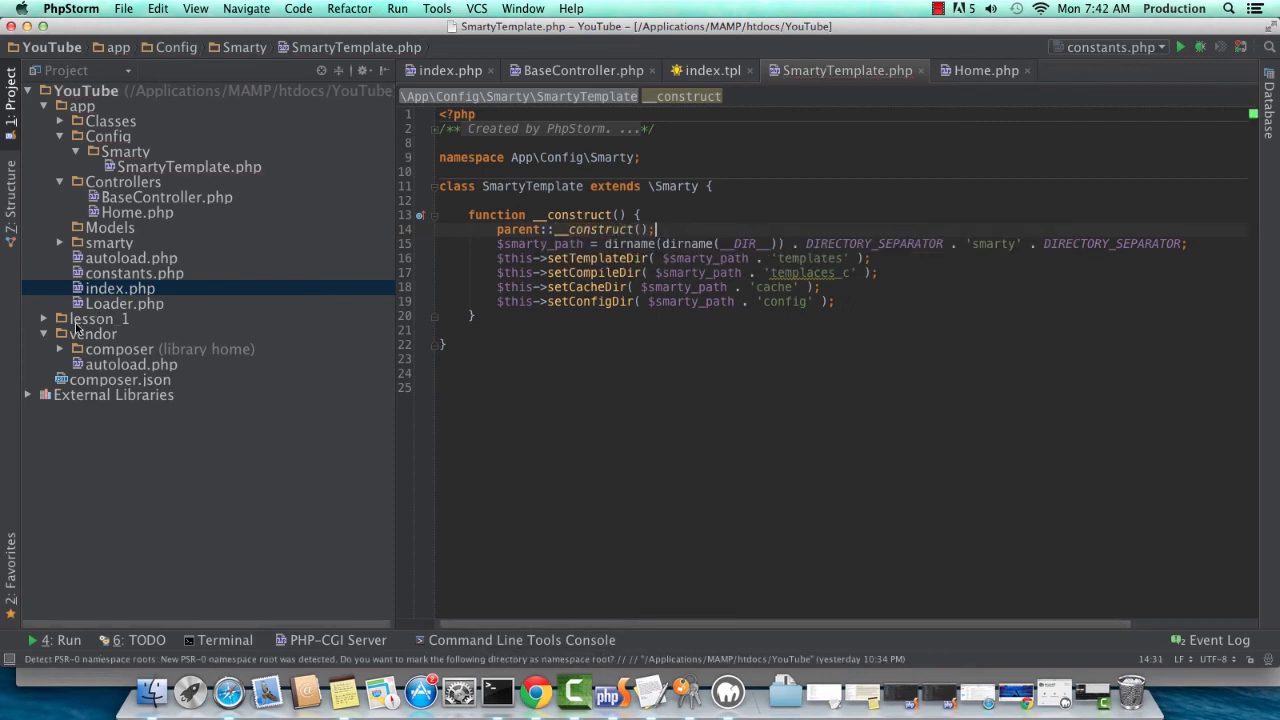
pyautogui.moveTo(62, 347)
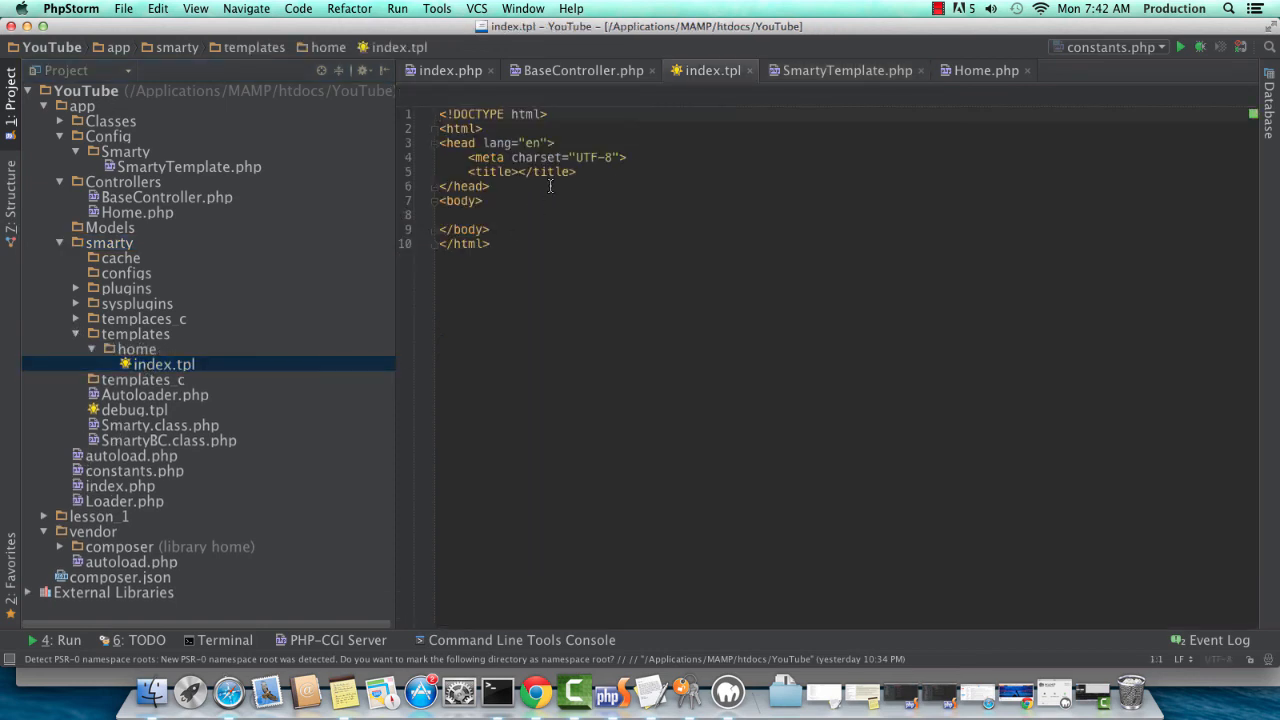
# - Wrap <h1>{$header}</h1> in {if $header NE ''}…{/if} in index.tpl, then view it in Chrome
pyautogui.click(540, 214)
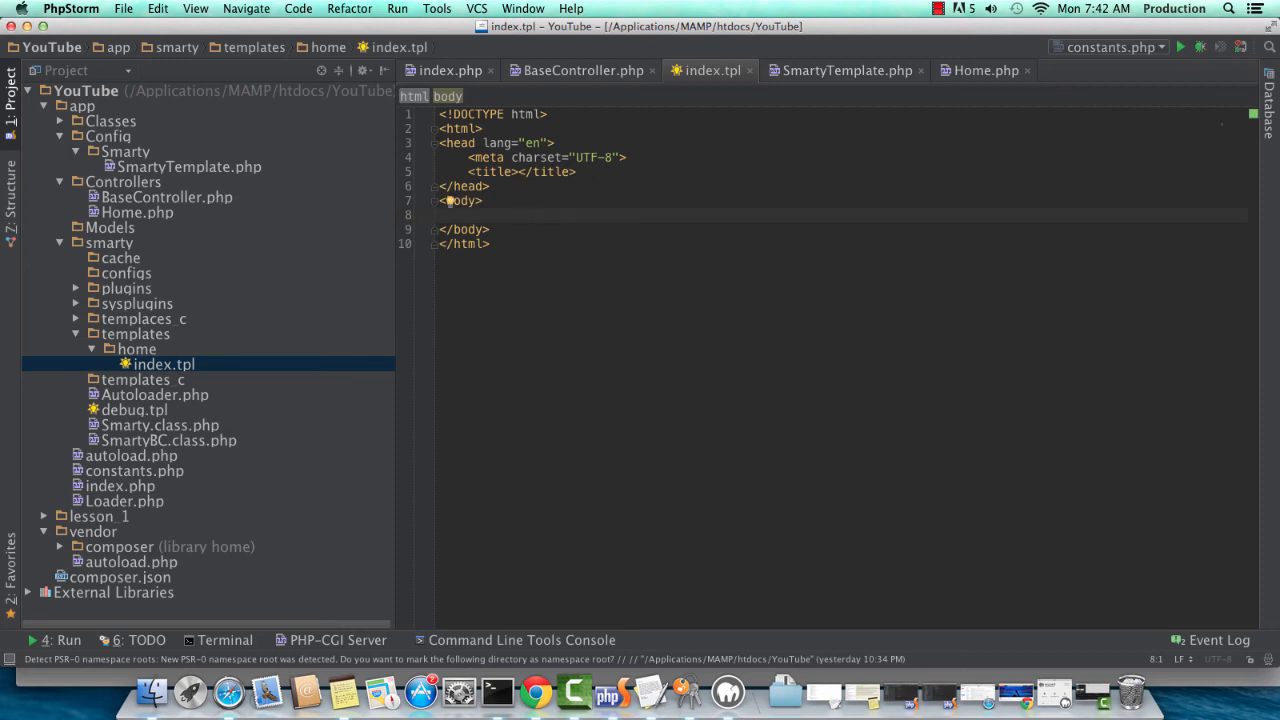
pyautogui.write('{if')
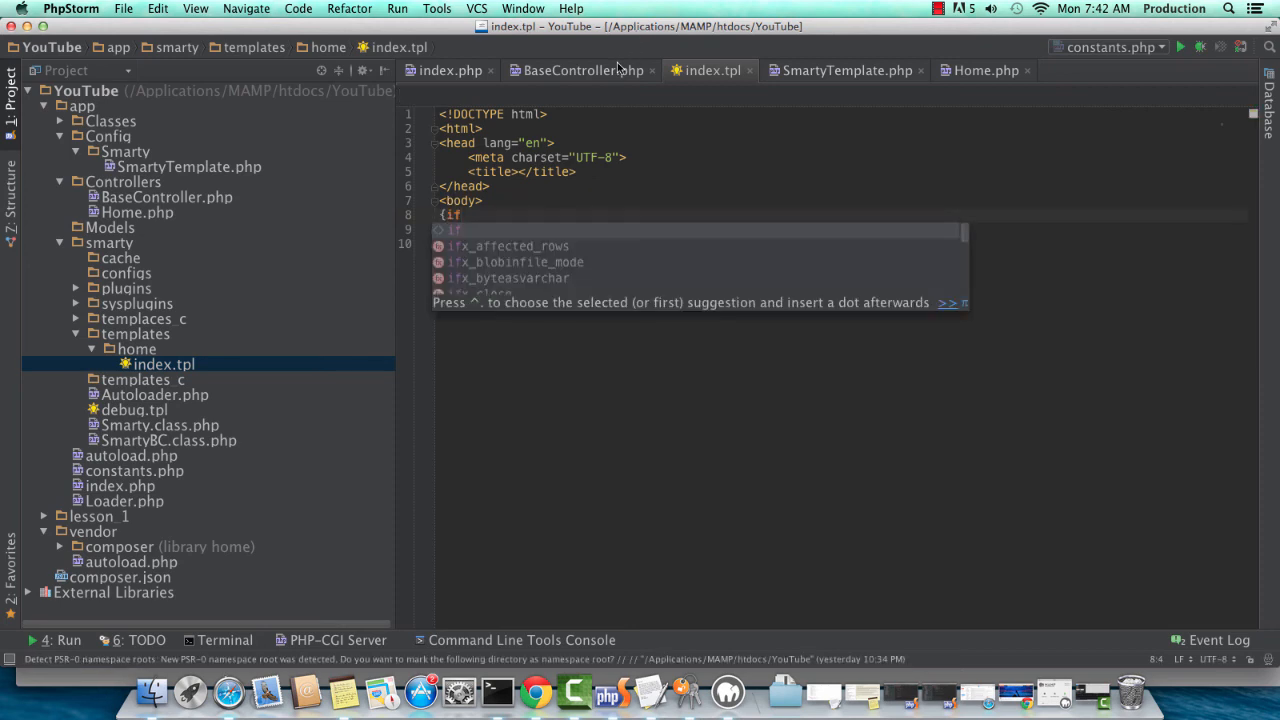
pyautogui.click(985, 70)
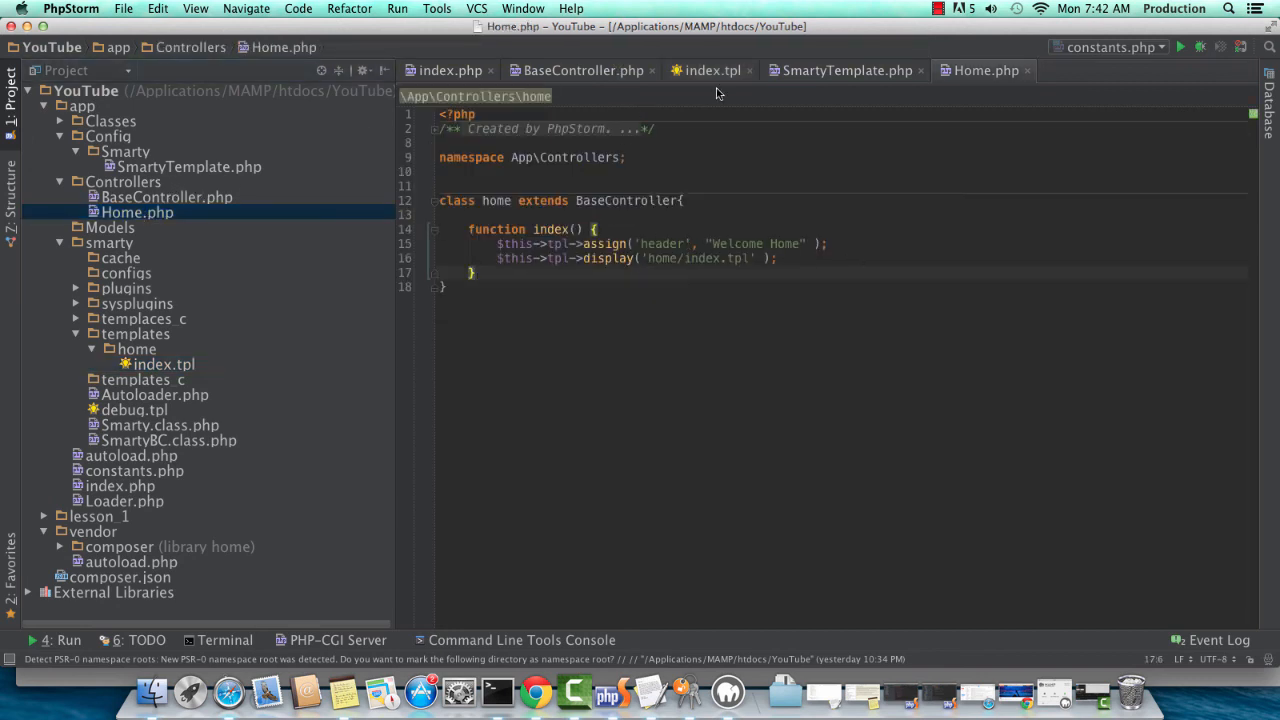
pyautogui.click(711, 70)
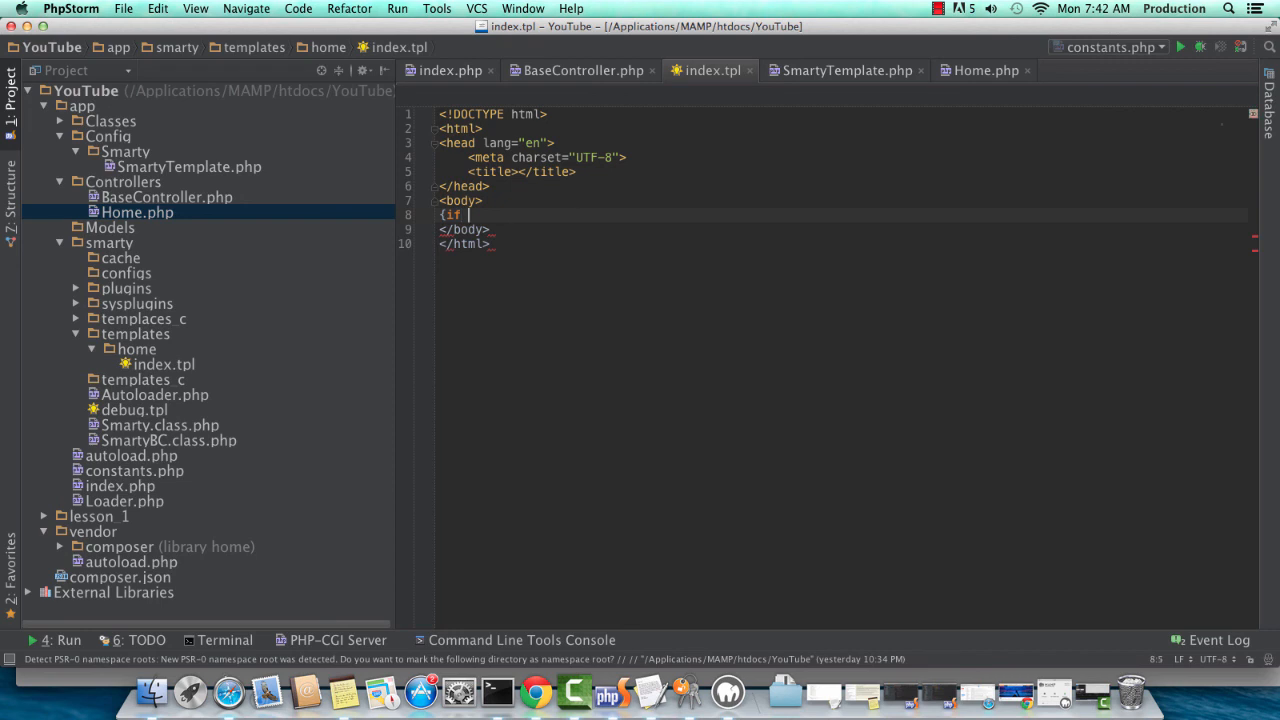
pyautogui.write('{')
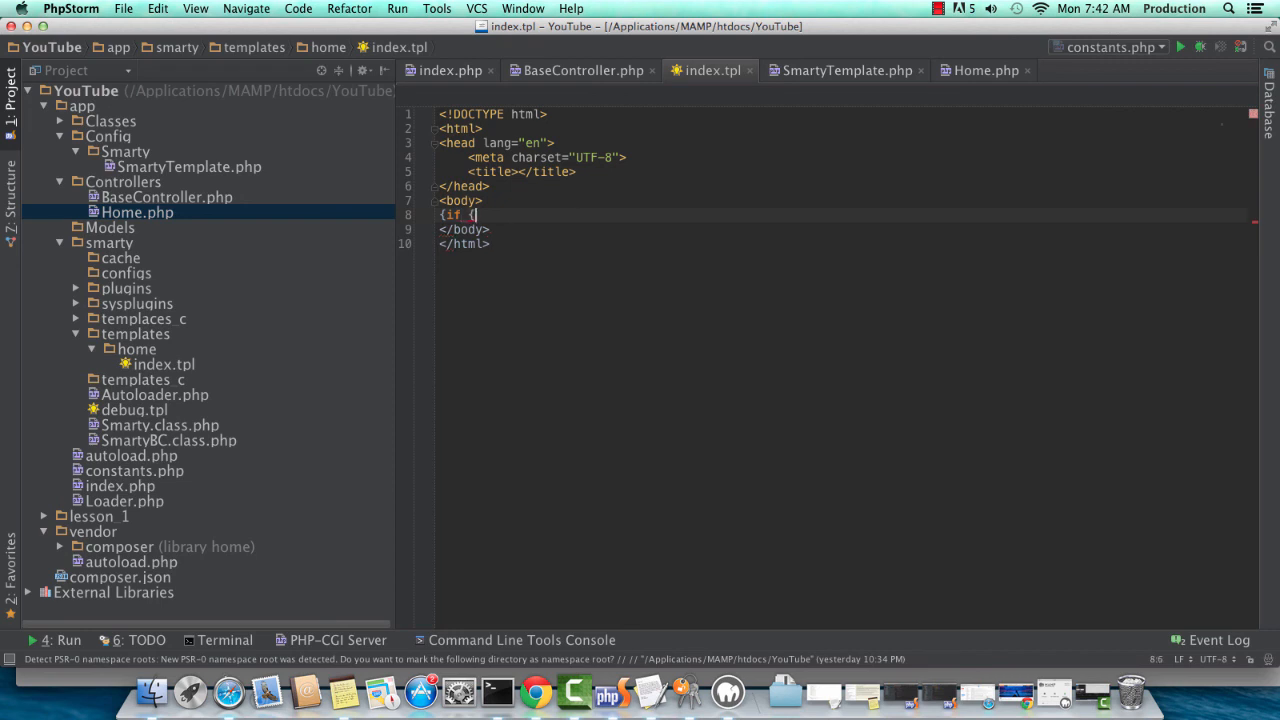
pyautogui.write("$header NE '")
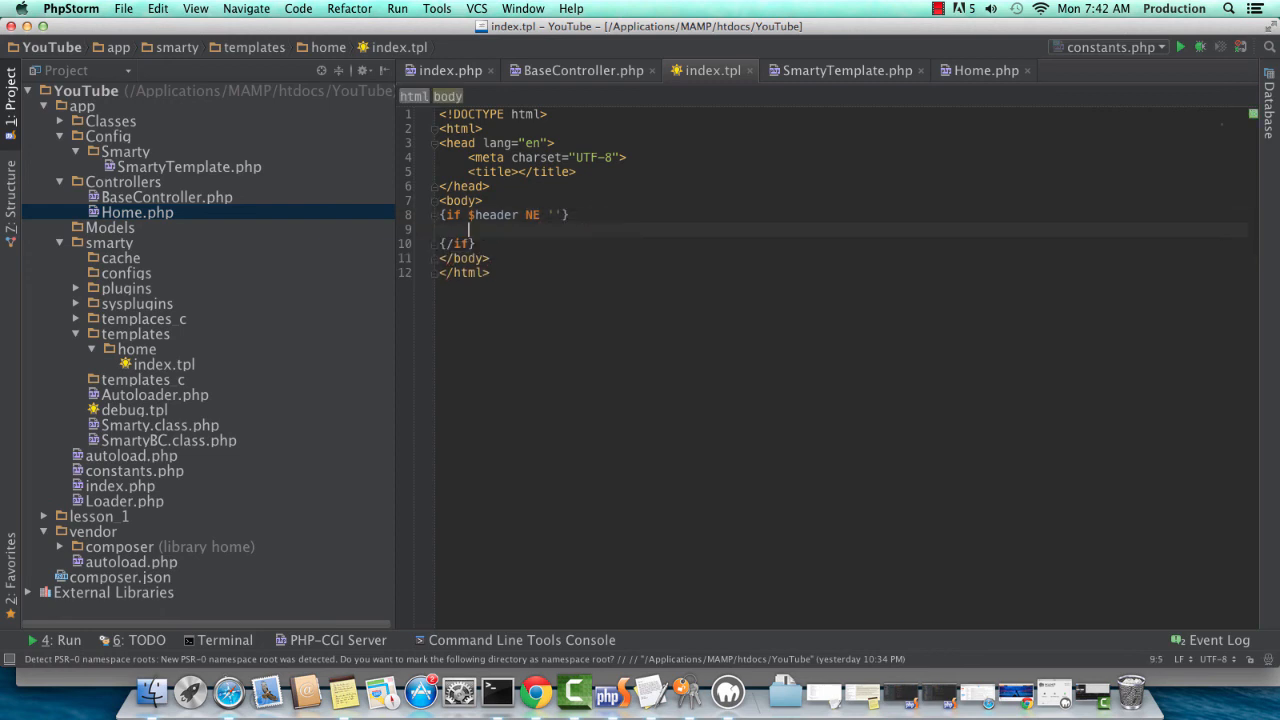
pyautogui.write('<h1>{$header}</h1>')
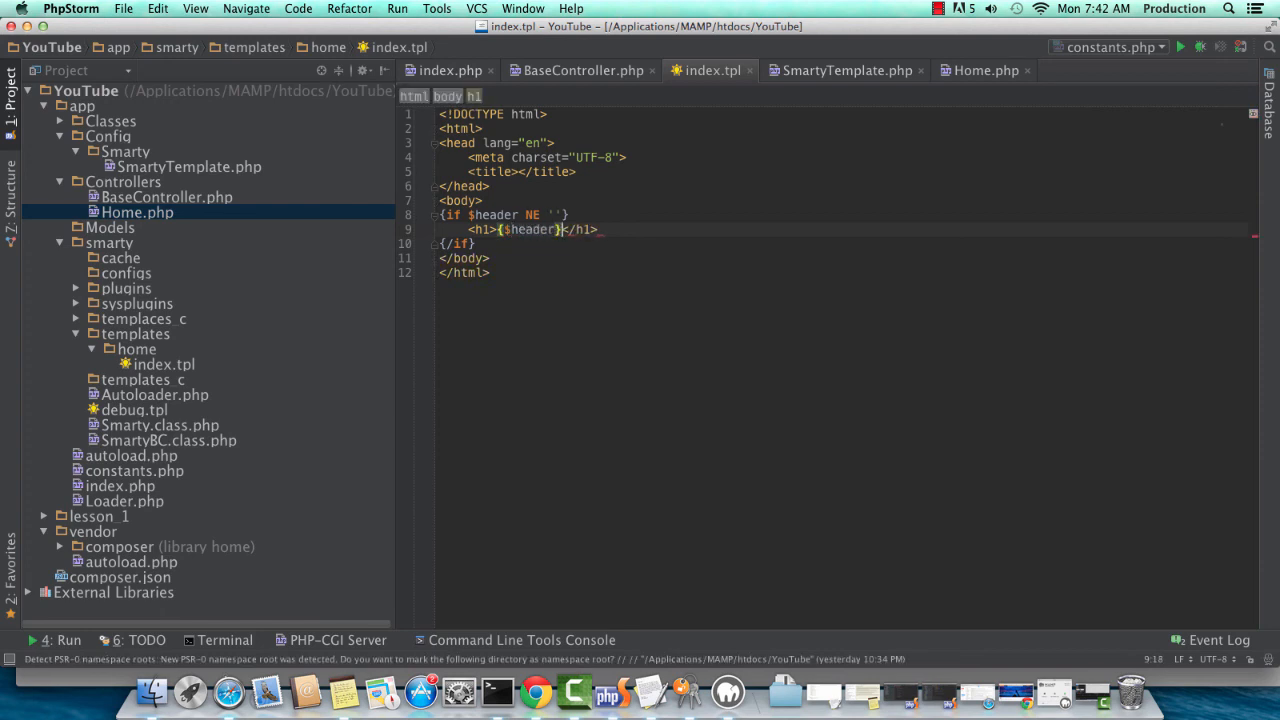
pyautogui.click(535, 691)
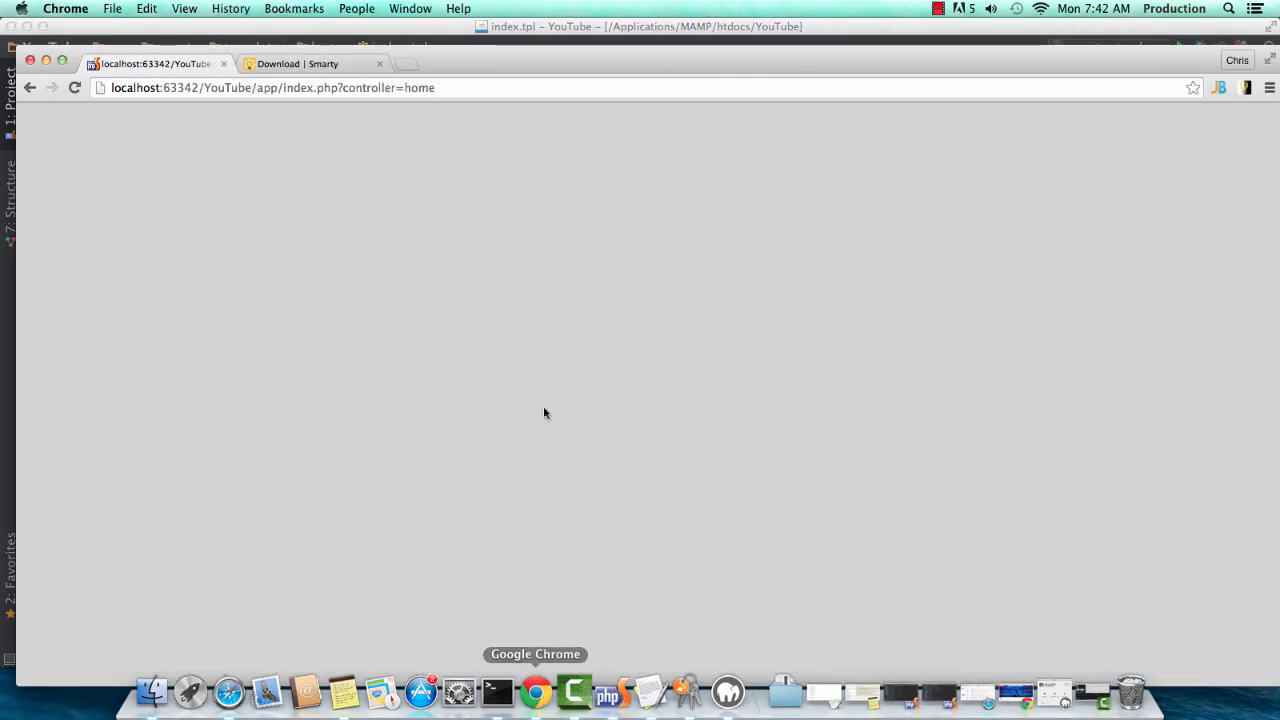